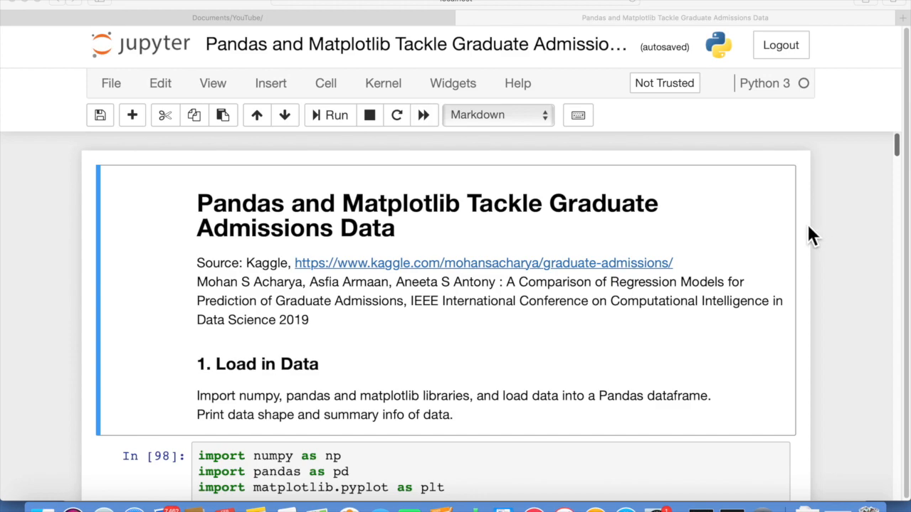
pyautogui.moveTo(590, 219)
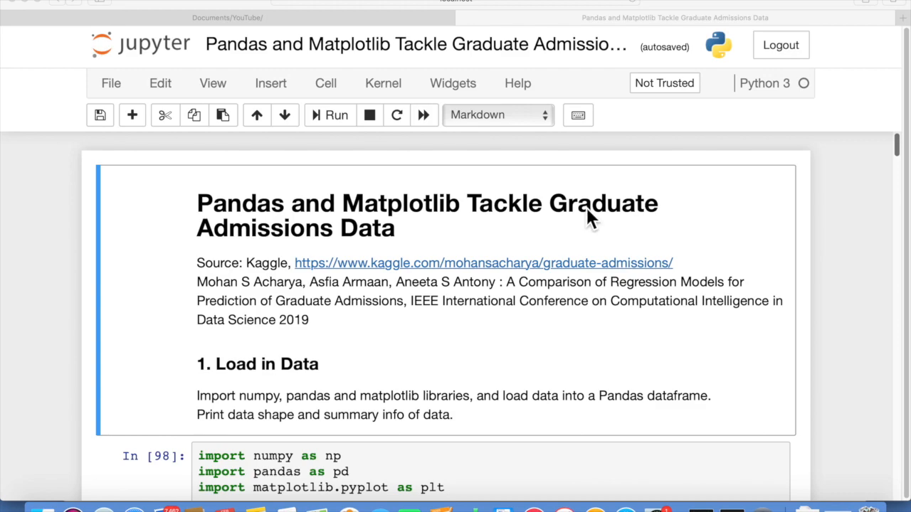
pyautogui.moveTo(604, 219)
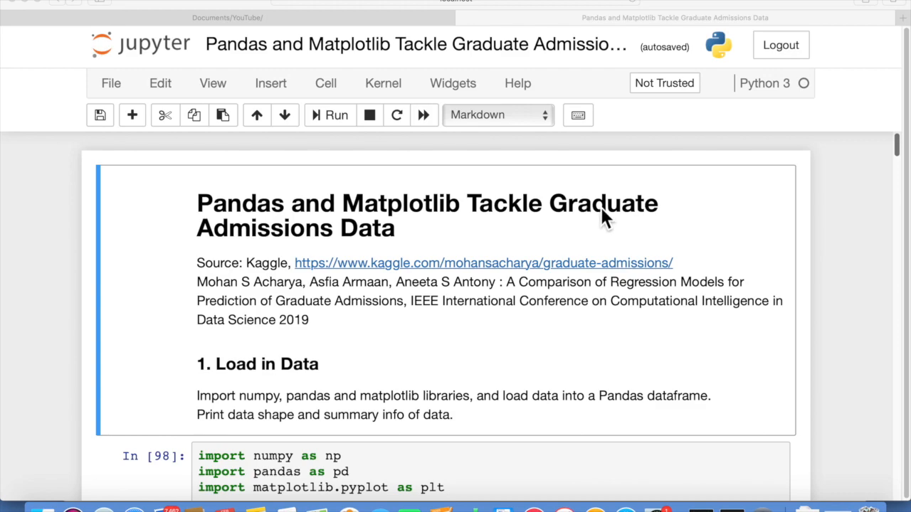
pyautogui.moveTo(666, 220)
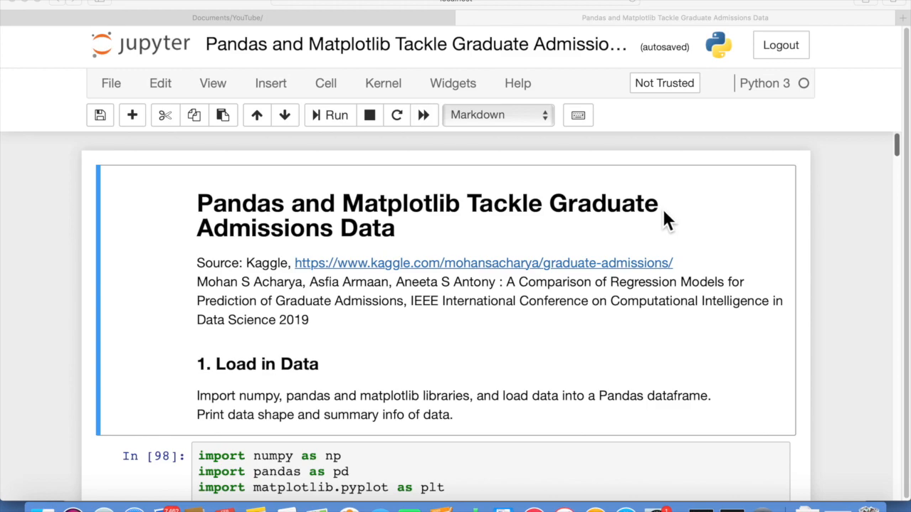
# Step: Scroll down through the notebook toward the data distribution section
pyautogui.scroll(-3)
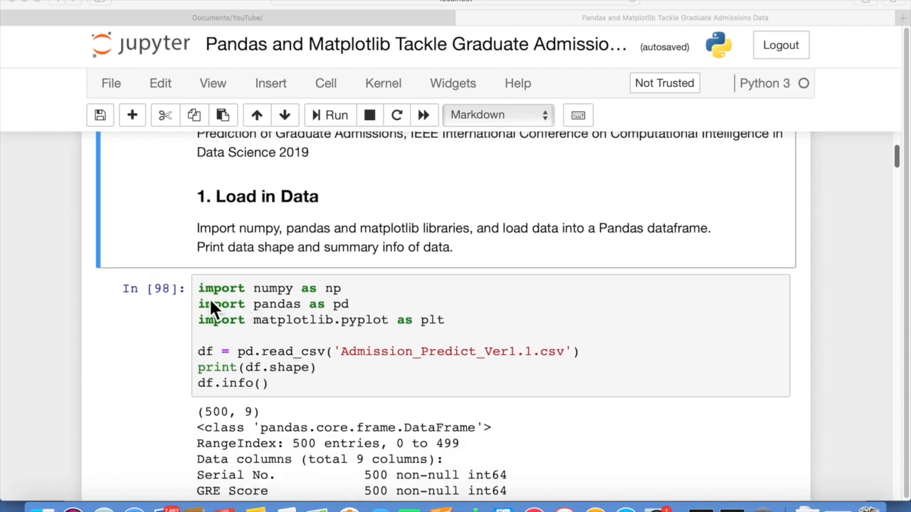
pyautogui.moveTo(338, 304)
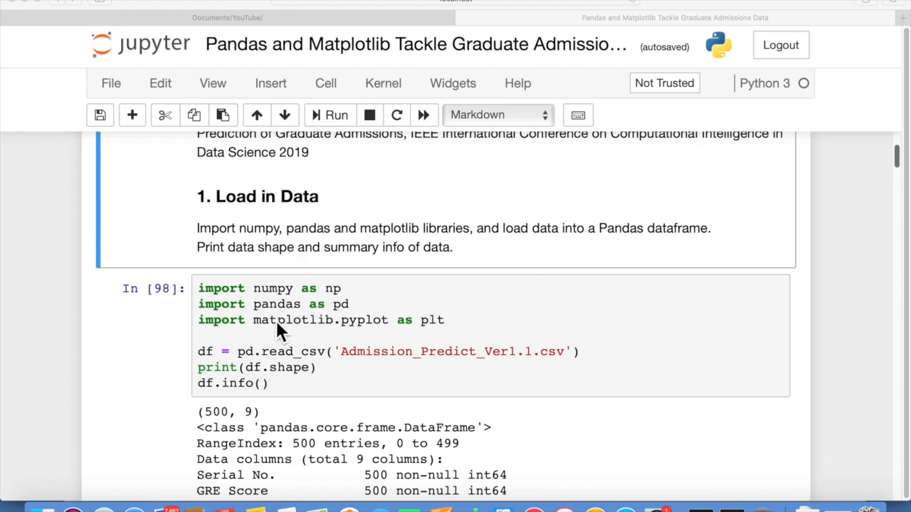
pyautogui.moveTo(373, 342)
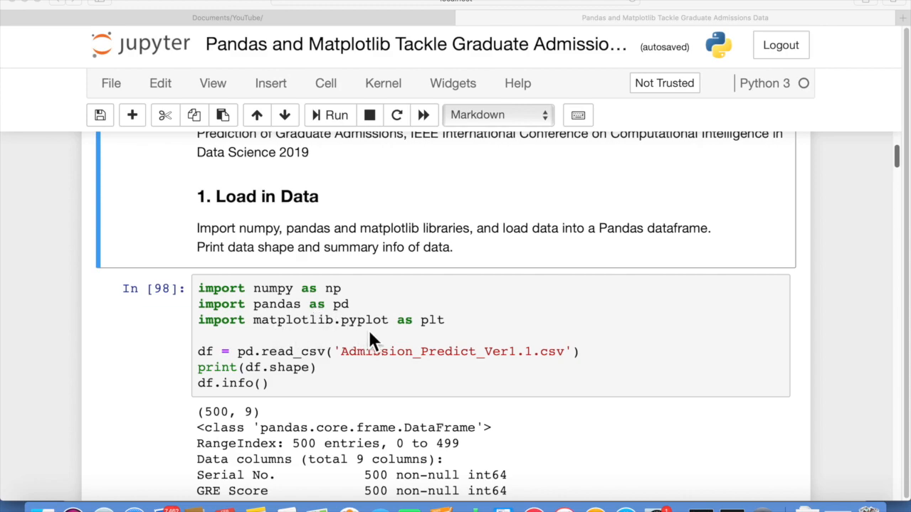
pyautogui.moveTo(445, 338)
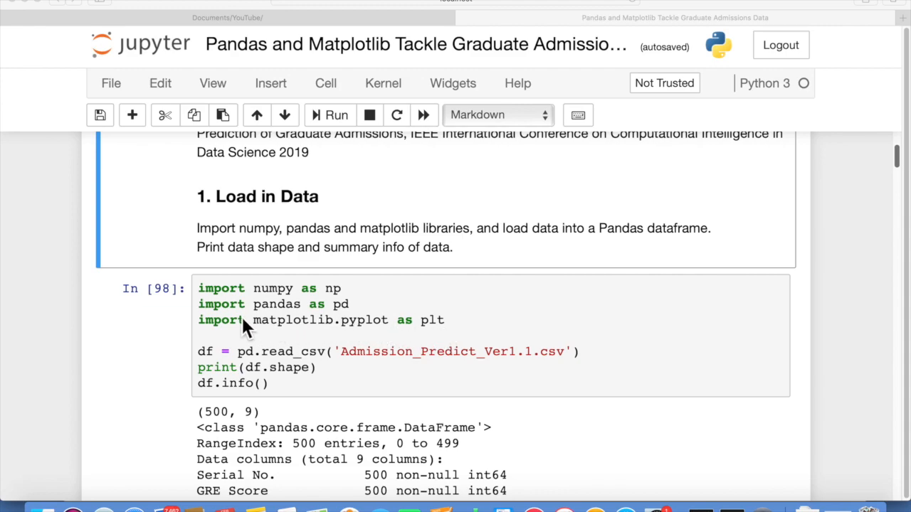
pyautogui.moveTo(245, 292)
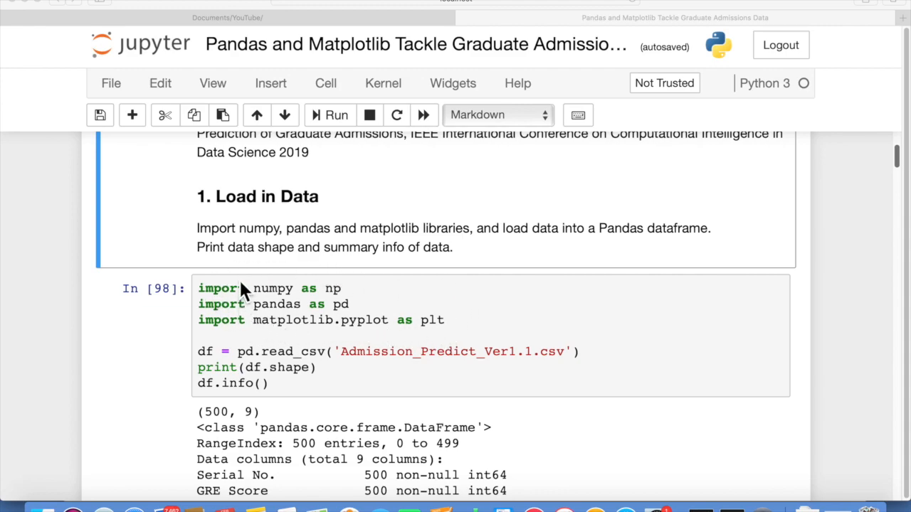
pyautogui.moveTo(321, 338)
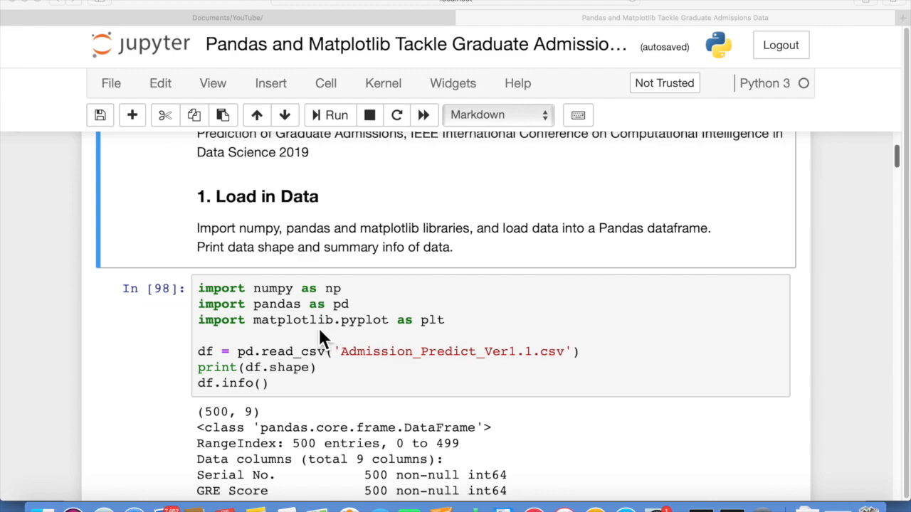
pyautogui.moveTo(213, 369)
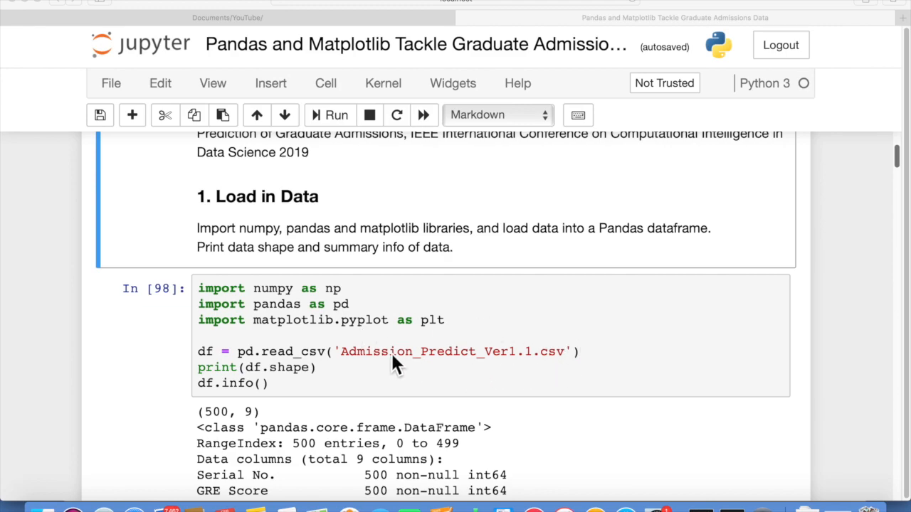
pyautogui.moveTo(474, 370)
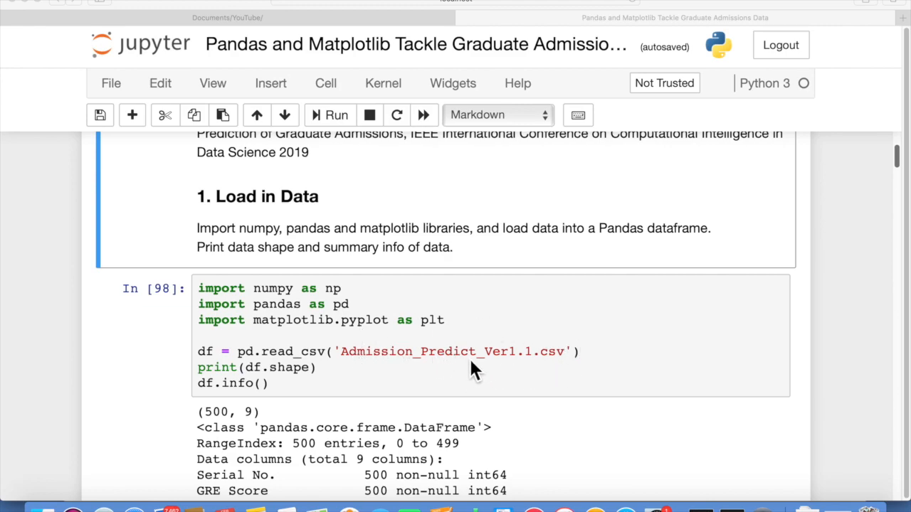
pyautogui.moveTo(555, 368)
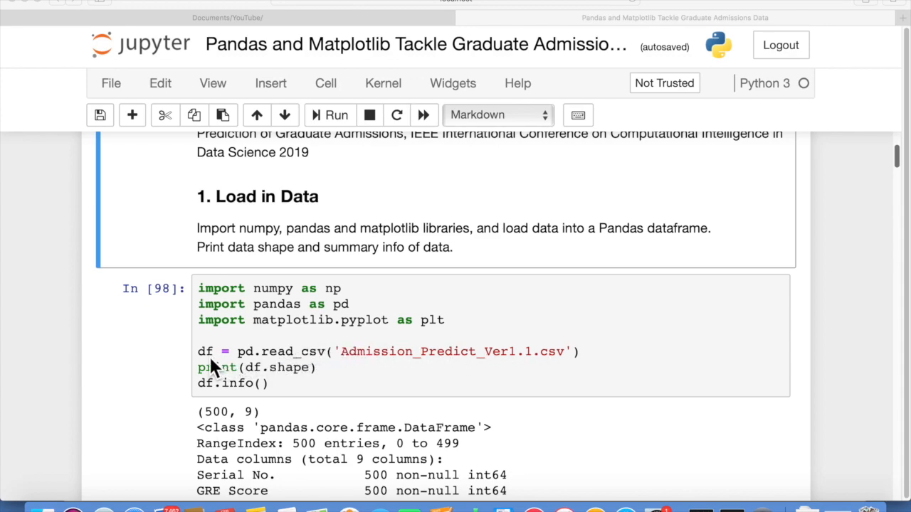
pyautogui.moveTo(206, 368)
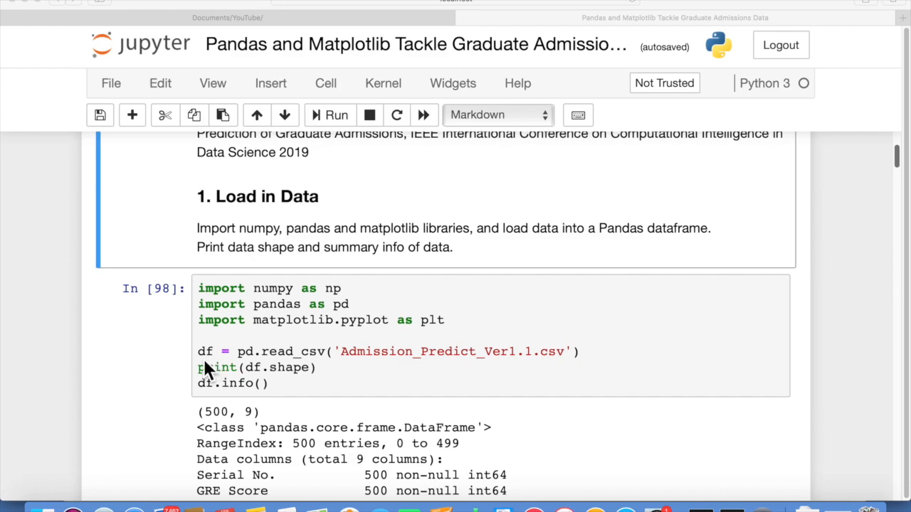
pyautogui.moveTo(214, 369)
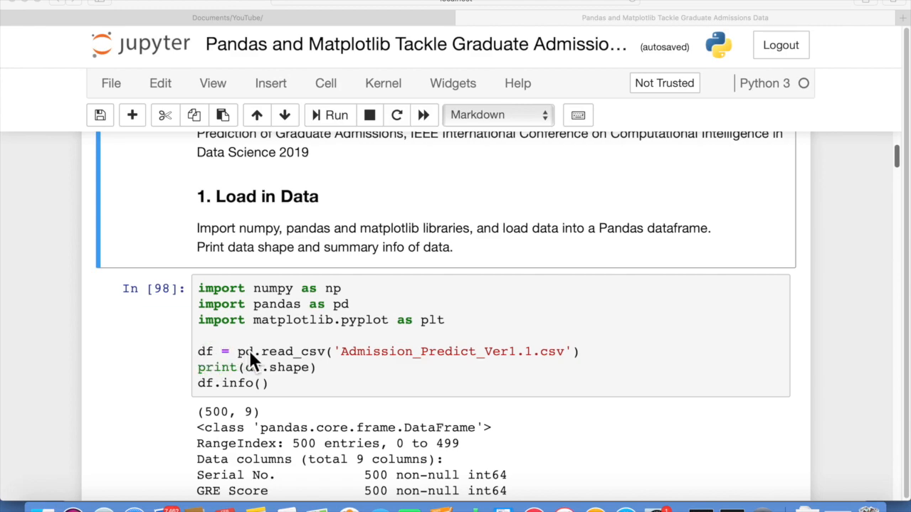
pyautogui.moveTo(207, 367)
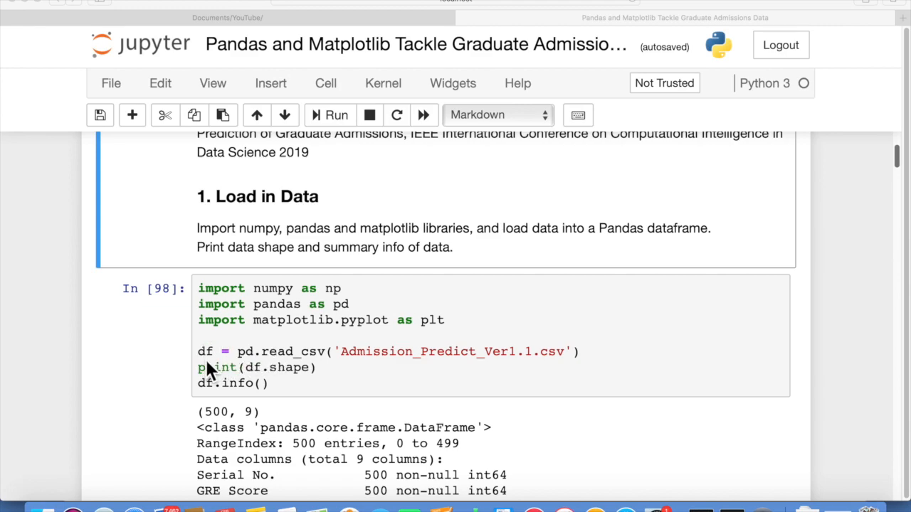
pyautogui.moveTo(264, 367)
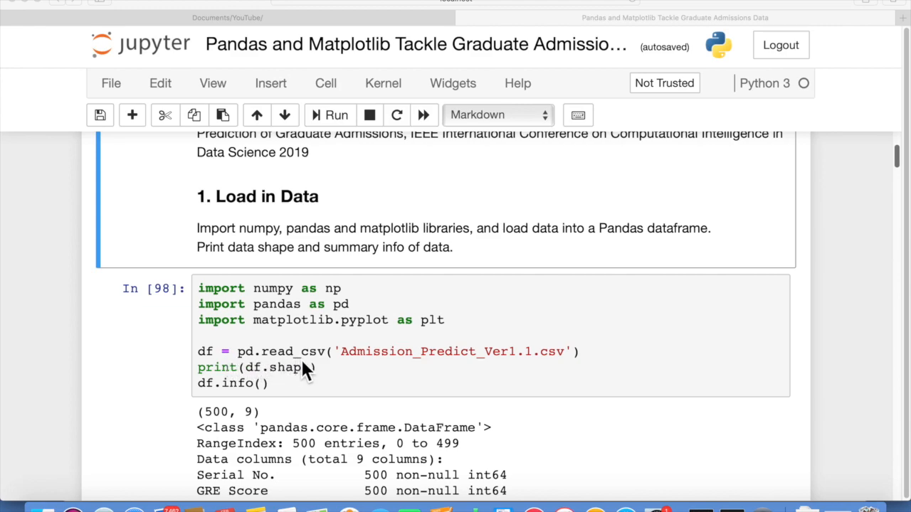
pyautogui.moveTo(563, 359)
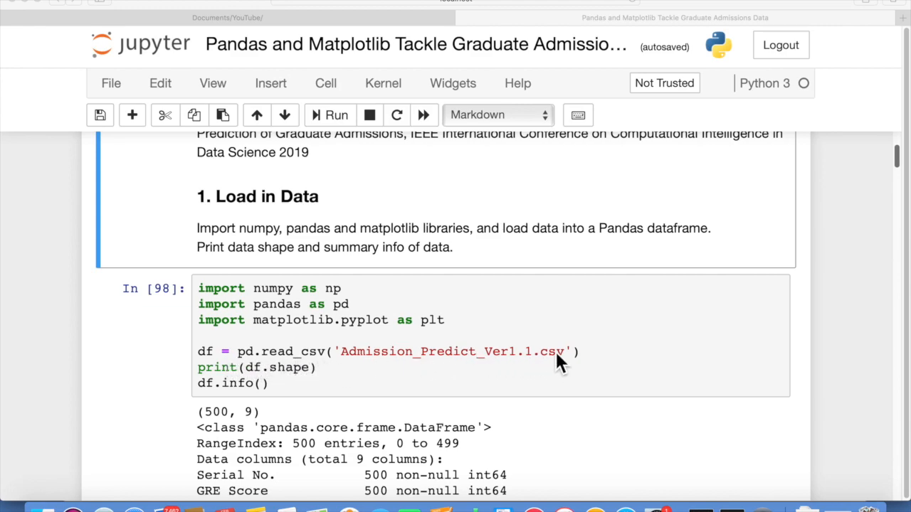
pyautogui.moveTo(288, 318)
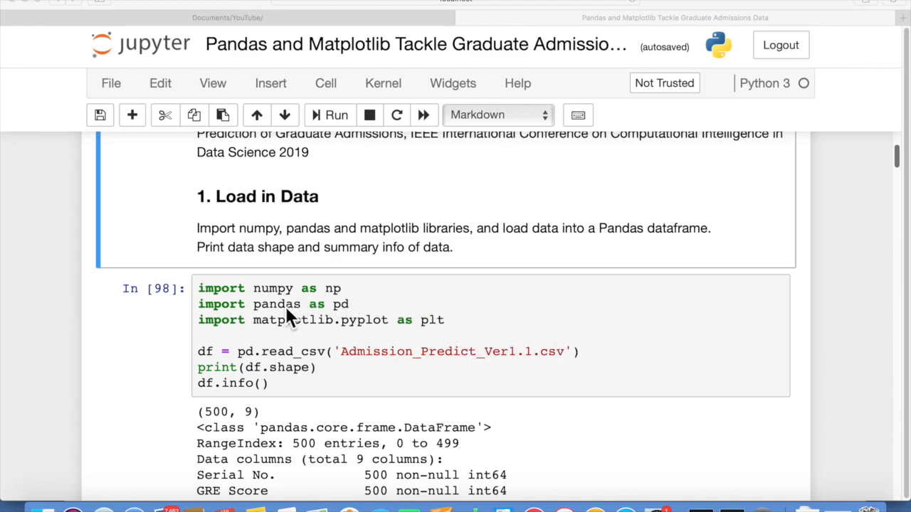
pyautogui.moveTo(217, 368)
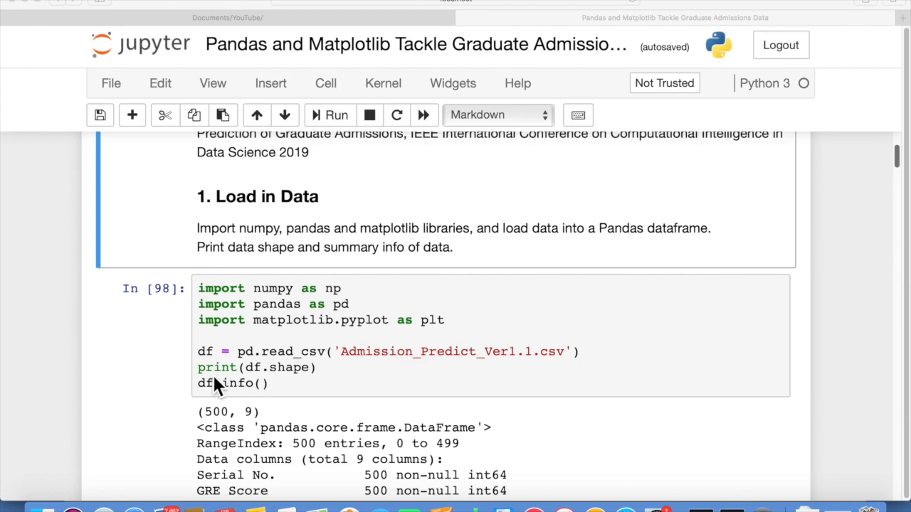
pyautogui.moveTo(210, 429)
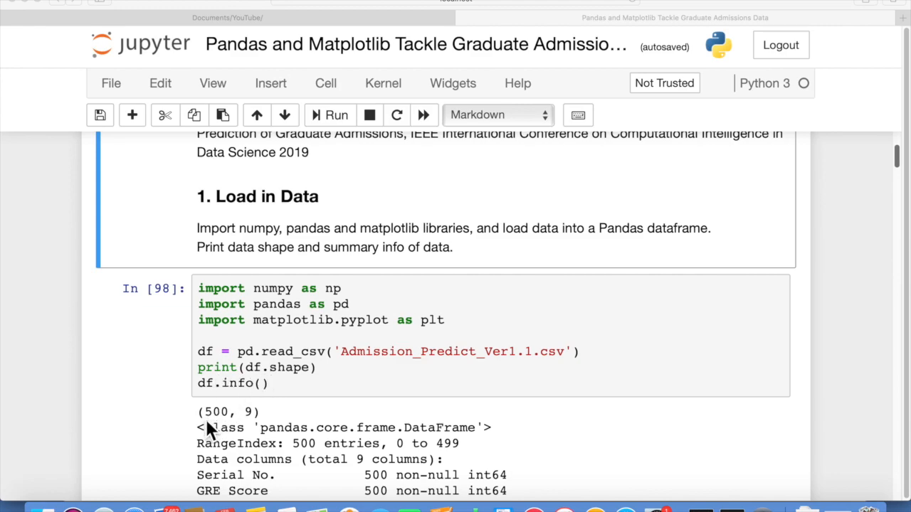
pyautogui.moveTo(263, 430)
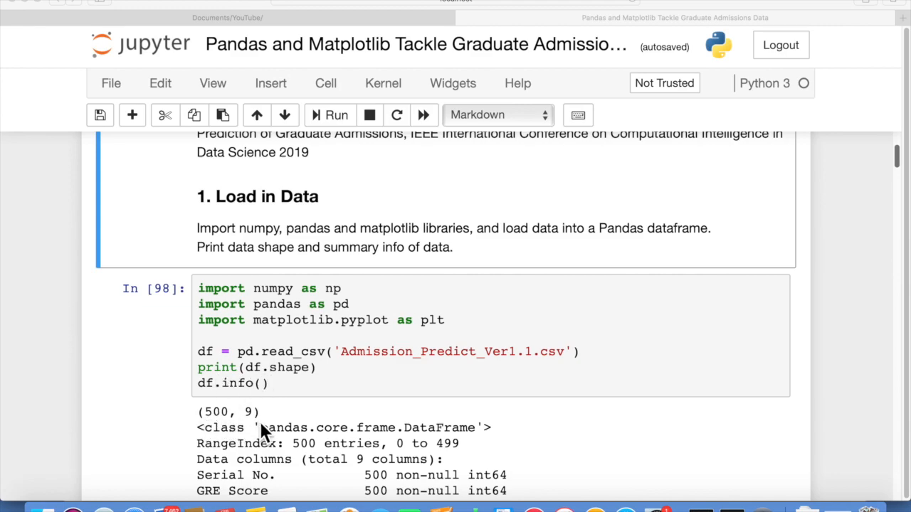
pyautogui.moveTo(263, 416)
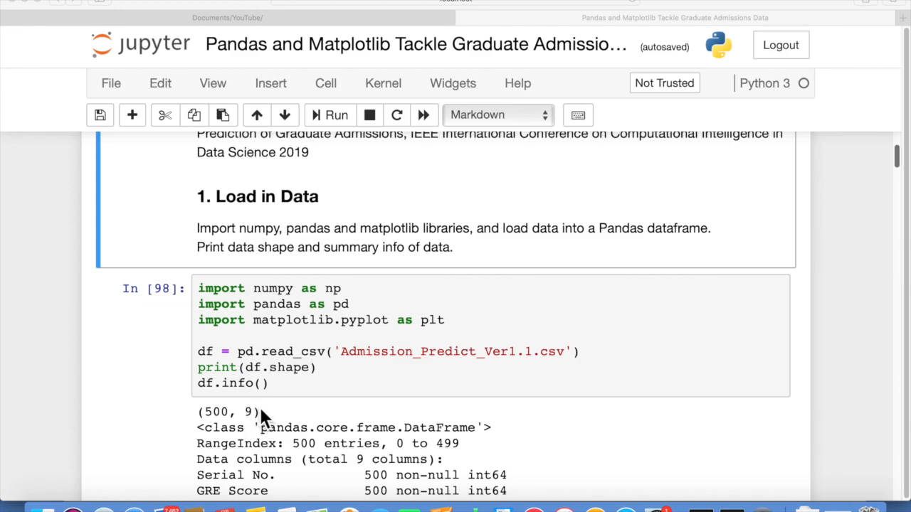
pyautogui.moveTo(217, 429)
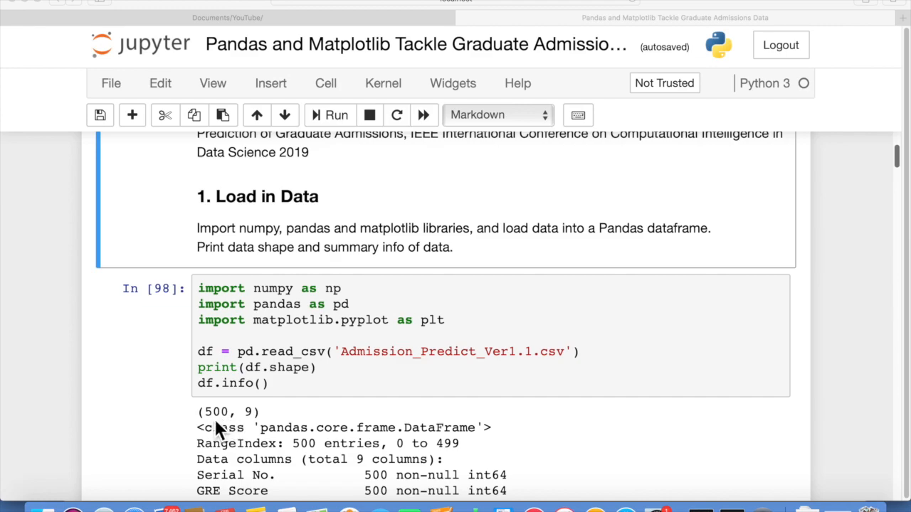
pyautogui.moveTo(246, 398)
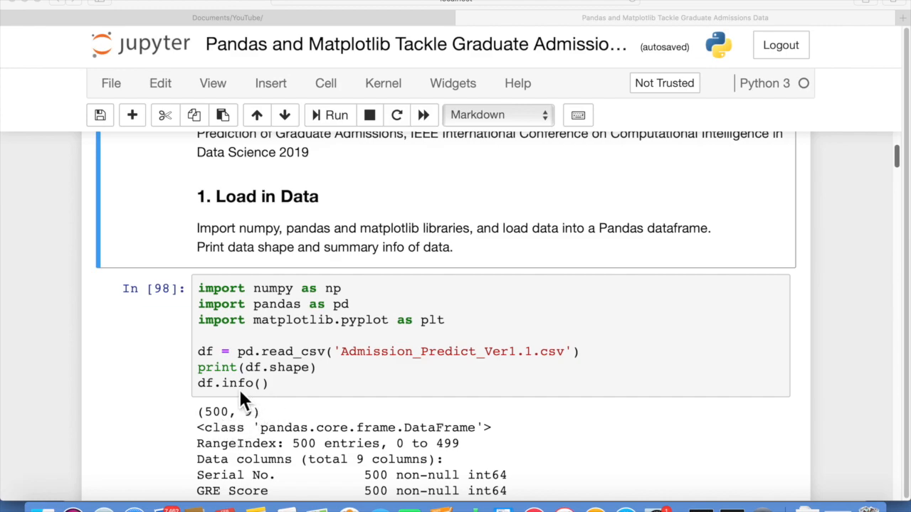
pyautogui.moveTo(370, 391)
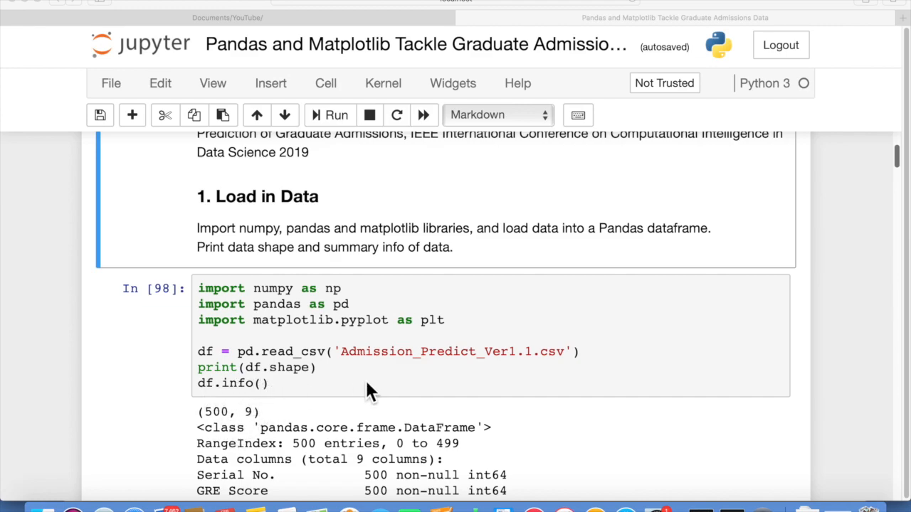
pyautogui.scroll(-3)
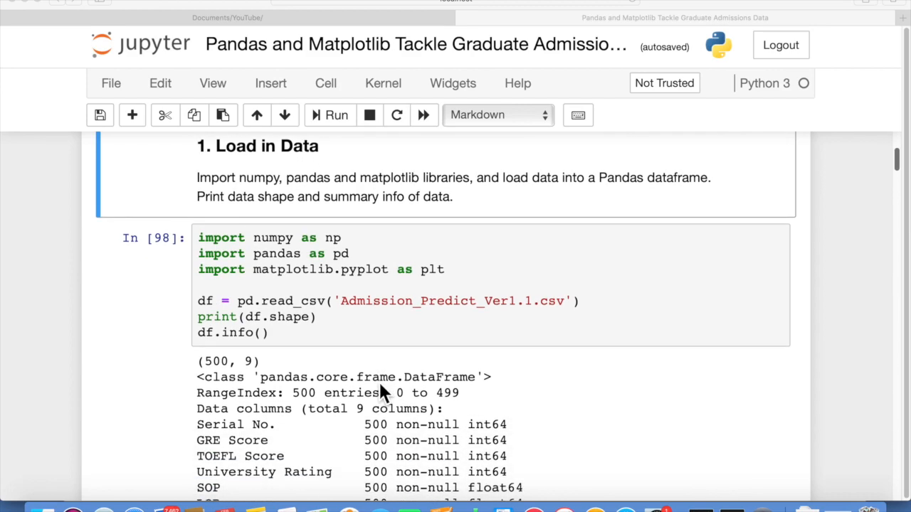
pyautogui.scroll(-3)
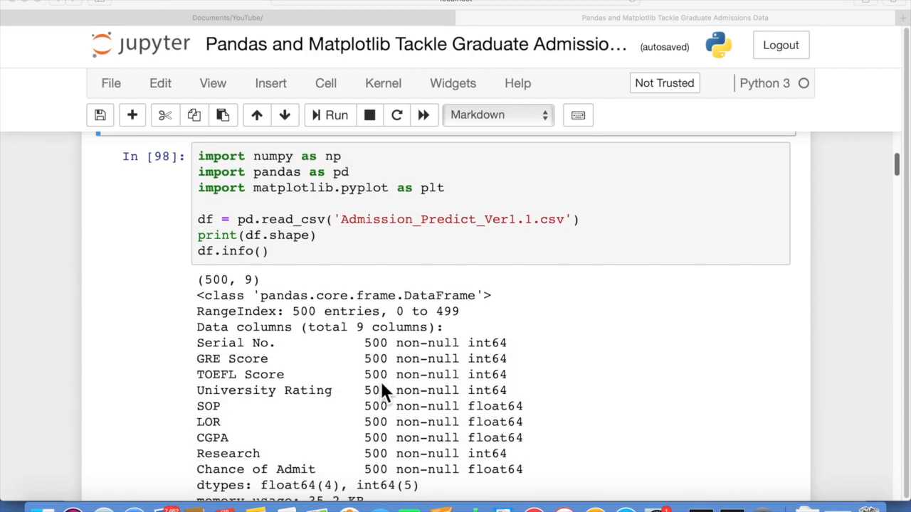
pyautogui.moveTo(392, 327)
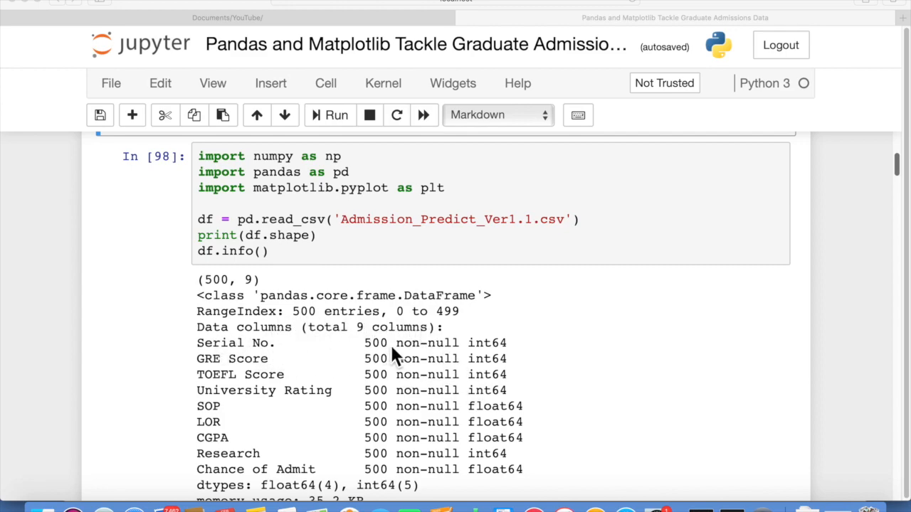
pyautogui.moveTo(463, 362)
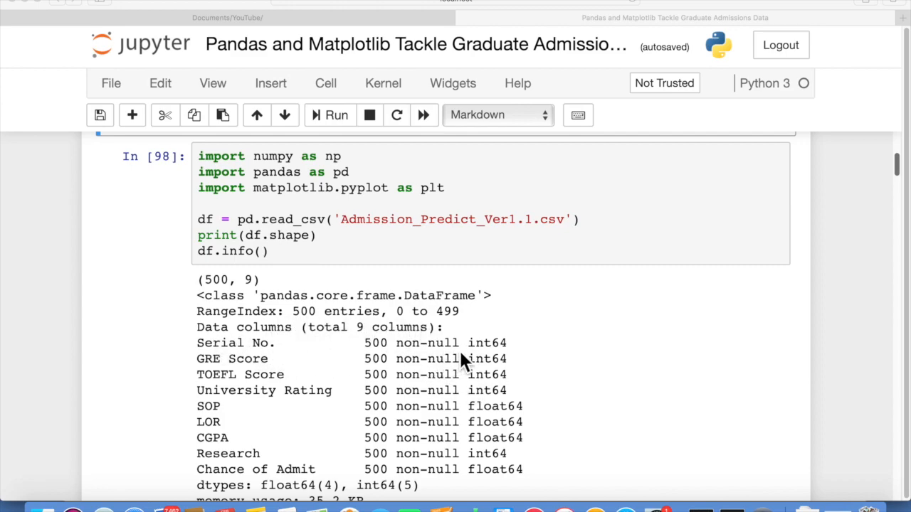
pyautogui.moveTo(409, 476)
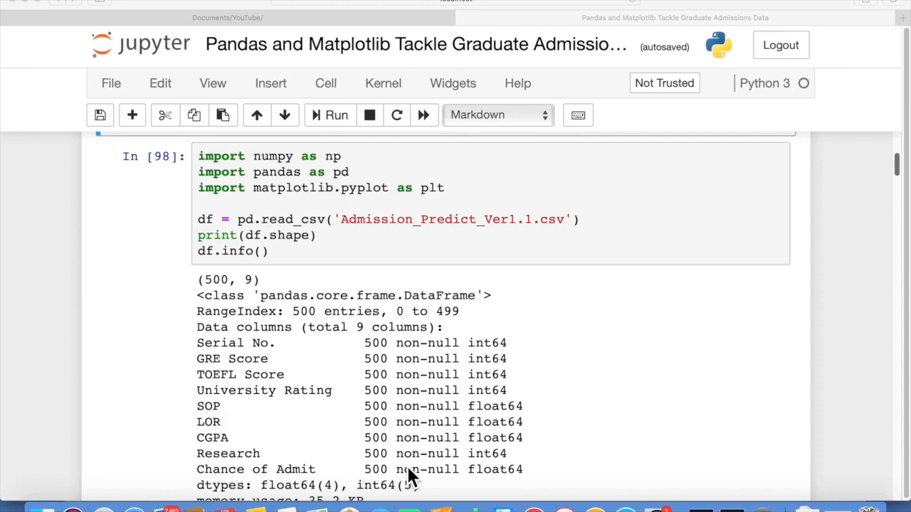
pyautogui.moveTo(491, 367)
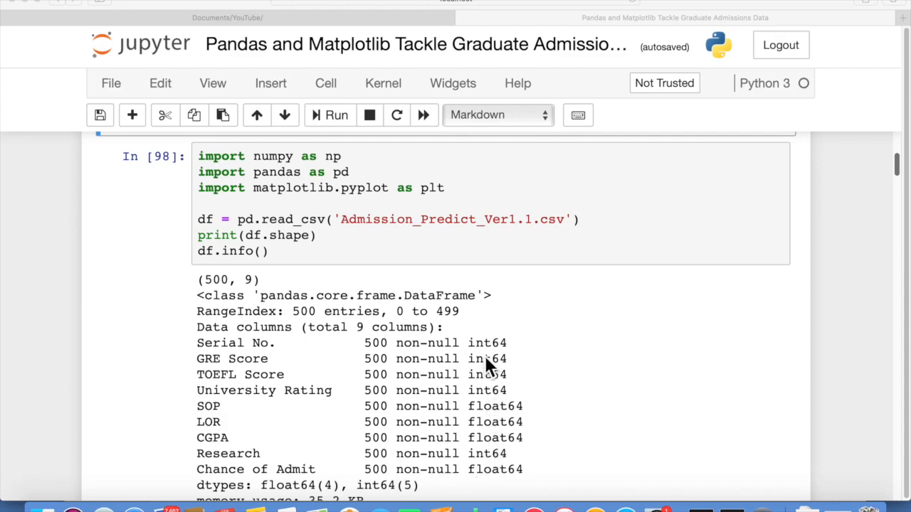
pyautogui.moveTo(423, 461)
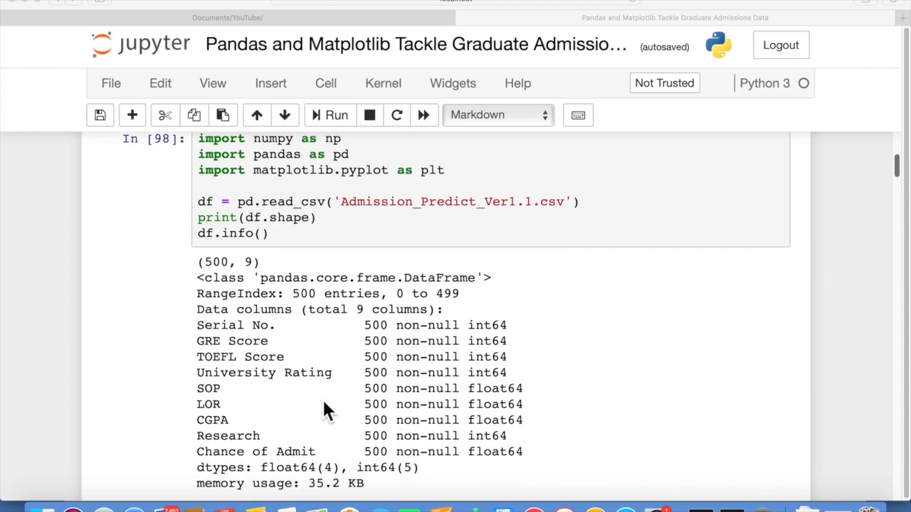
pyautogui.scroll(-3)
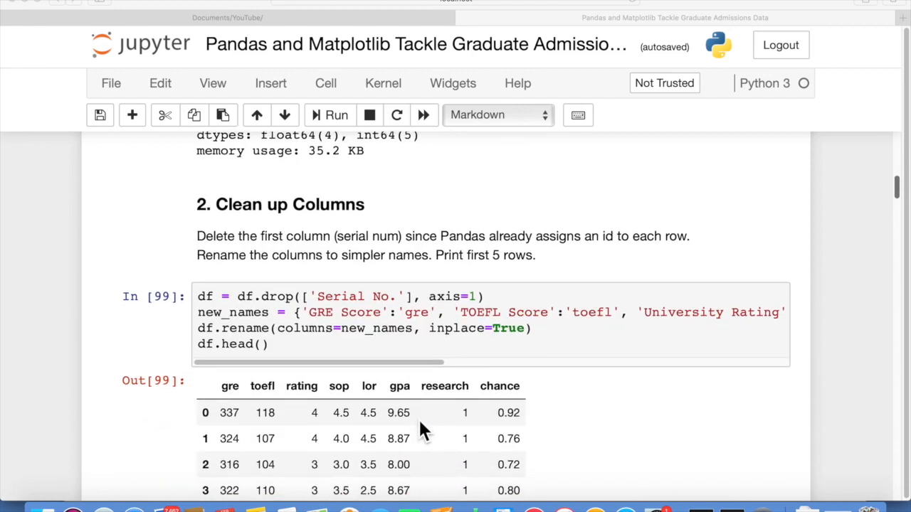
pyautogui.scroll(-3)
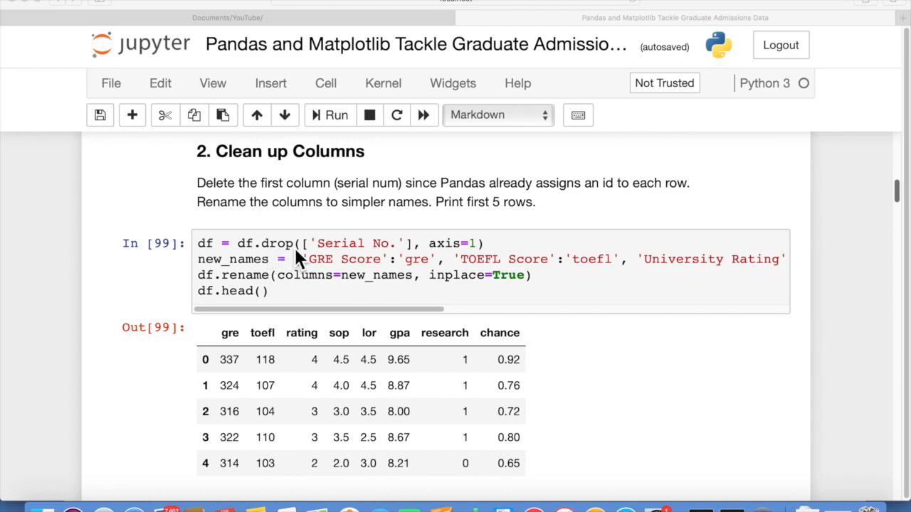
pyautogui.scroll(-3)
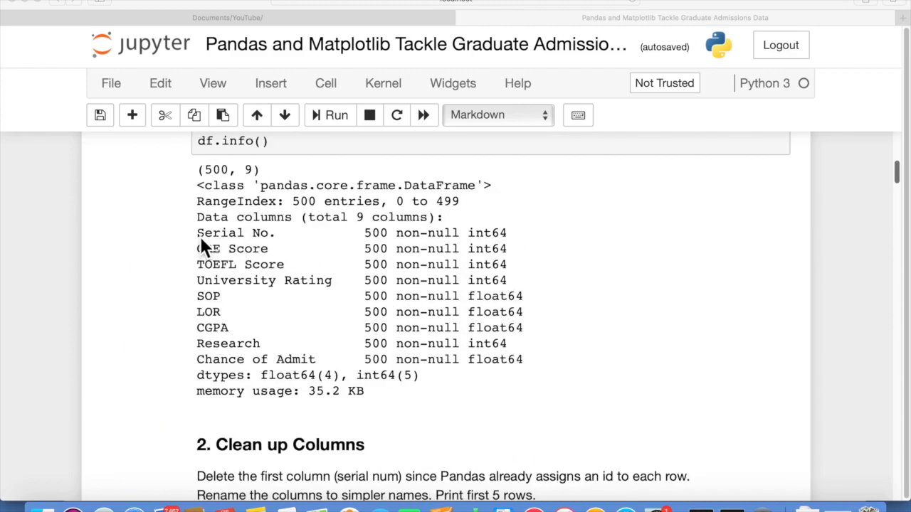
pyautogui.scroll(-3)
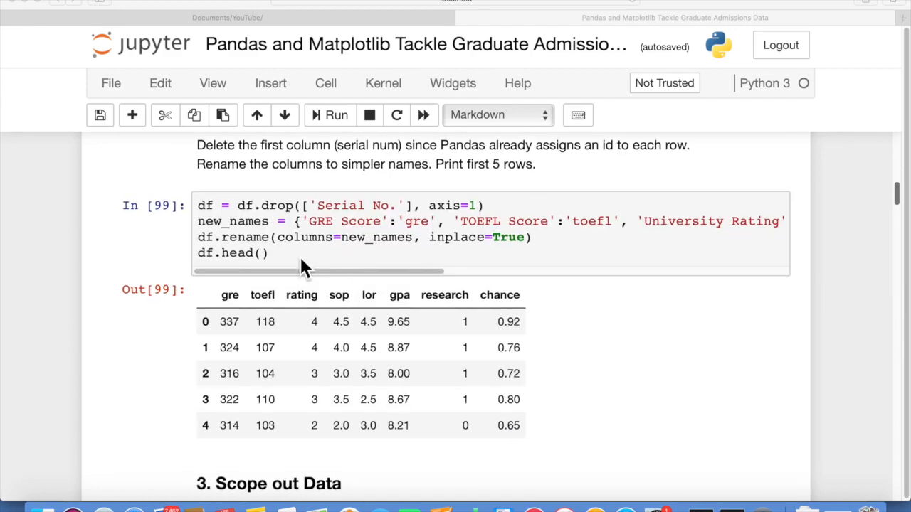
pyautogui.moveTo(210, 411)
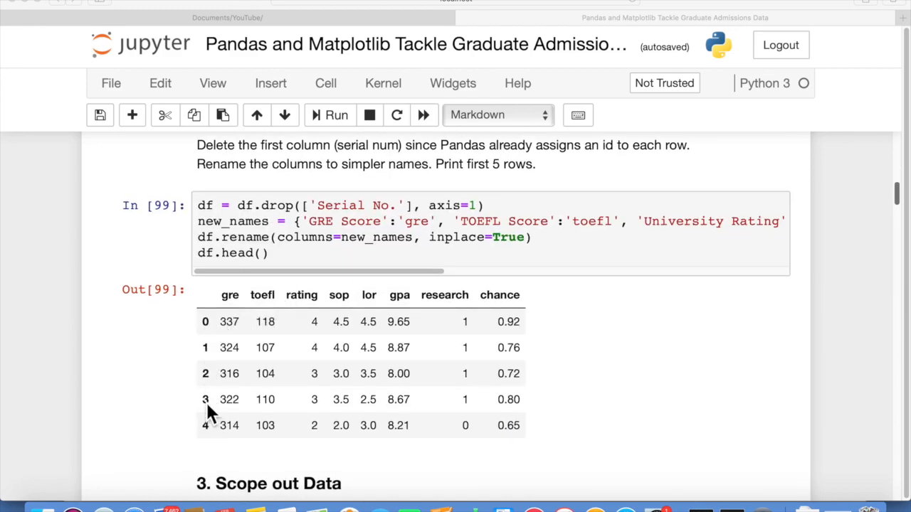
pyautogui.moveTo(207, 384)
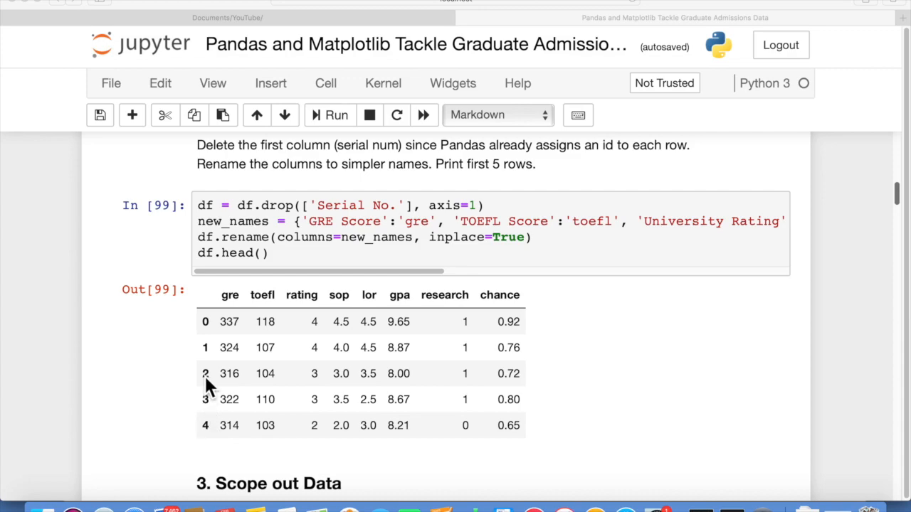
pyautogui.moveTo(208, 329)
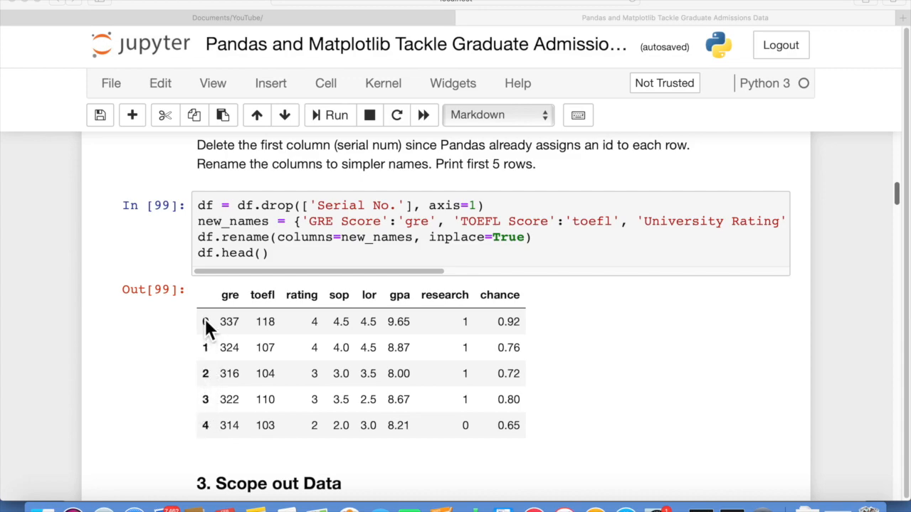
pyautogui.moveTo(248, 302)
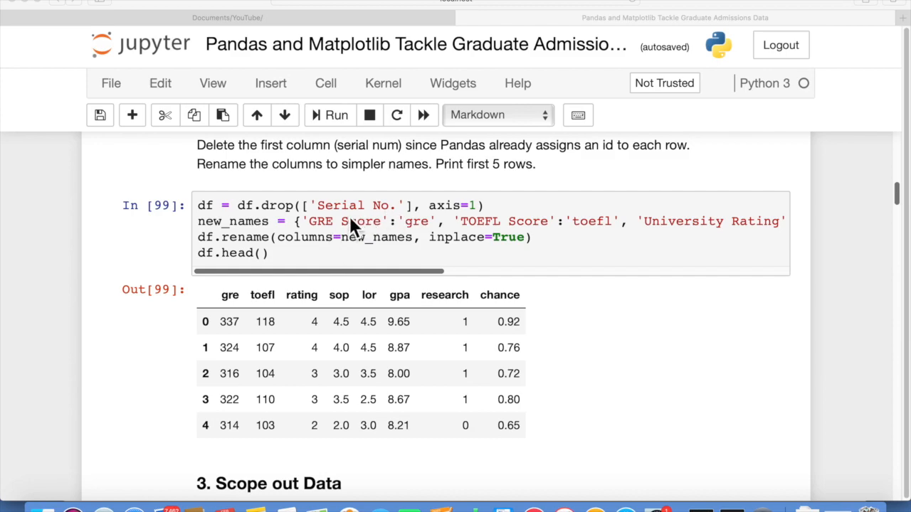
pyautogui.moveTo(206, 226)
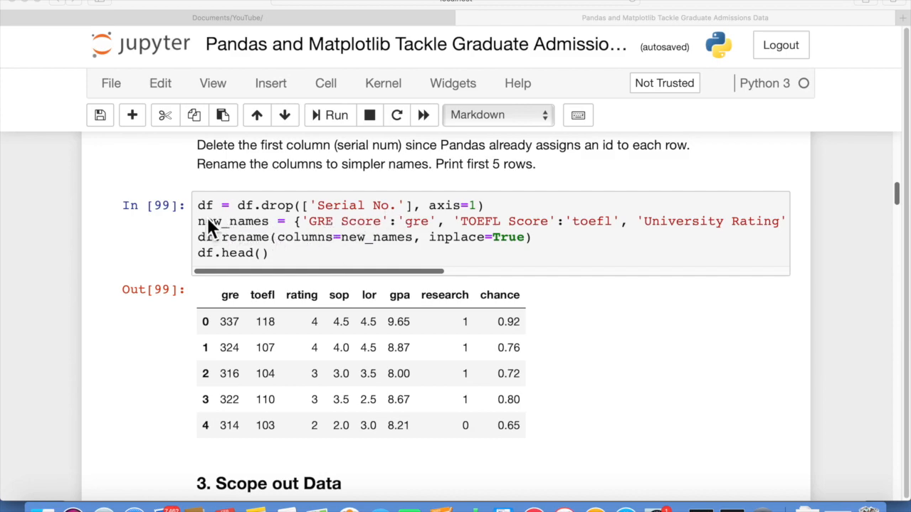
pyautogui.moveTo(252, 221)
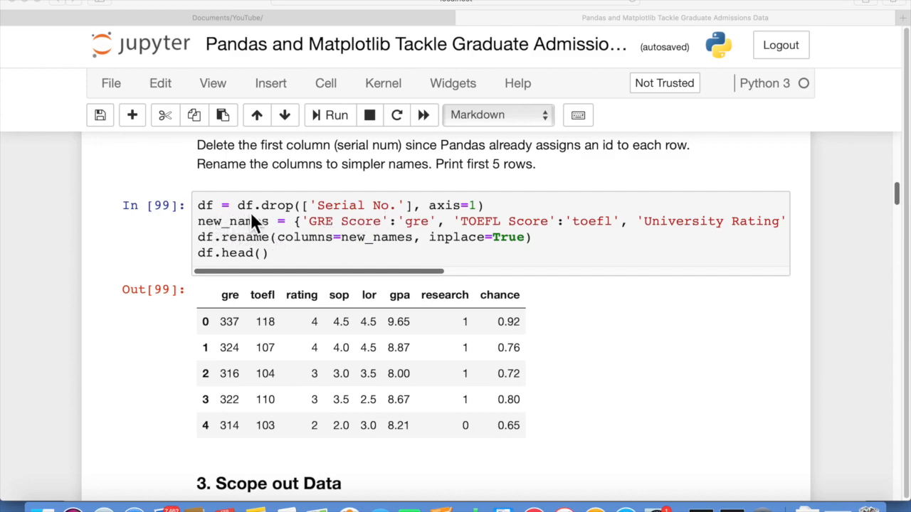
pyautogui.moveTo(296, 220)
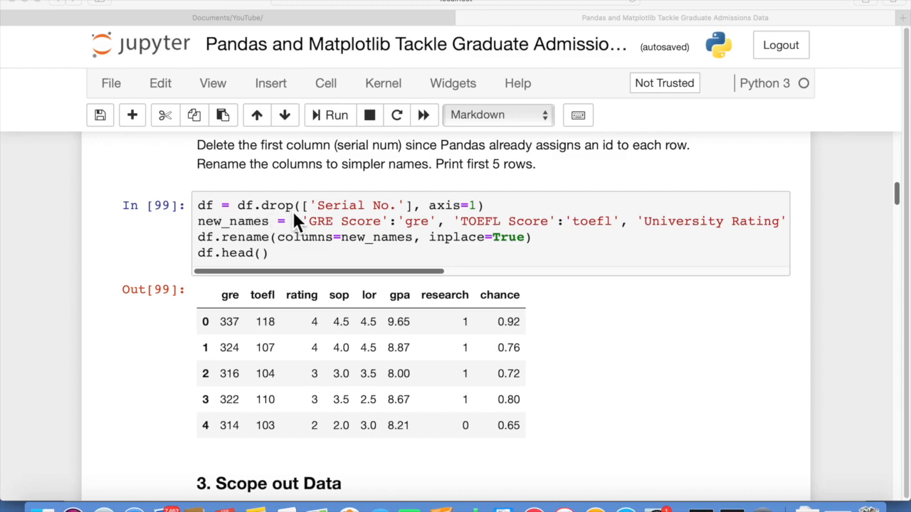
pyautogui.moveTo(326, 220)
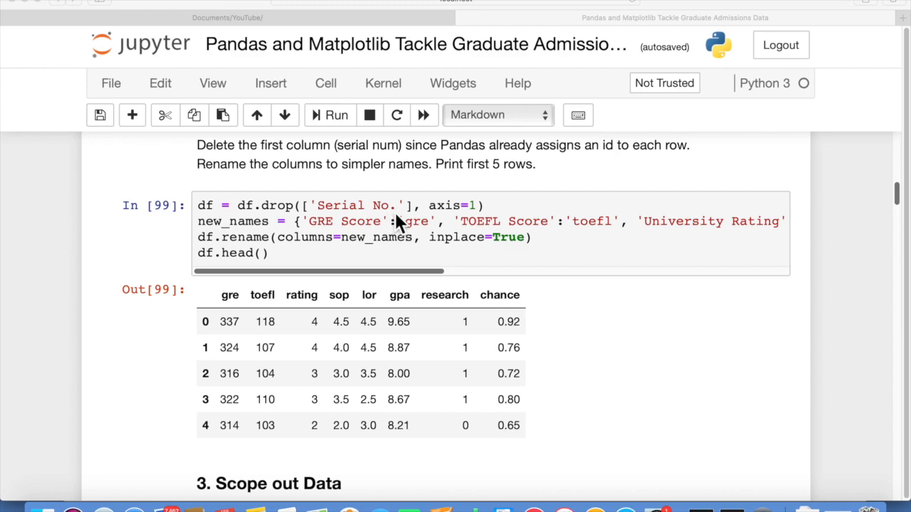
pyautogui.moveTo(480, 221)
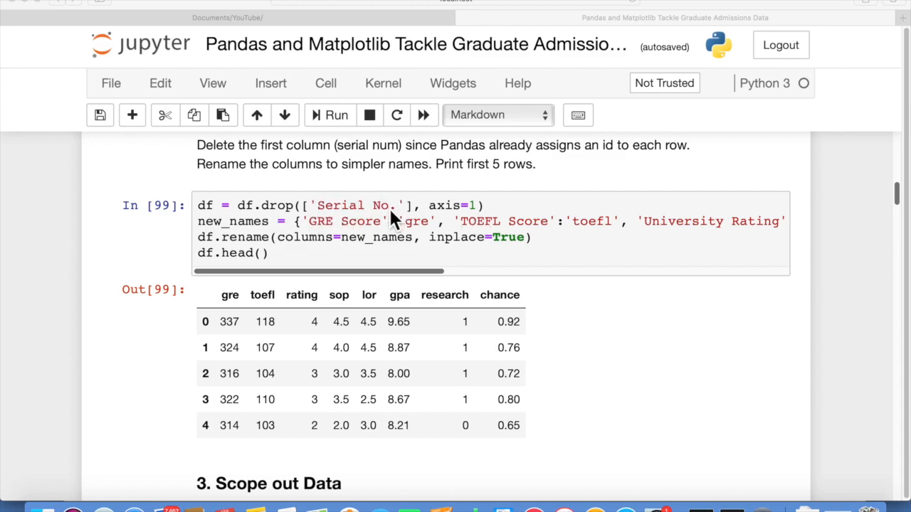
pyautogui.moveTo(220, 221)
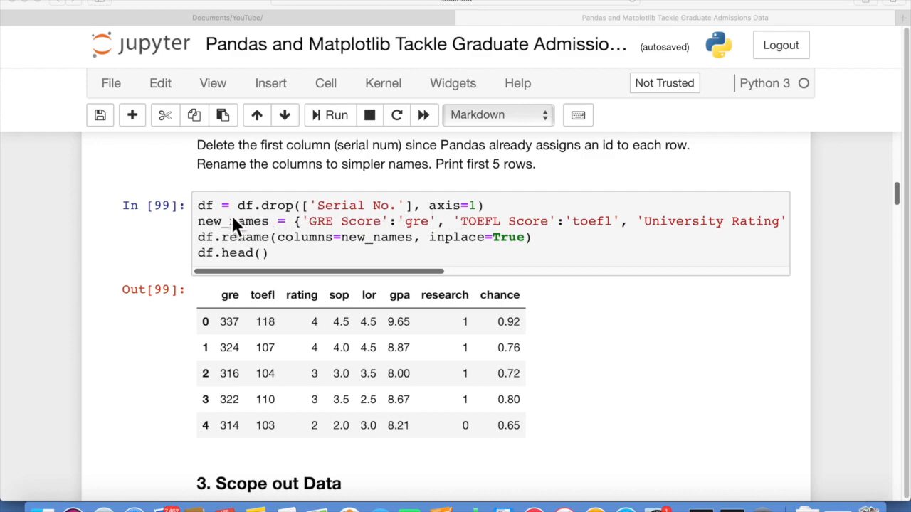
pyautogui.moveTo(206, 213)
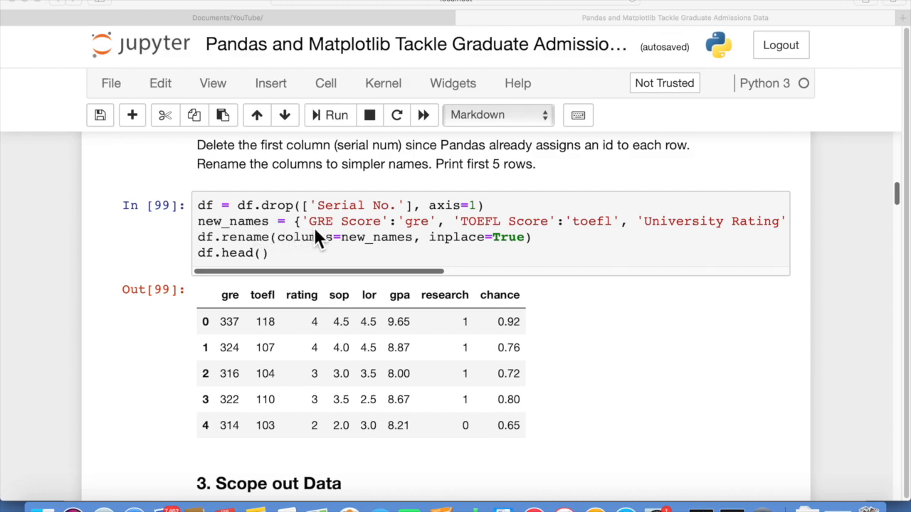
pyautogui.moveTo(342, 244)
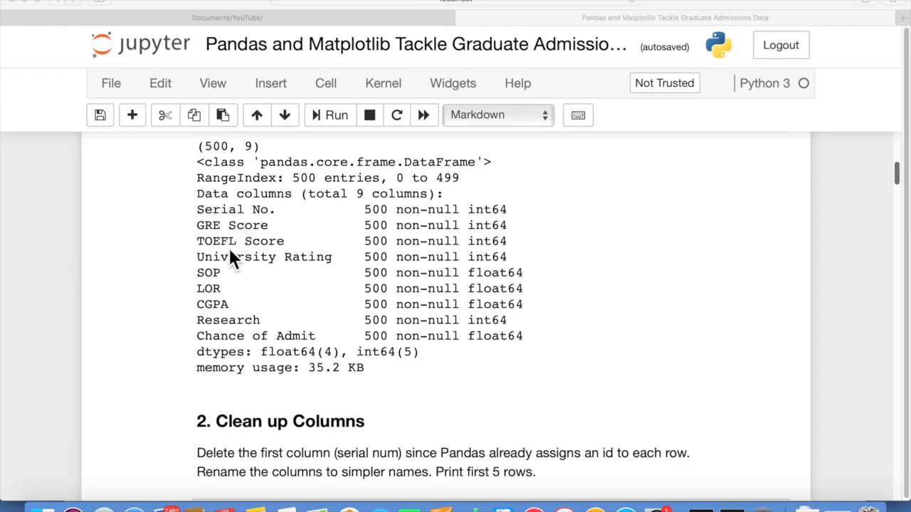
pyautogui.moveTo(241, 291)
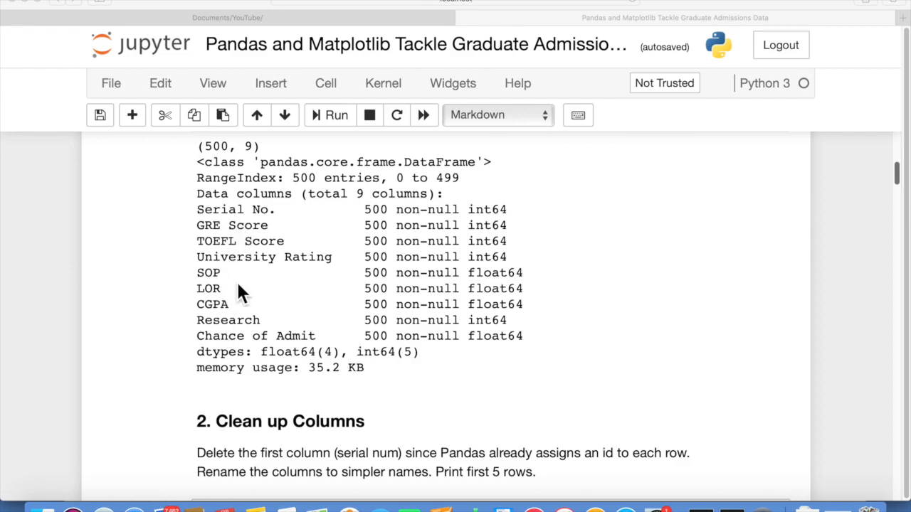
pyautogui.scroll(-3)
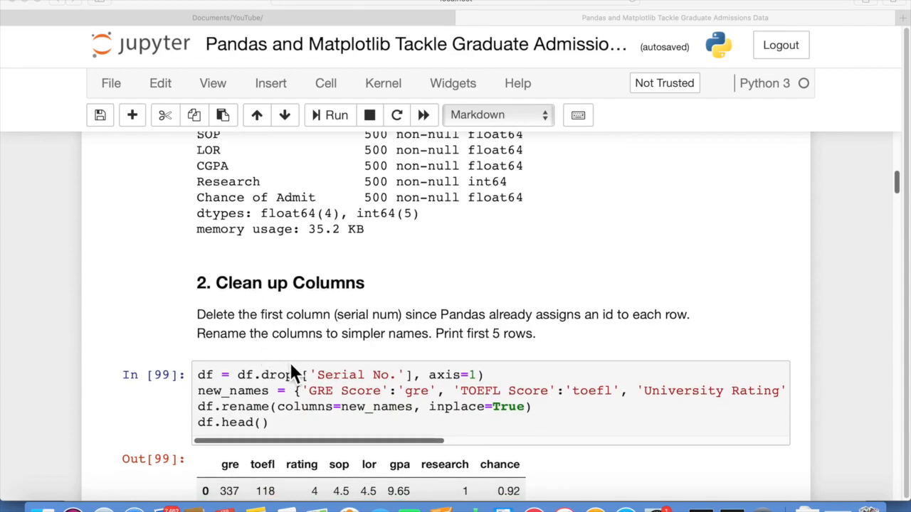
pyautogui.moveTo(409, 410)
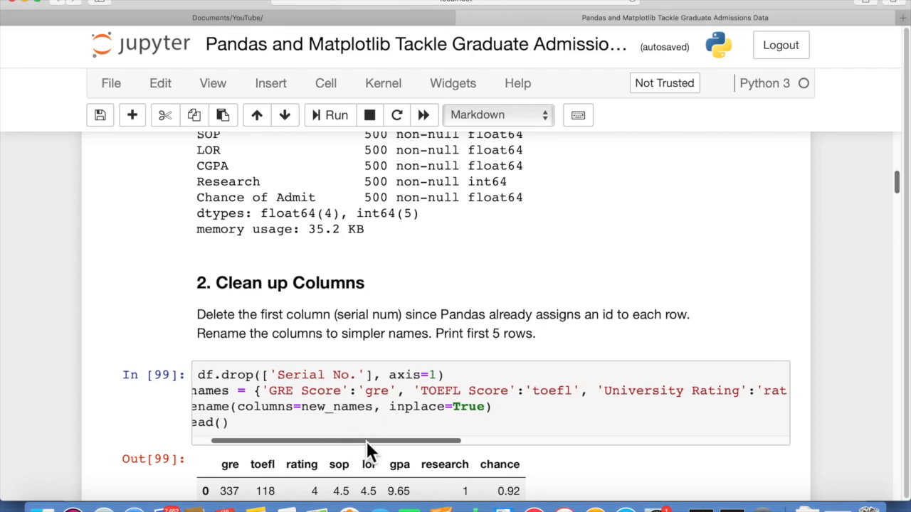
# Step: Scroll the code cell sideways to read the hist() arguments, then back
pyautogui.hscroll(-3)
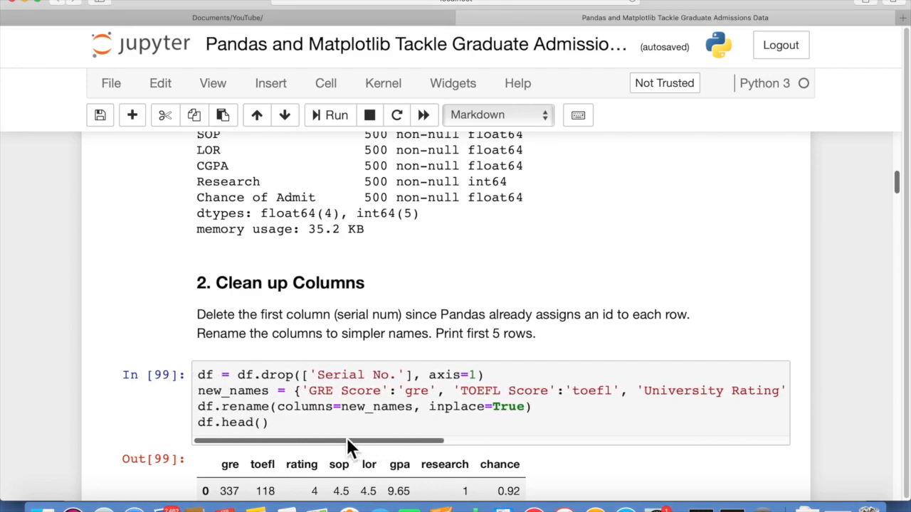
pyautogui.moveTo(295, 452)
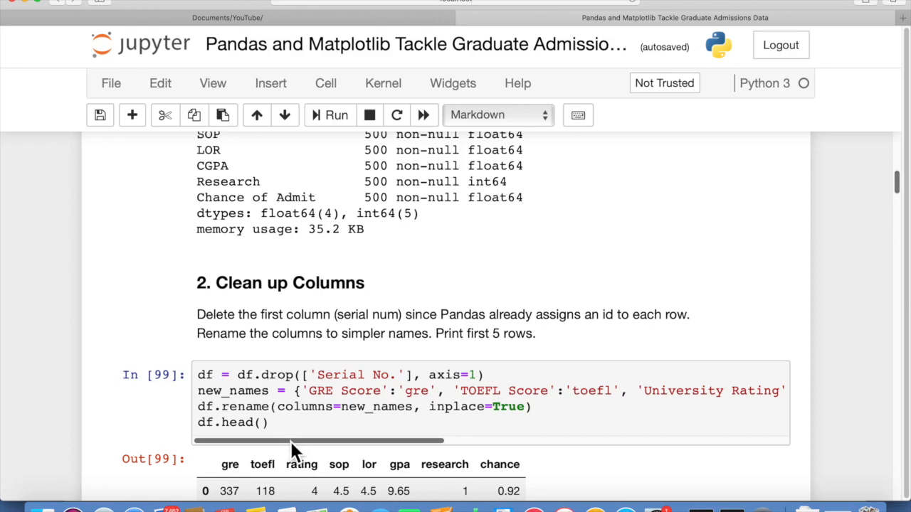
pyautogui.moveTo(299, 441); pyautogui.dragTo(556, 442)
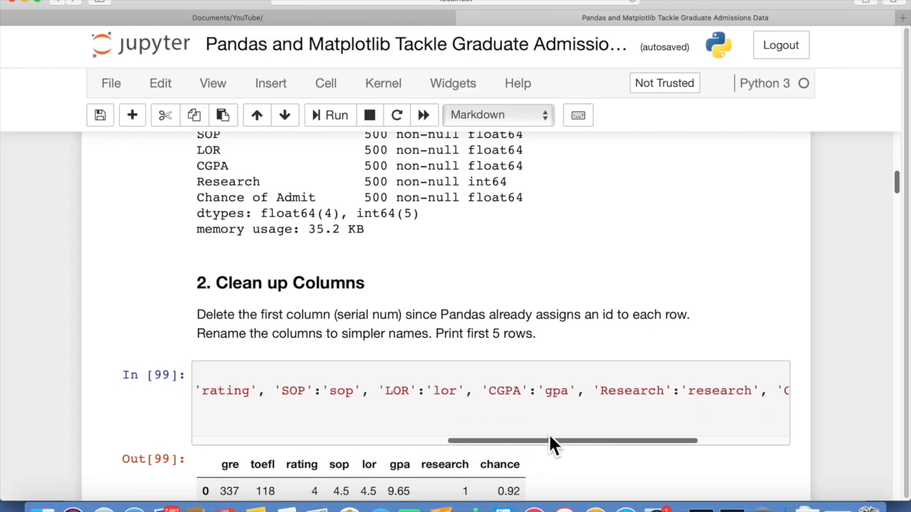
pyautogui.moveTo(555, 442); pyautogui.dragTo(349, 442)
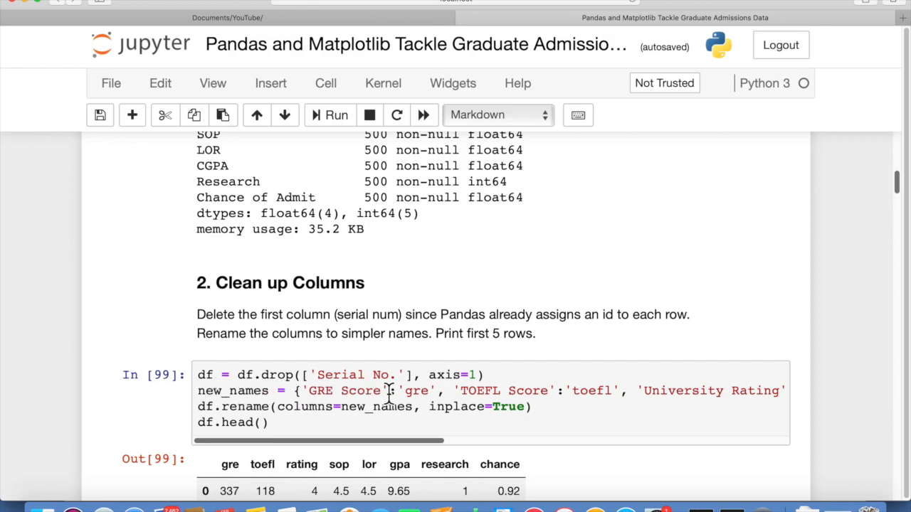
pyautogui.moveTo(306, 420)
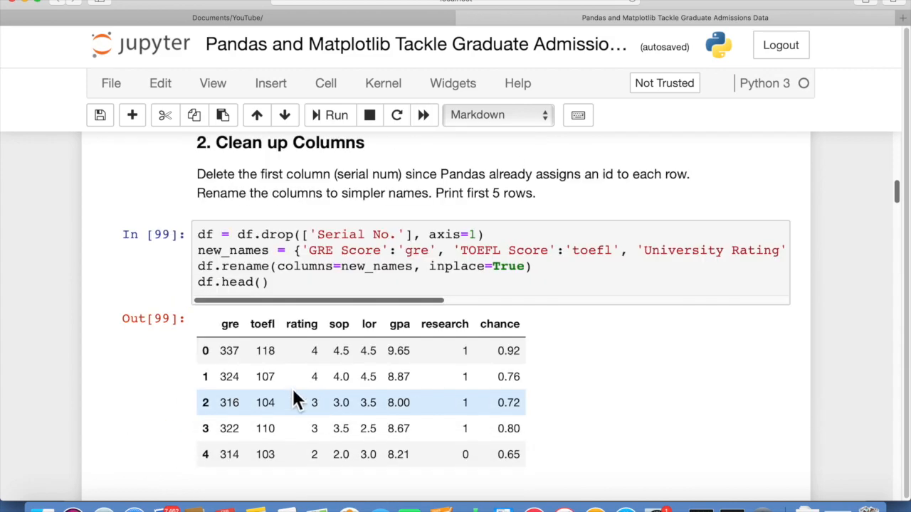
pyautogui.moveTo(422, 327)
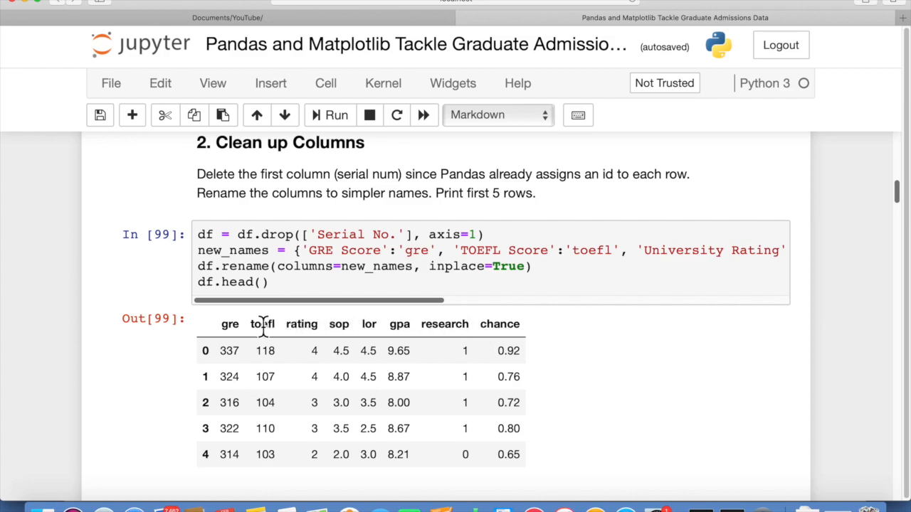
pyautogui.moveTo(258, 348)
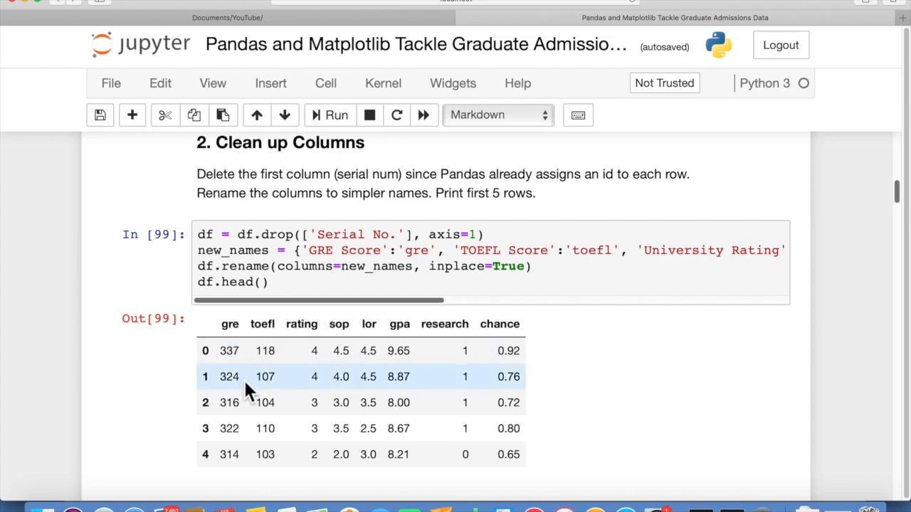
pyautogui.moveTo(591, 406)
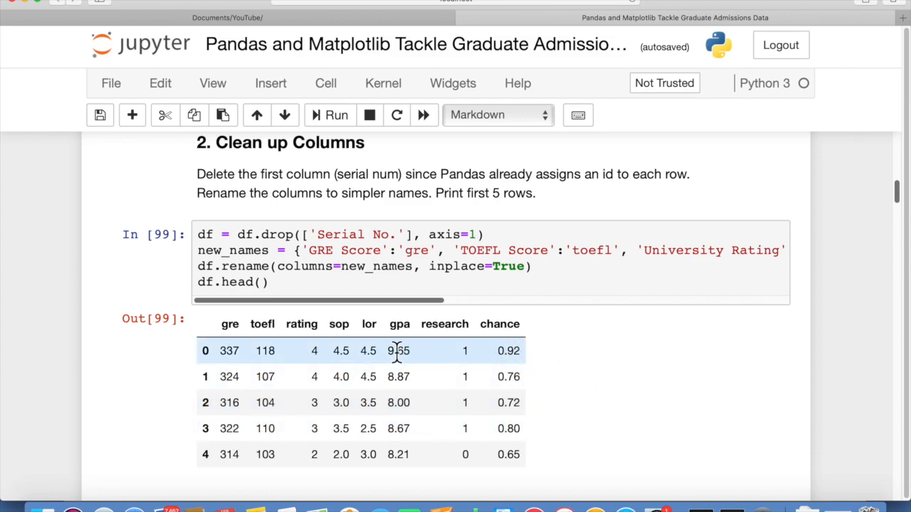
pyautogui.moveTo(222, 360)
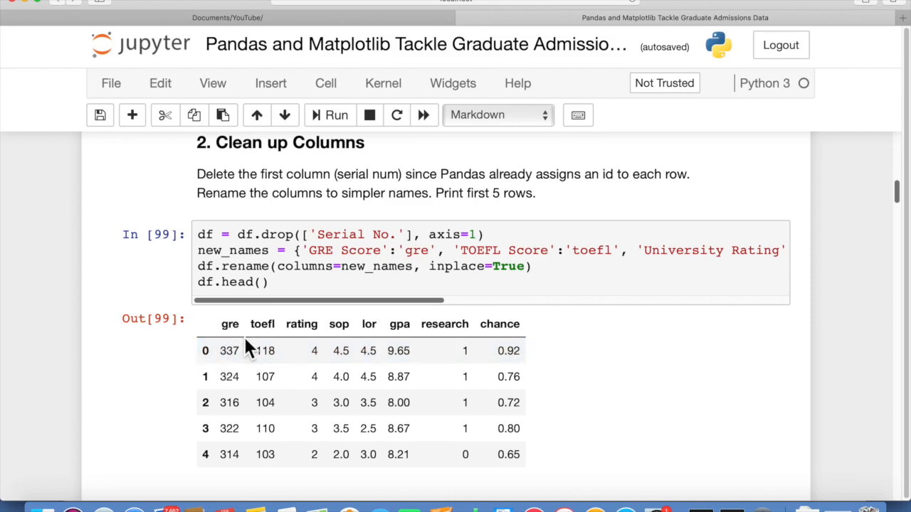
pyautogui.moveTo(246, 334)
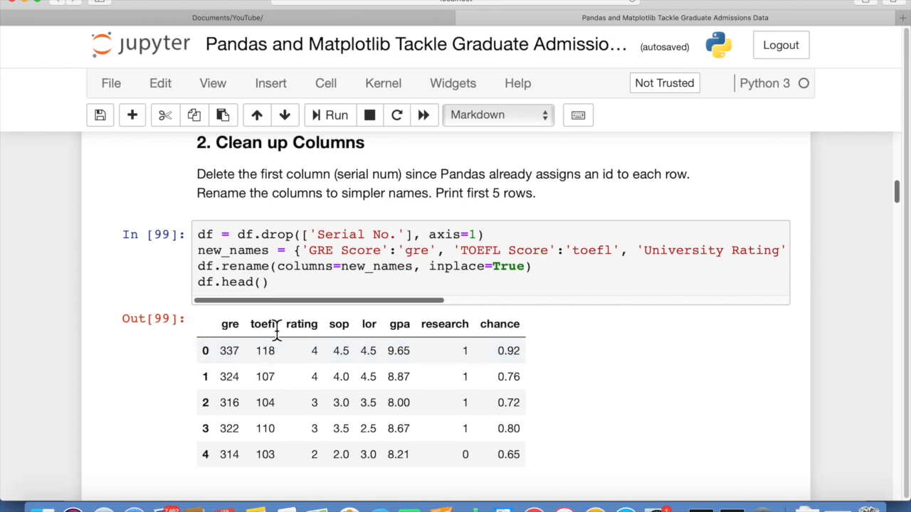
pyautogui.moveTo(299, 345)
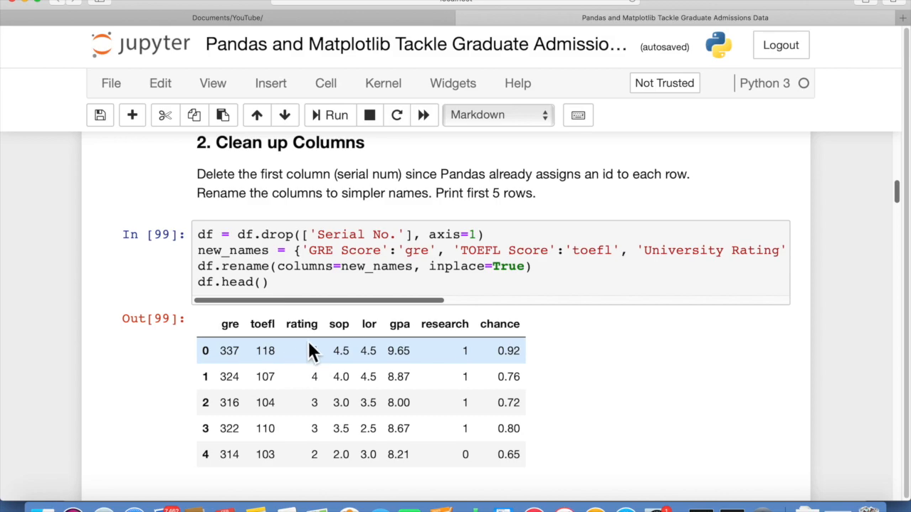
pyautogui.moveTo(338, 356)
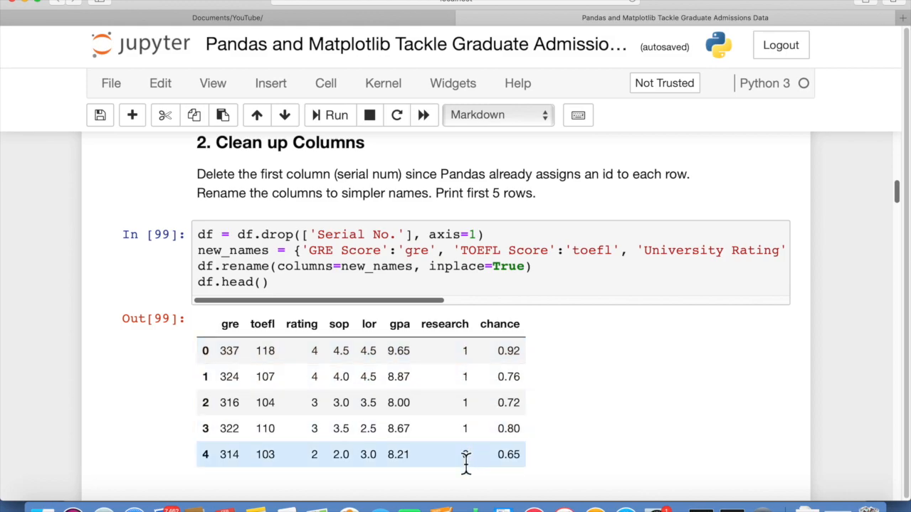
pyautogui.moveTo(475, 455)
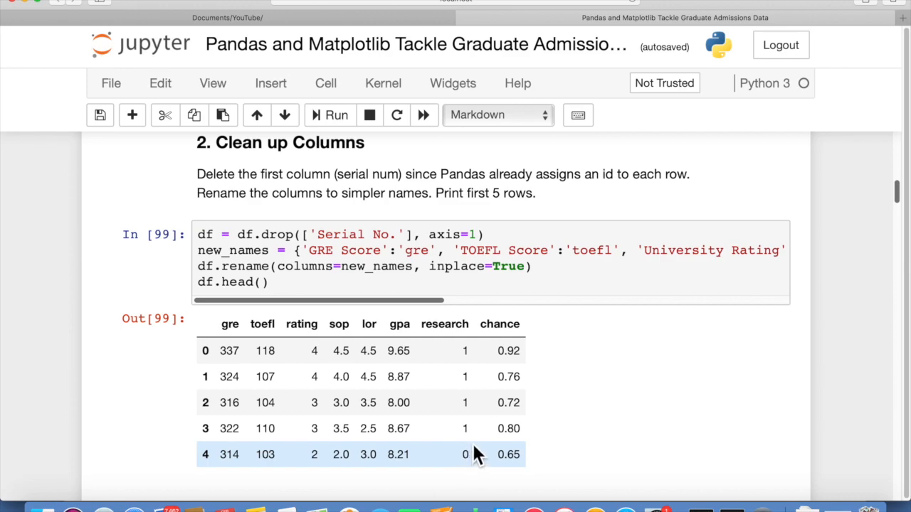
pyautogui.moveTo(471, 428)
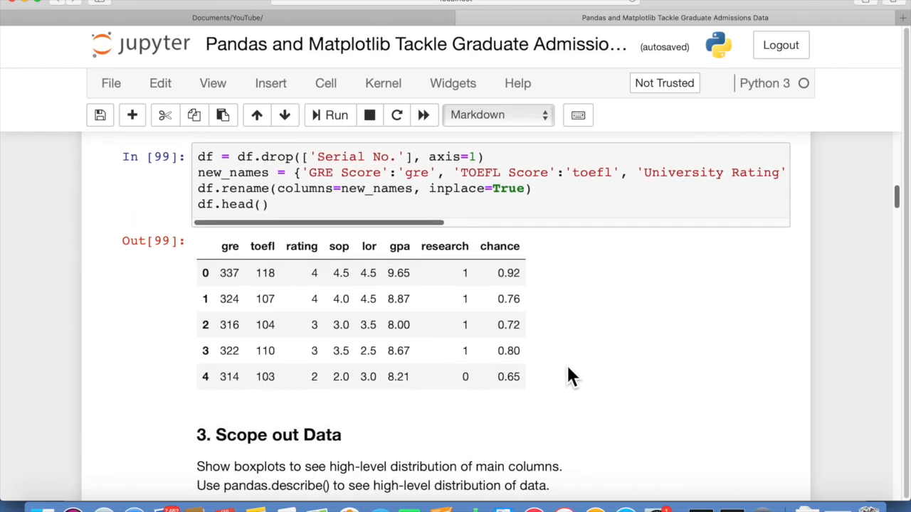
# Step: Scroll on to section 4, Detailed Data Distribution, with its chance and gpa histograms
pyautogui.scroll(-3)
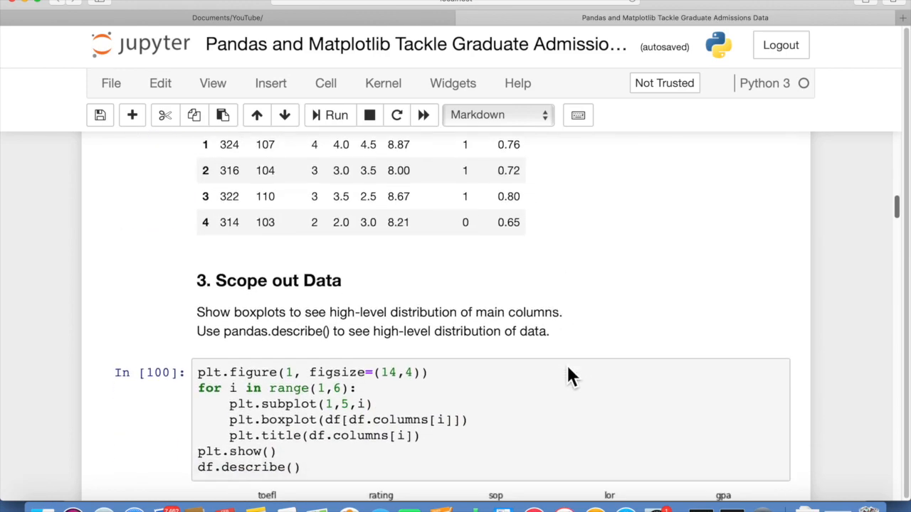
pyautogui.scroll(-3)
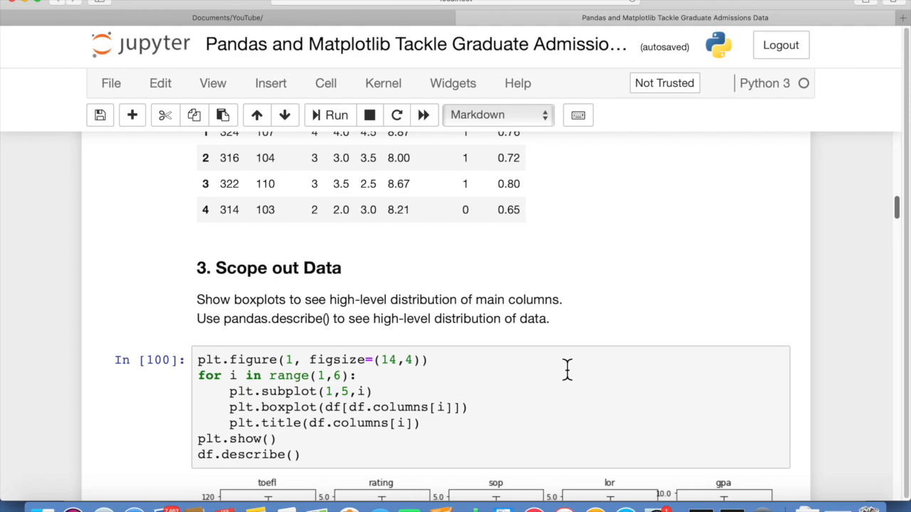
pyautogui.moveTo(577, 338)
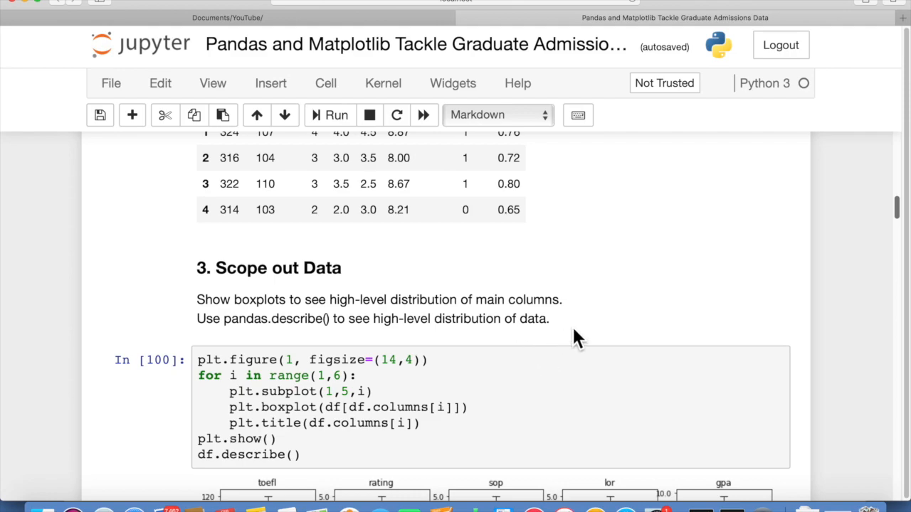
pyautogui.moveTo(570, 336)
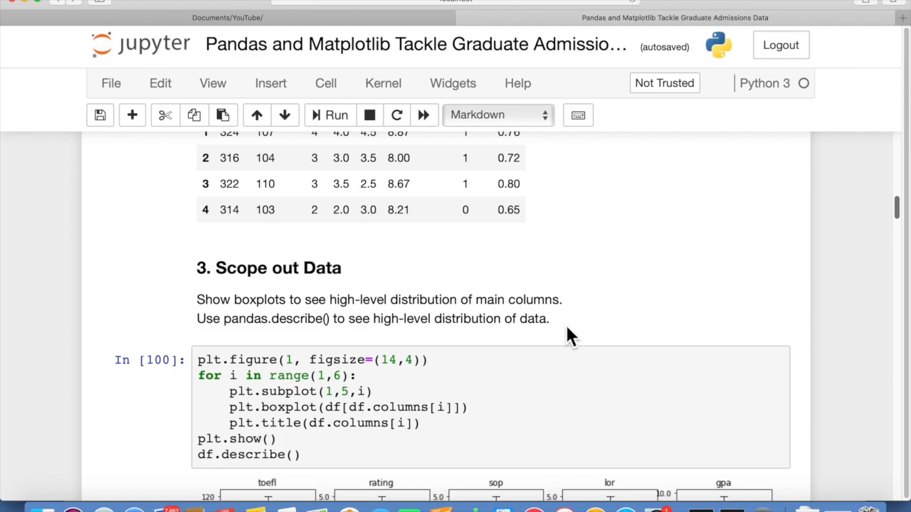
pyautogui.moveTo(416, 335)
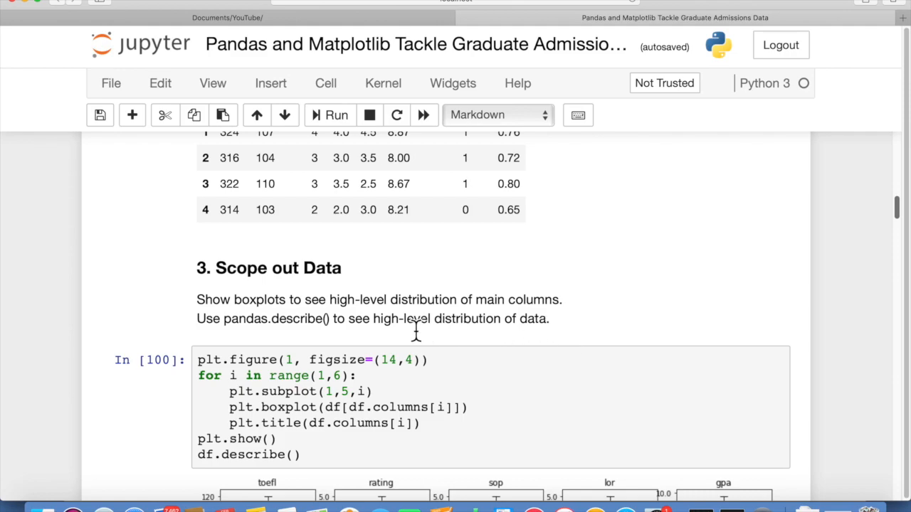
pyautogui.moveTo(292, 331)
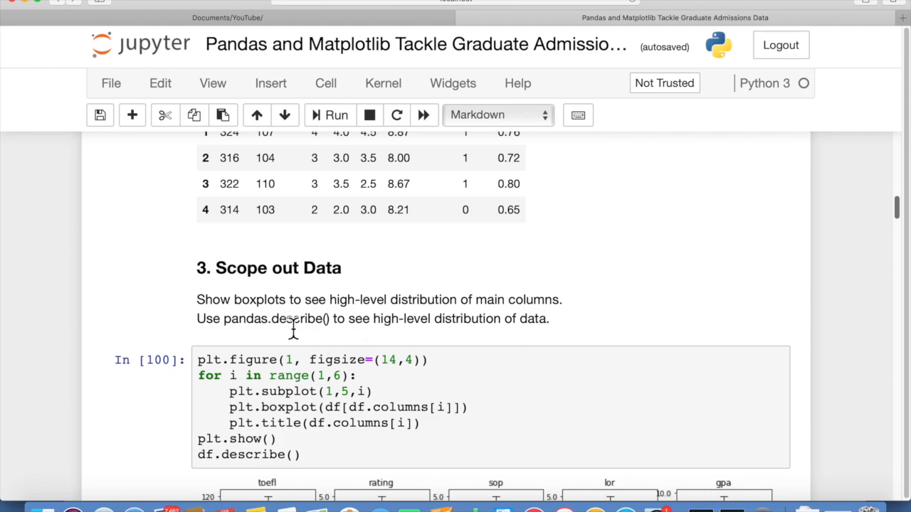
pyautogui.moveTo(395, 327)
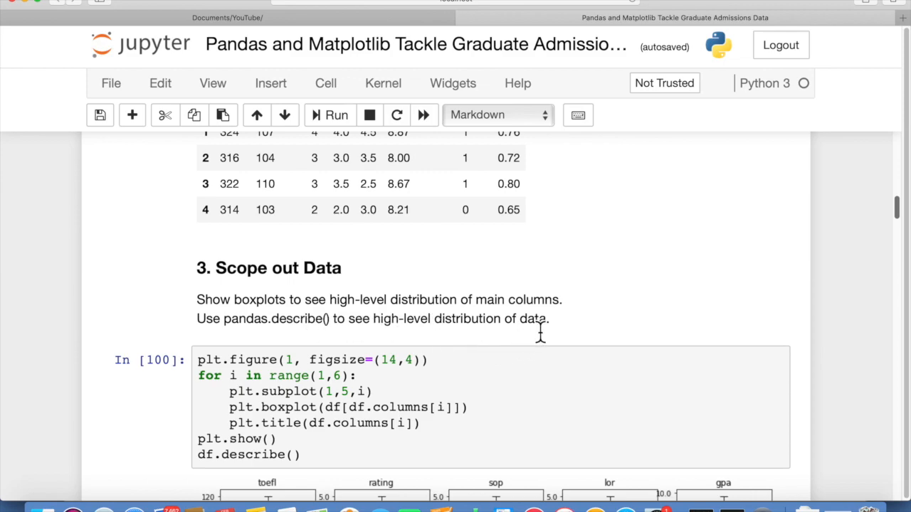
pyautogui.scroll(-3)
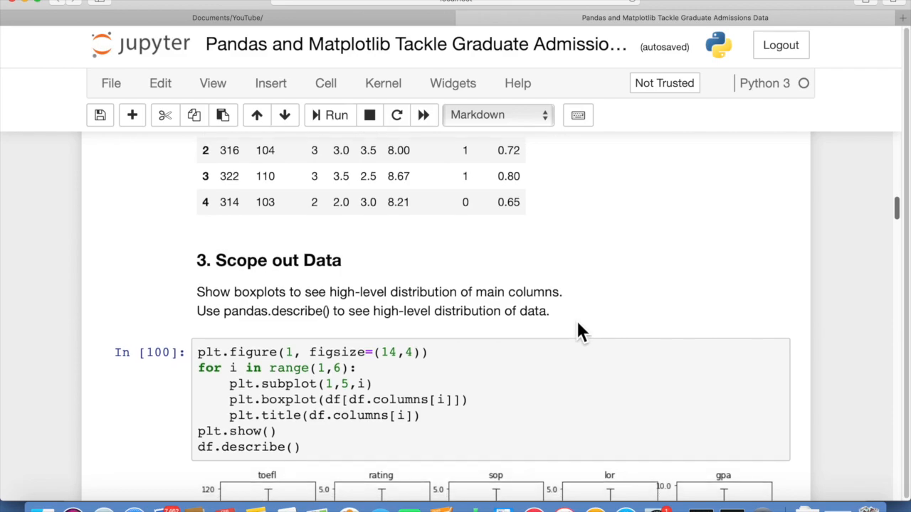
pyautogui.scroll(-3)
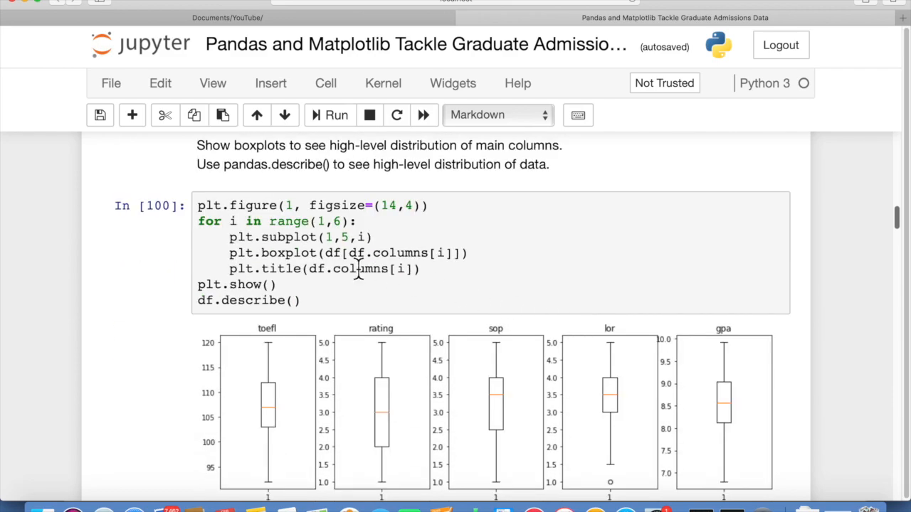
pyautogui.moveTo(256, 220)
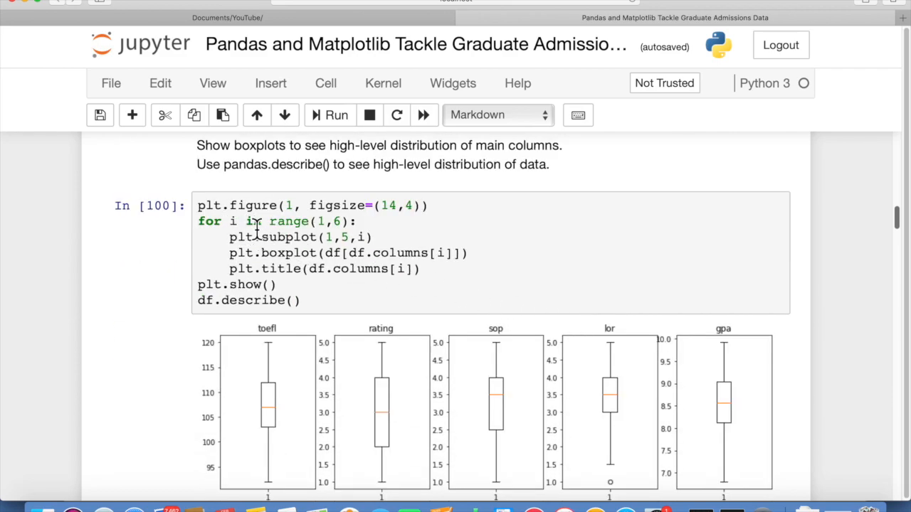
pyautogui.moveTo(334, 221)
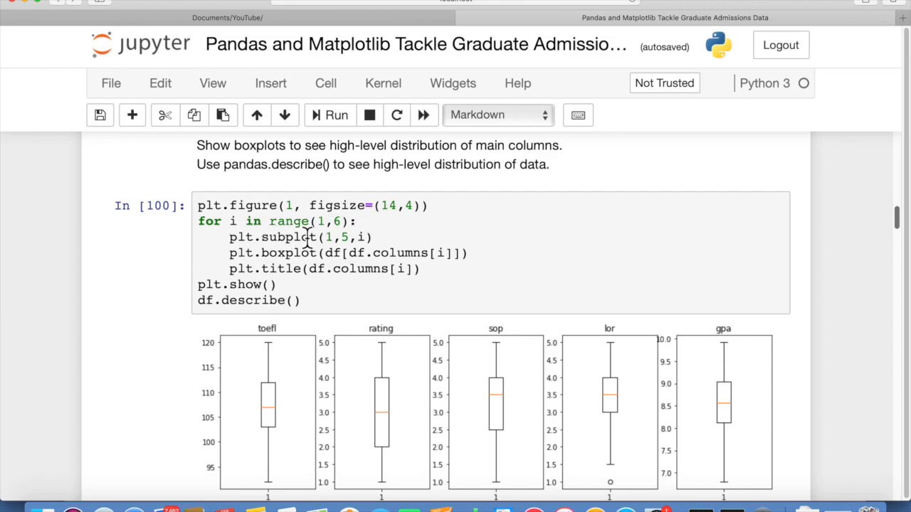
pyautogui.moveTo(438, 384)
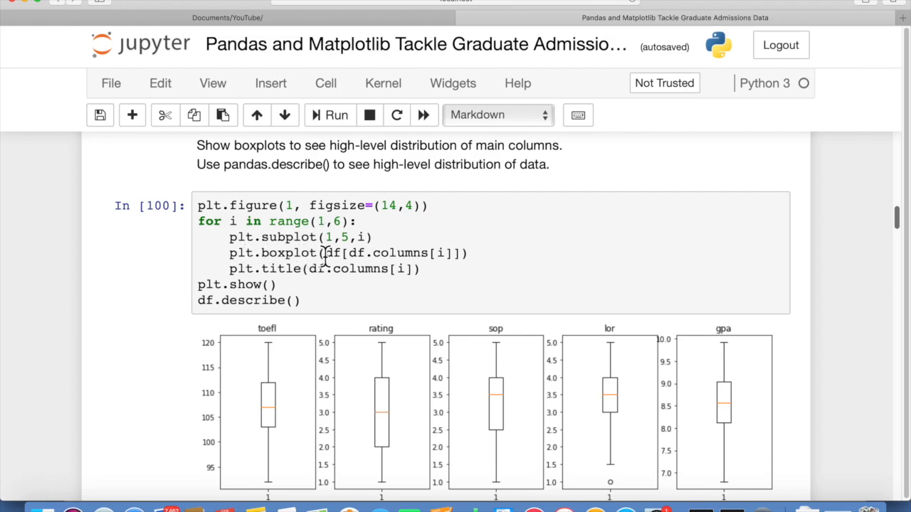
pyautogui.moveTo(445, 368)
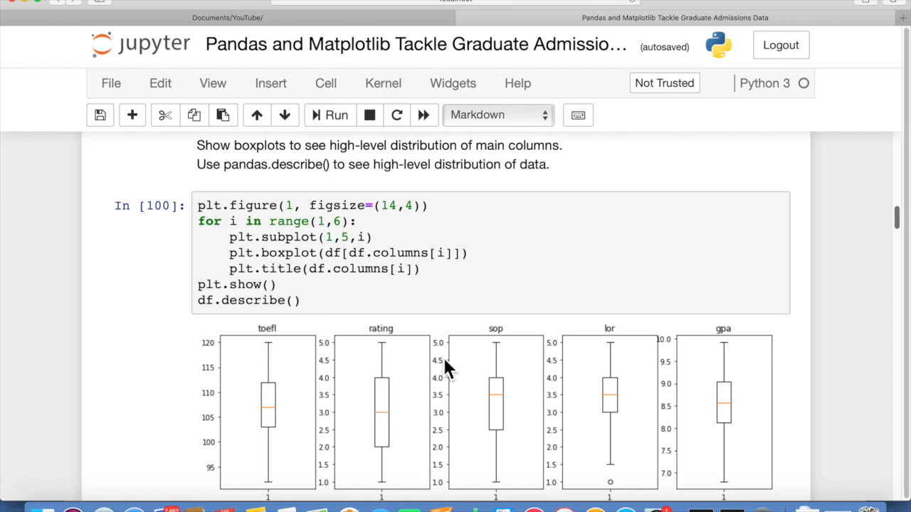
pyautogui.moveTo(295, 345)
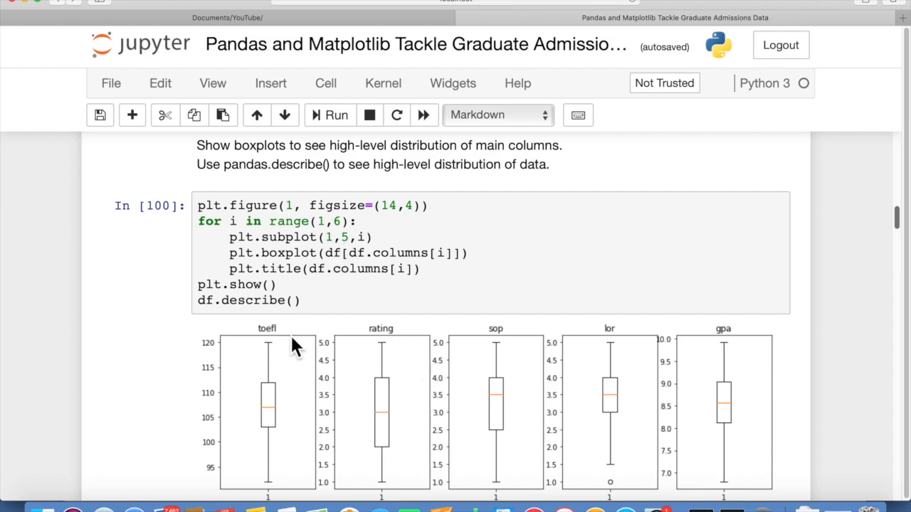
pyautogui.moveTo(716, 374)
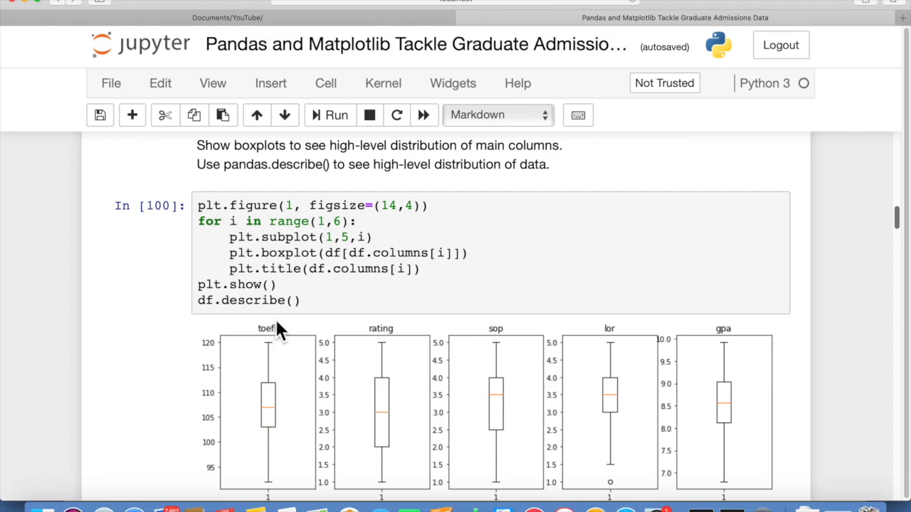
pyautogui.moveTo(534, 466)
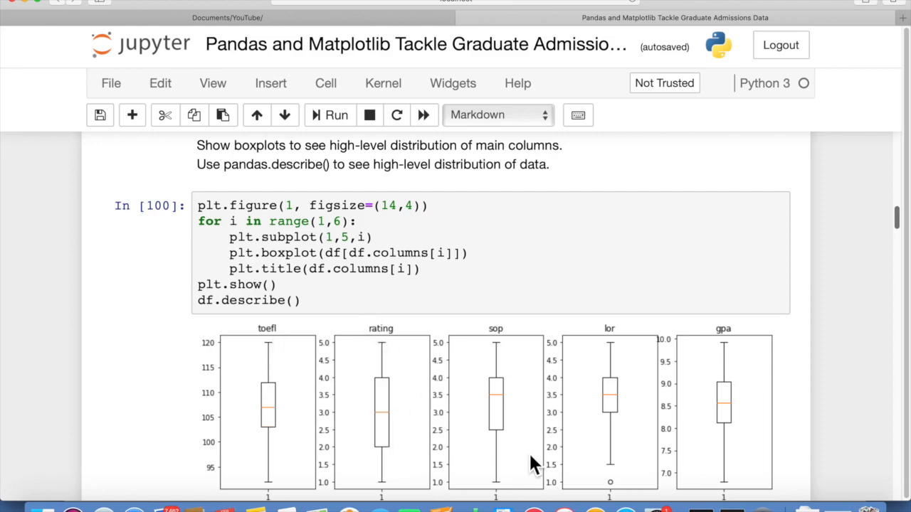
pyautogui.moveTo(587, 384)
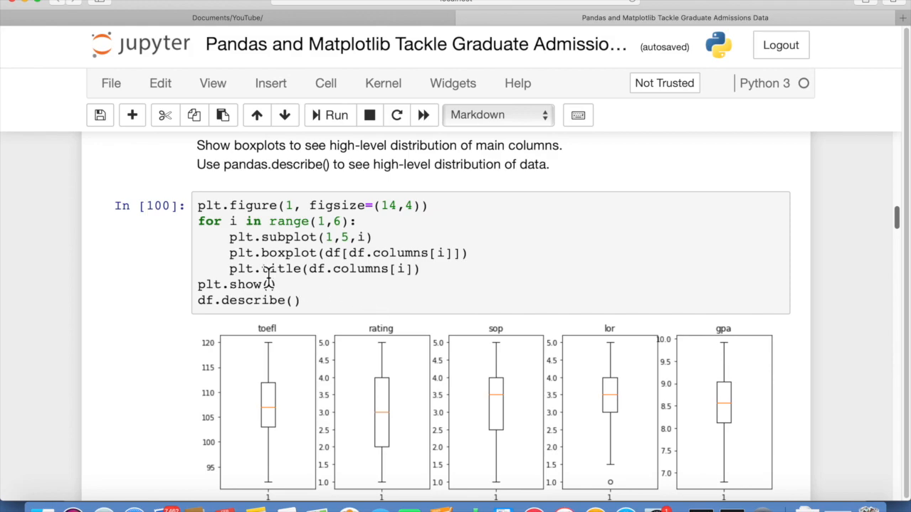
pyautogui.moveTo(320, 278)
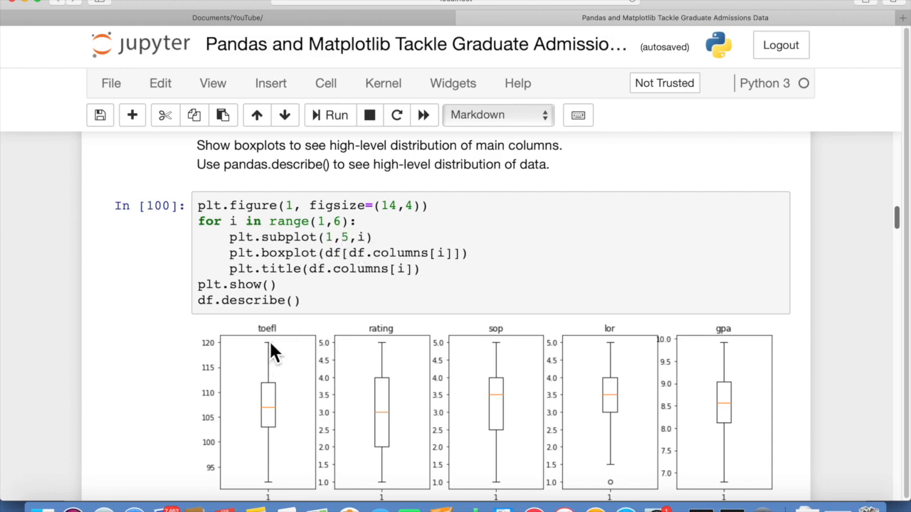
pyautogui.moveTo(384, 353)
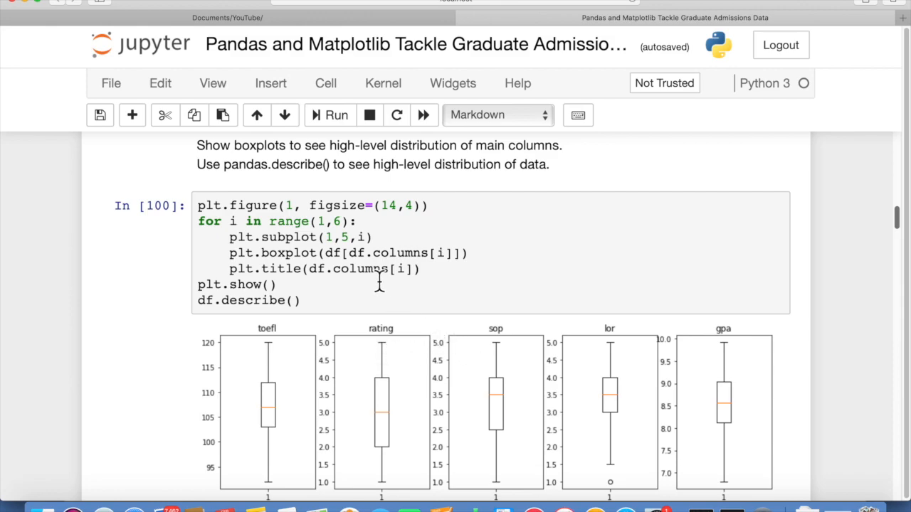
pyautogui.moveTo(272, 299)
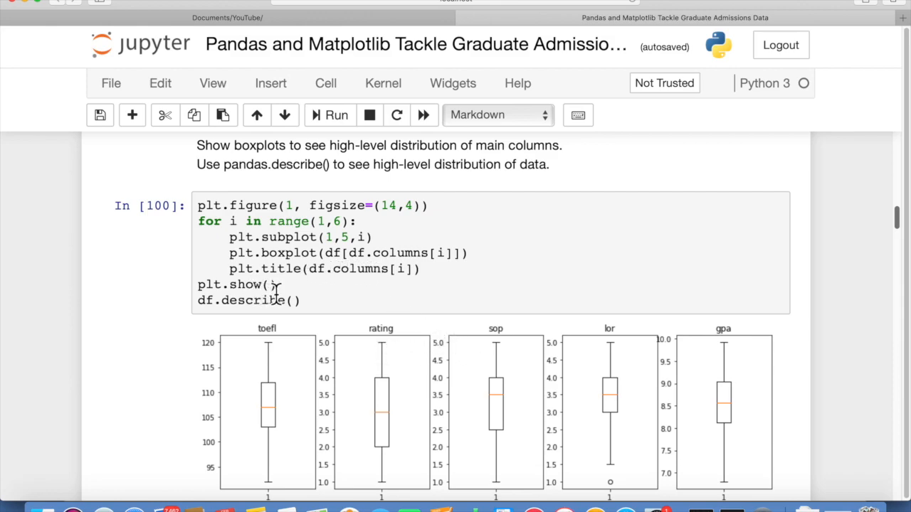
pyautogui.moveTo(269, 348)
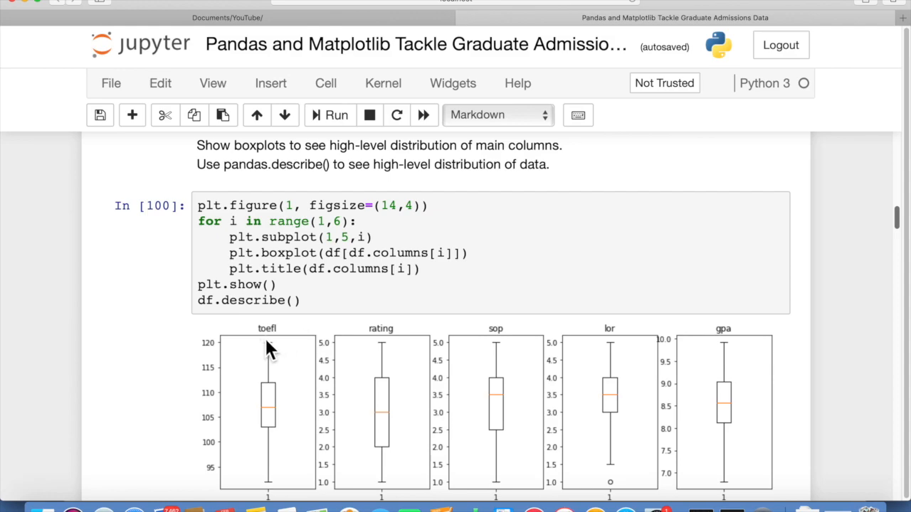
pyautogui.moveTo(282, 348)
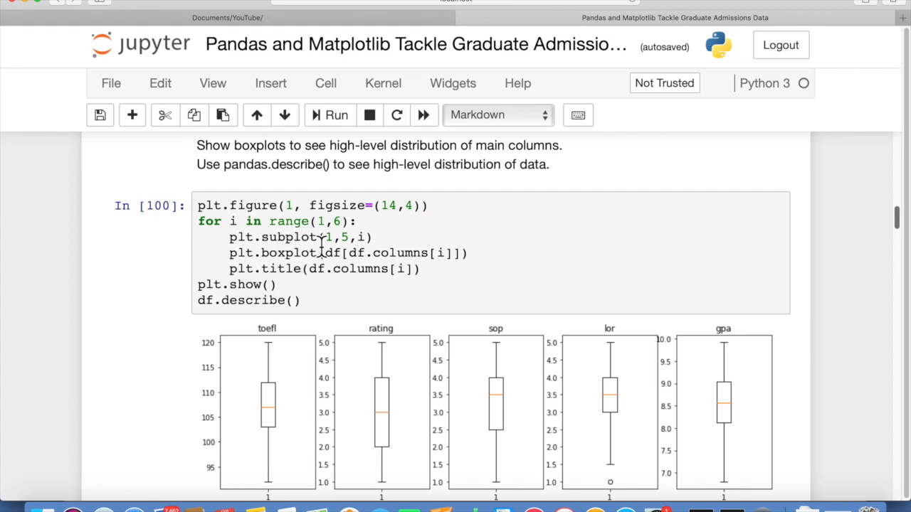
pyautogui.moveTo(329, 291)
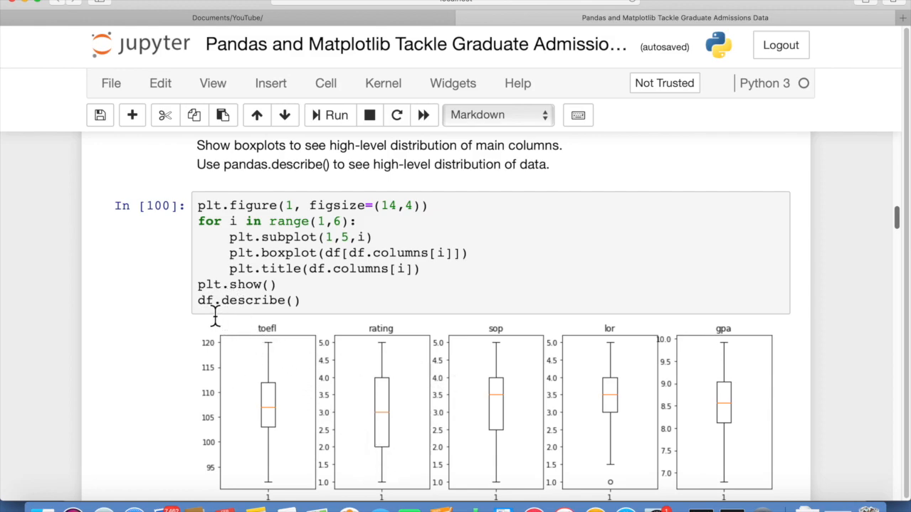
pyautogui.moveTo(310, 313)
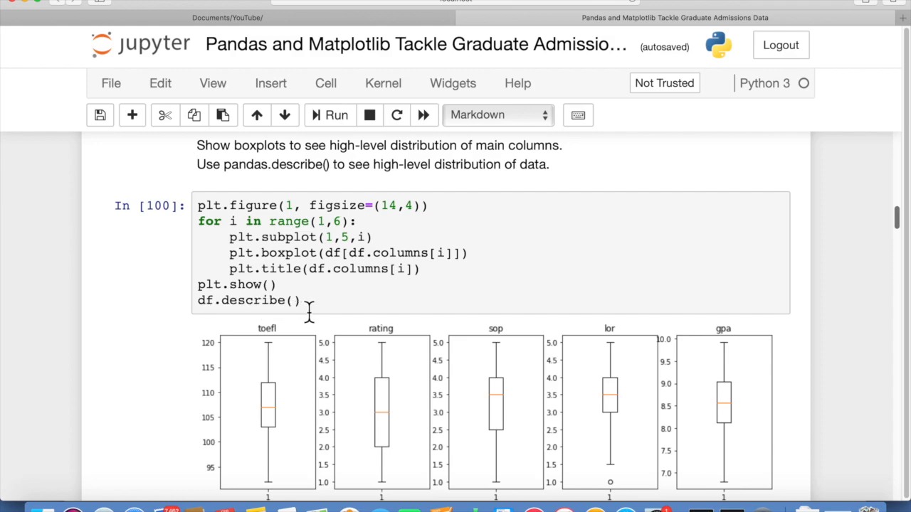
pyautogui.moveTo(278, 301)
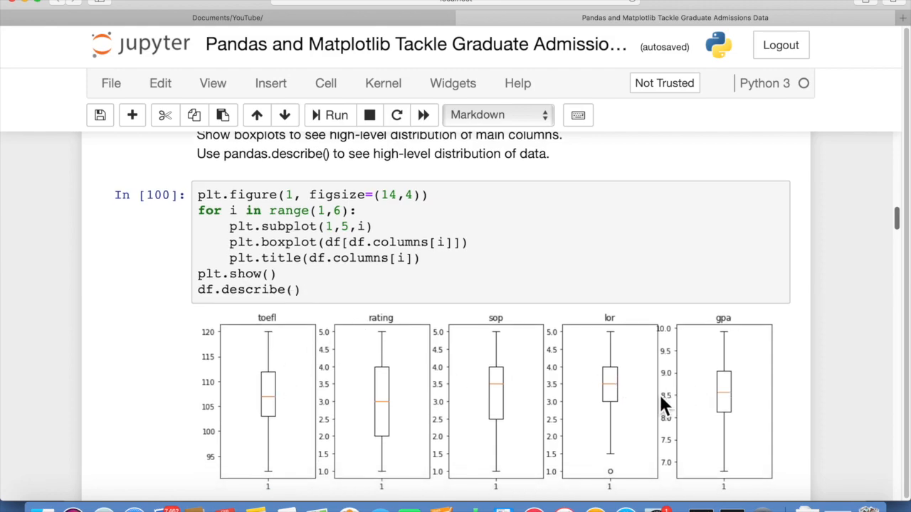
pyautogui.scroll(-3)
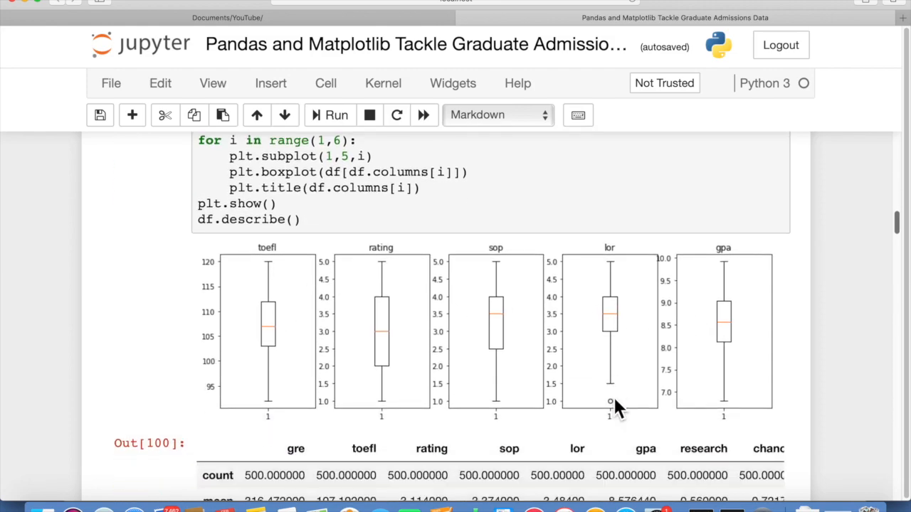
pyautogui.scroll(-3)
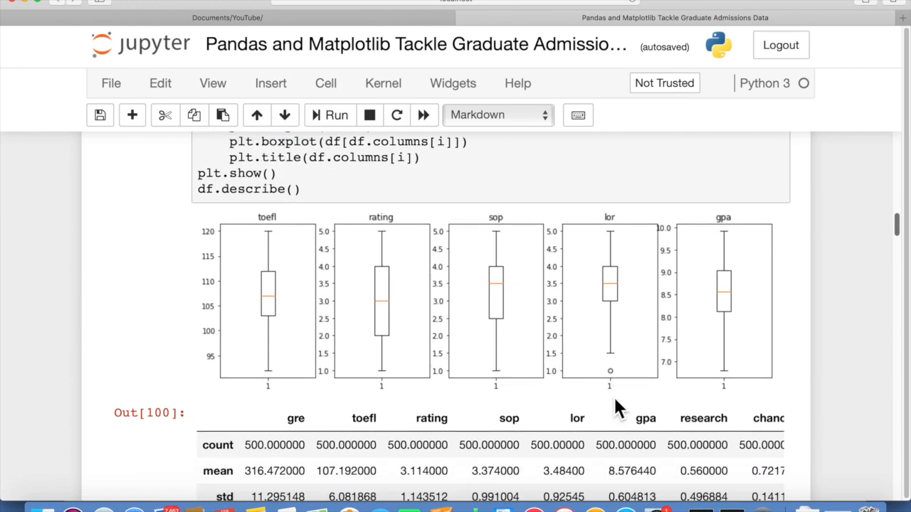
pyautogui.scroll(-3)
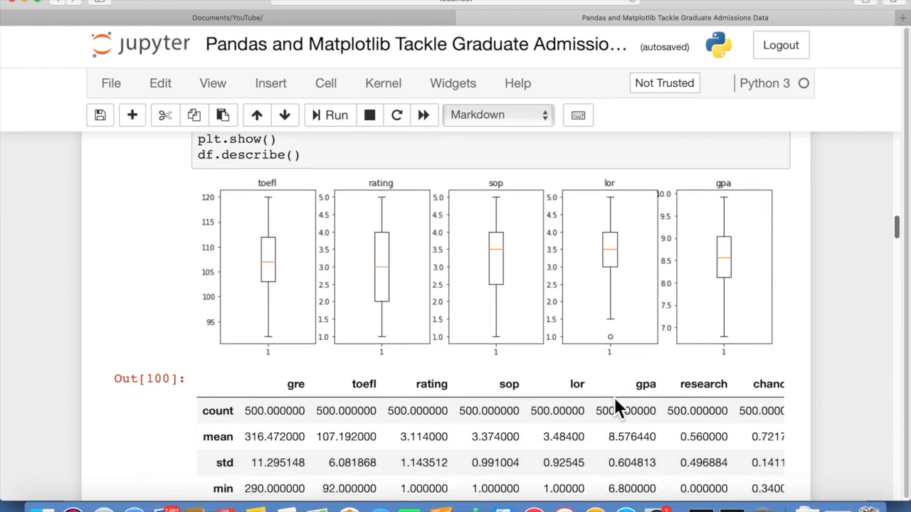
pyautogui.moveTo(269, 210)
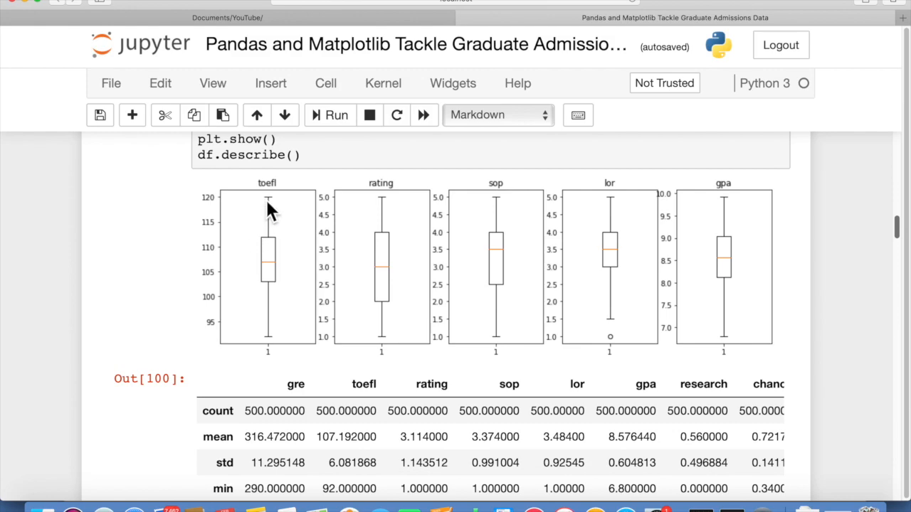
pyautogui.scroll(-3)
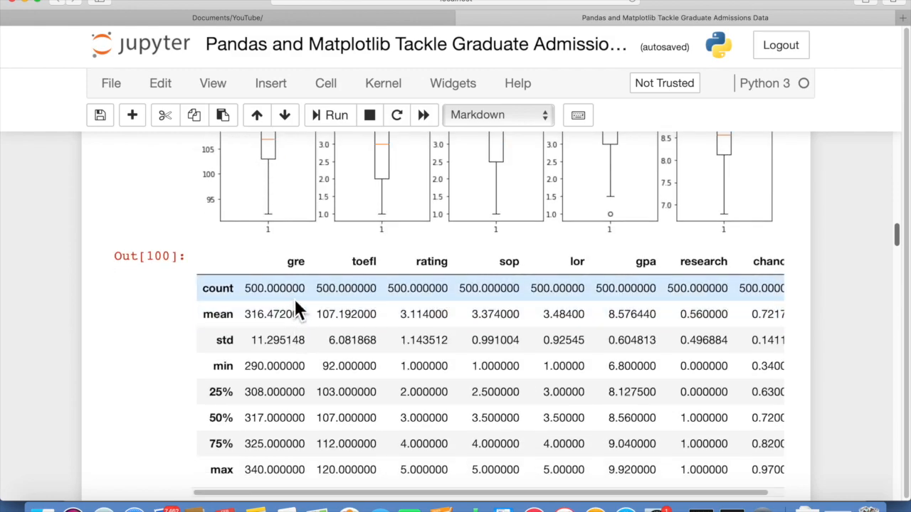
pyautogui.moveTo(274, 298)
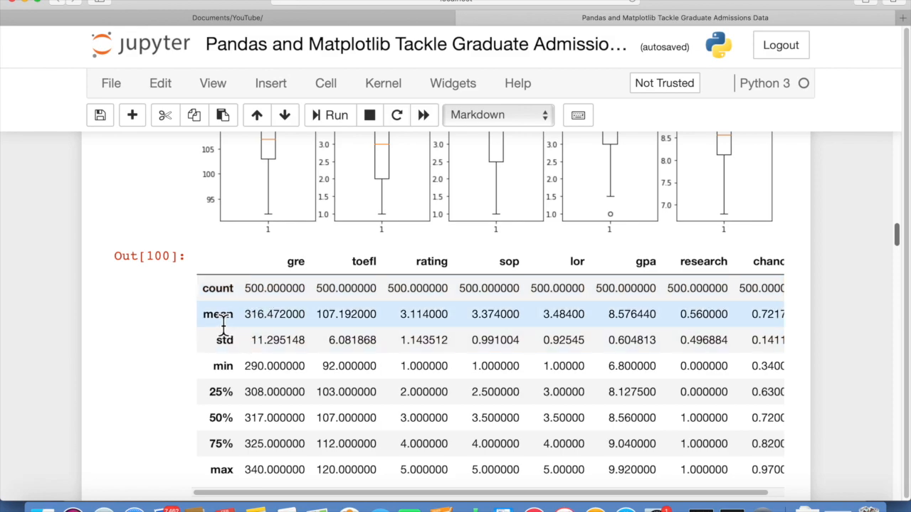
pyautogui.moveTo(226, 340)
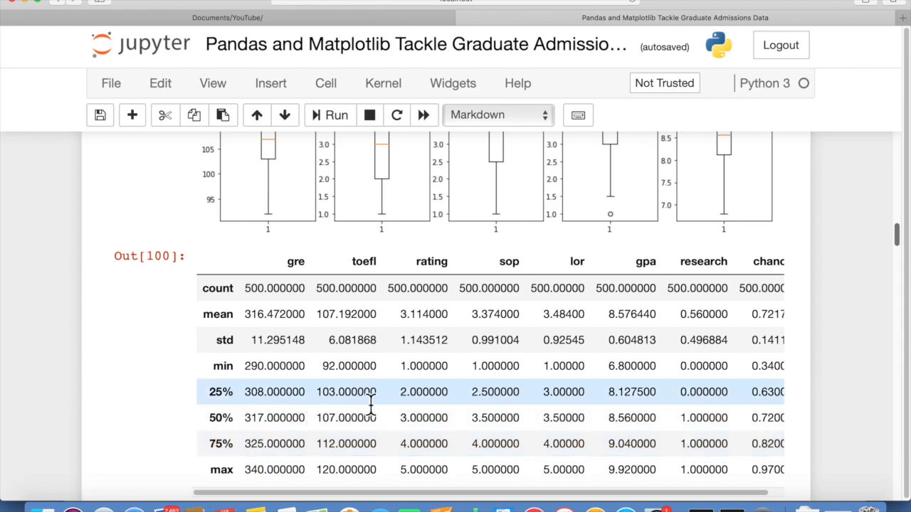
pyautogui.moveTo(420, 274)
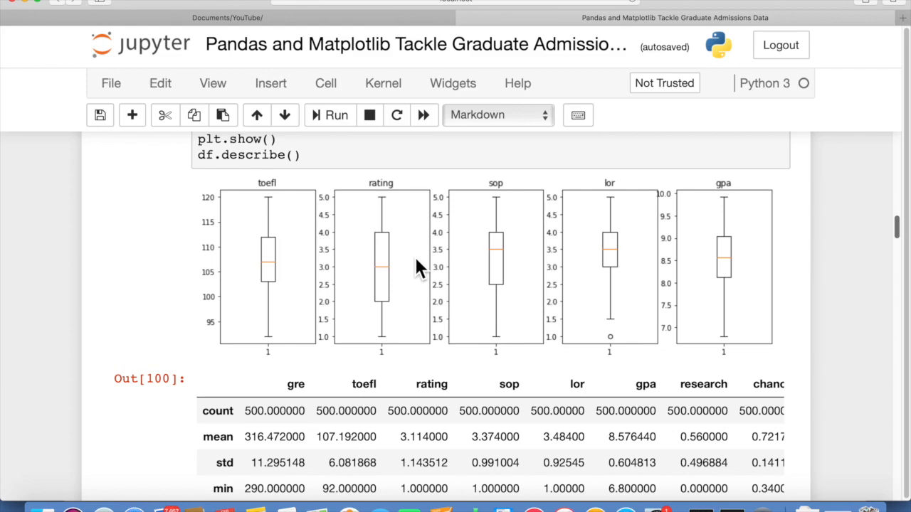
pyautogui.scroll(-3)
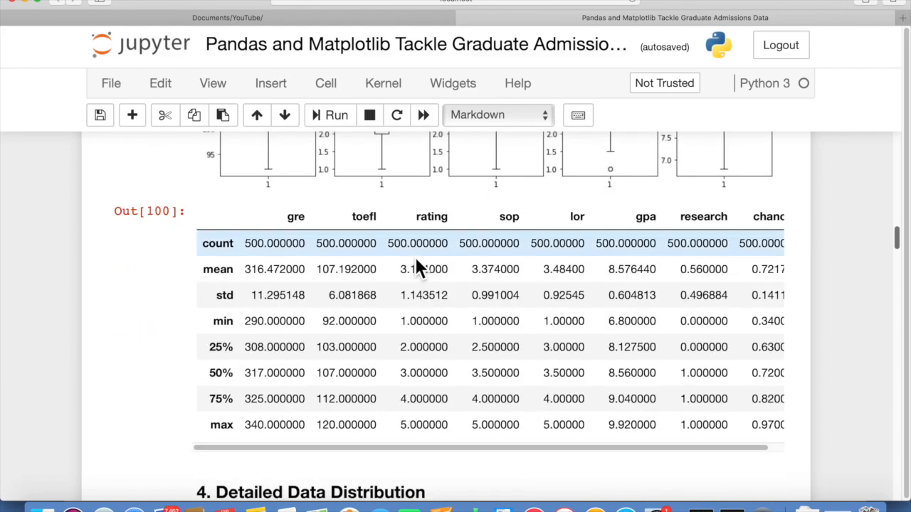
pyautogui.scroll(-3)
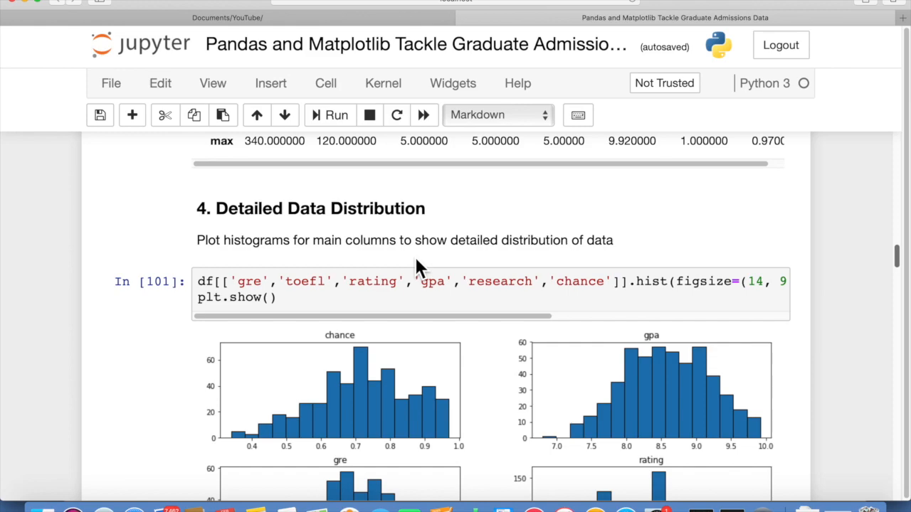
pyautogui.moveTo(258, 392)
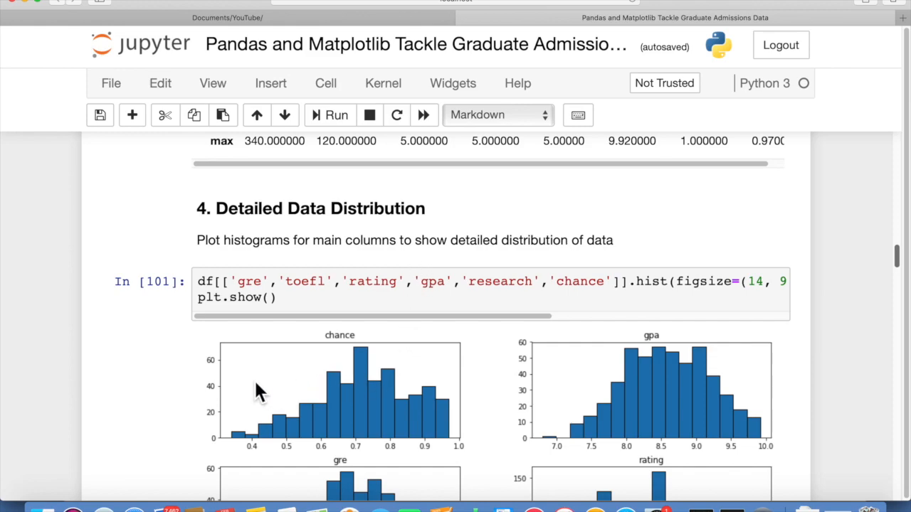
pyautogui.moveTo(418, 370)
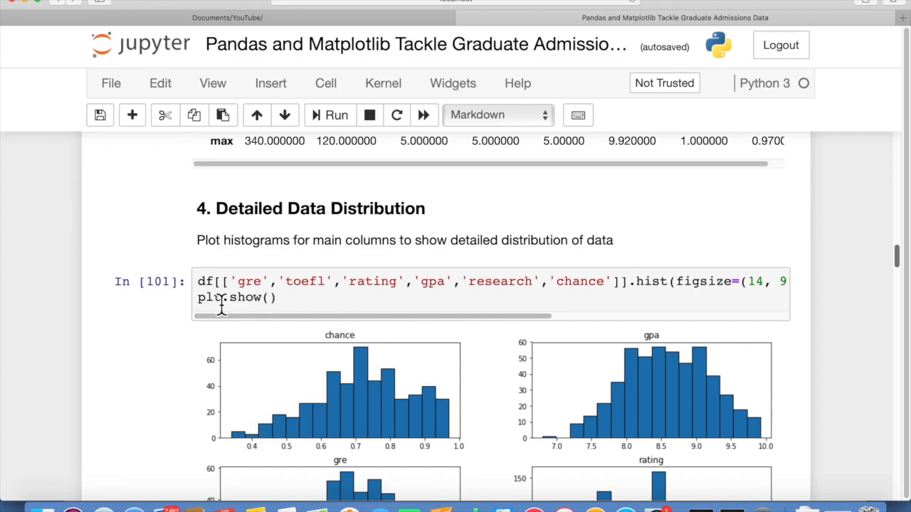
pyautogui.moveTo(226, 298)
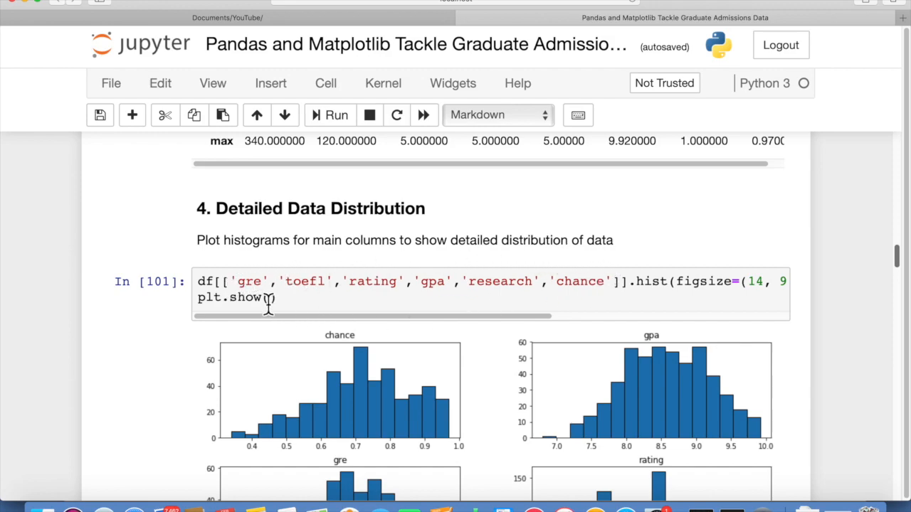
pyautogui.moveTo(641, 292)
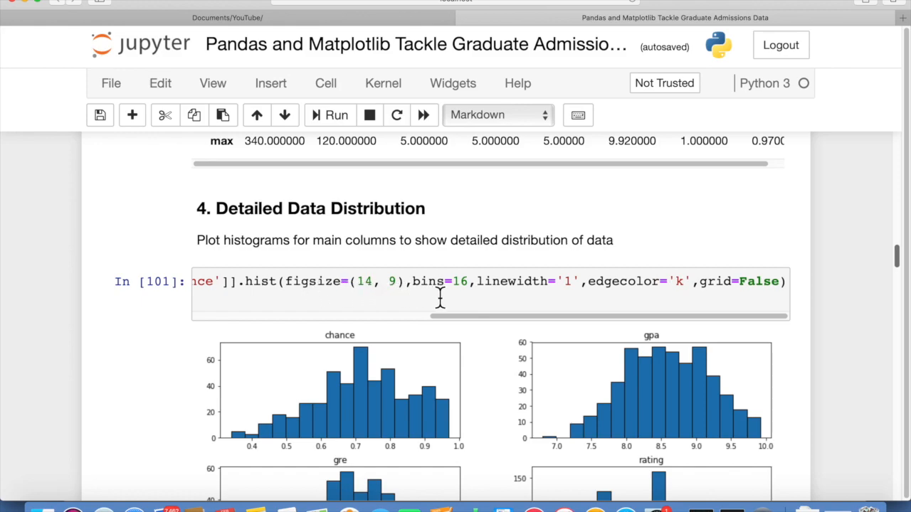
pyautogui.moveTo(336, 420)
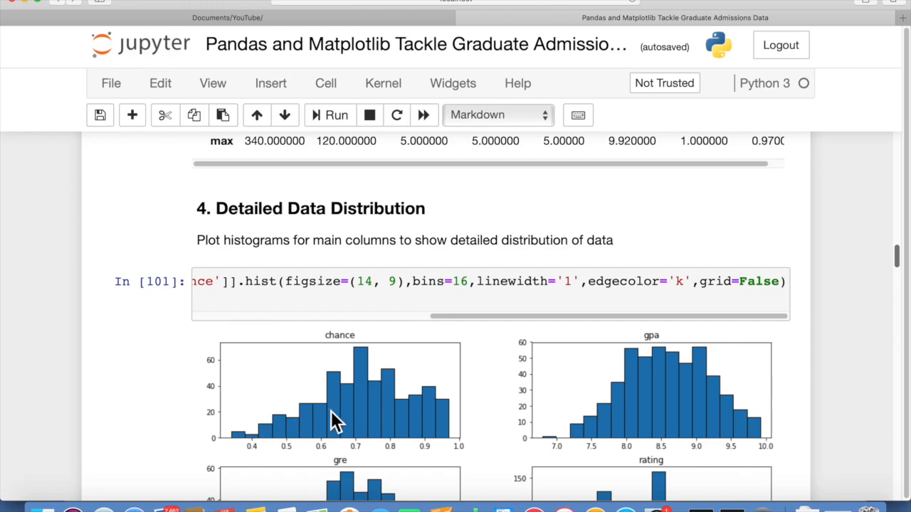
pyautogui.moveTo(254, 452)
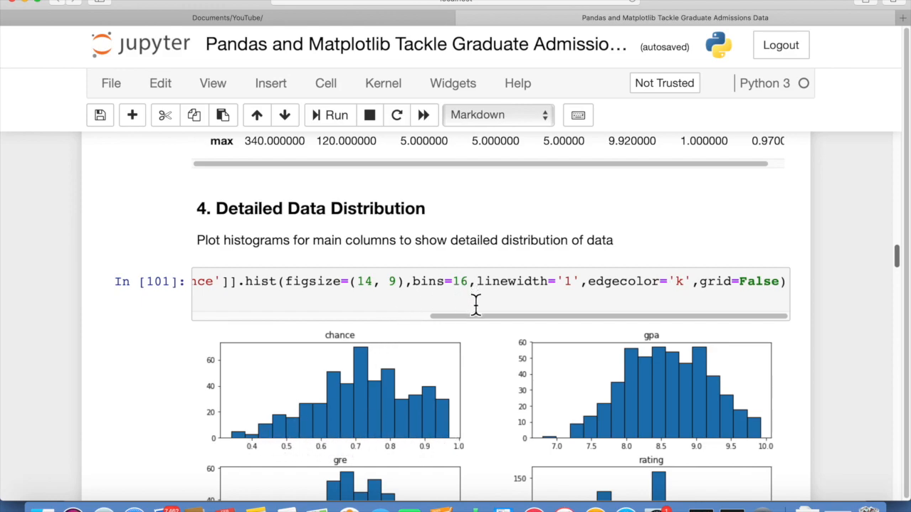
pyautogui.moveTo(428, 329)
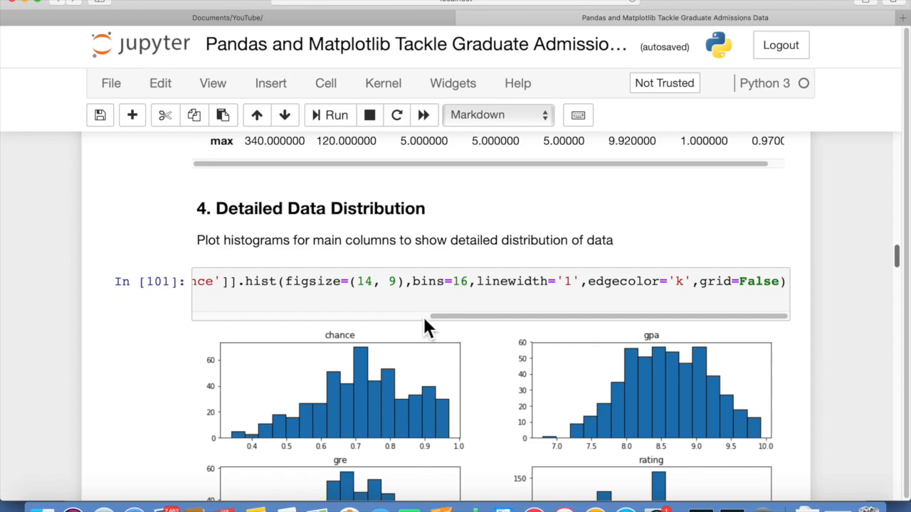
pyautogui.moveTo(342, 415)
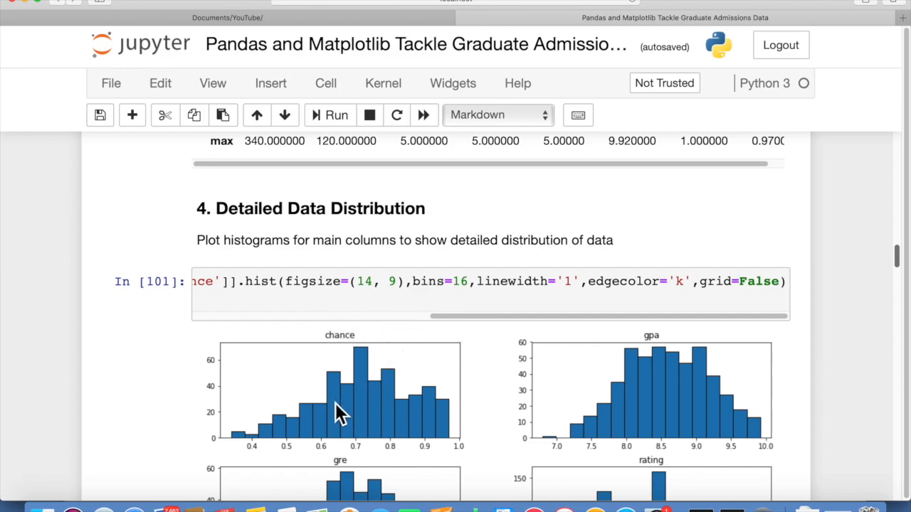
pyautogui.moveTo(613, 400)
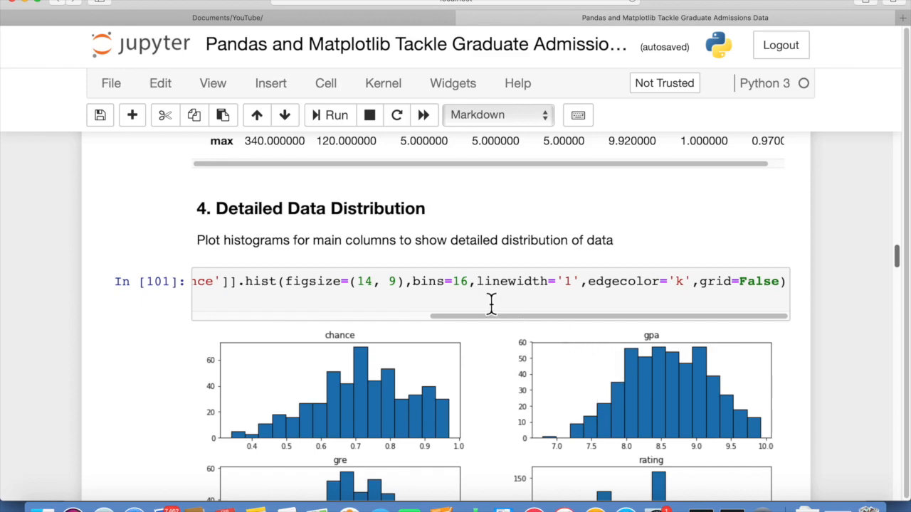
pyautogui.moveTo(438, 427)
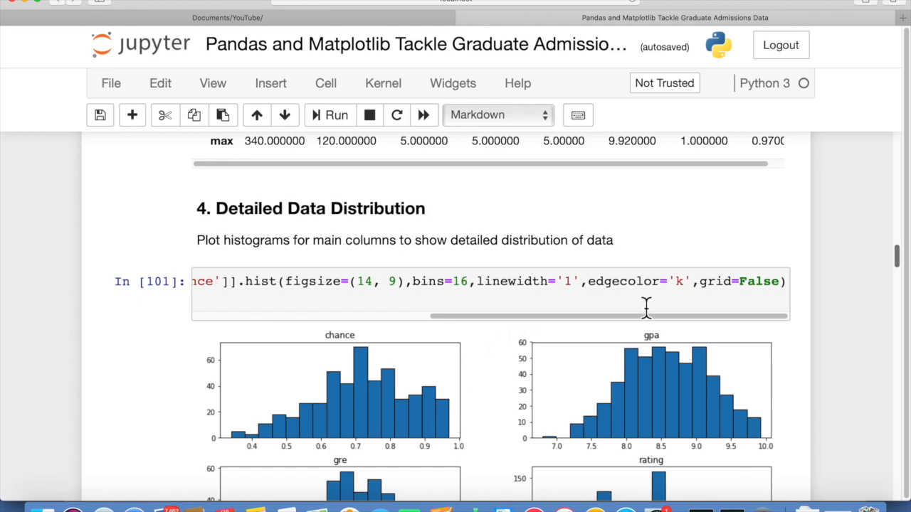
pyautogui.moveTo(634, 376)
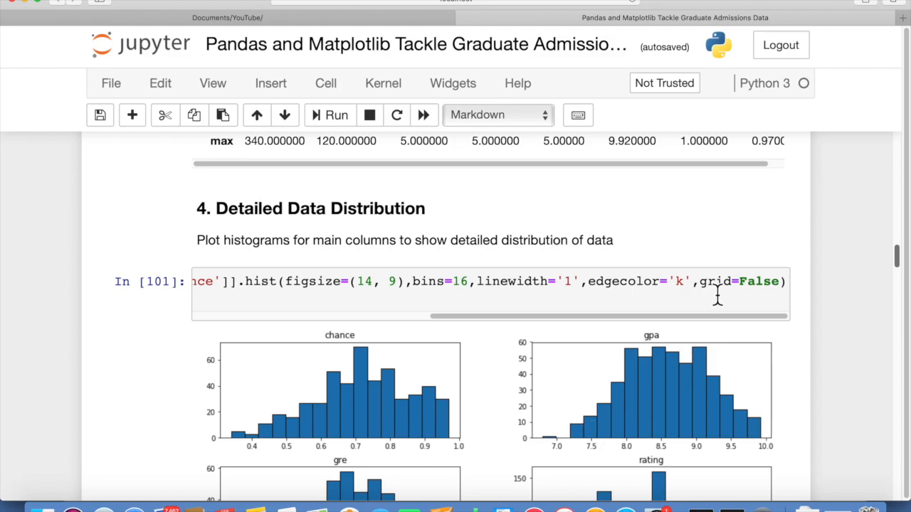
pyautogui.moveTo(555, 378)
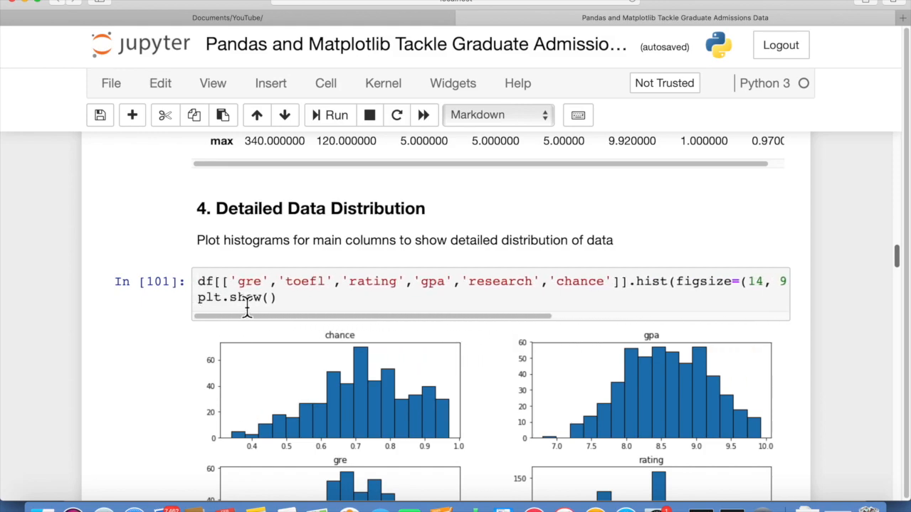
# Step: Scroll through the histogram output until the research and toefl plots show
pyautogui.scroll(-3)
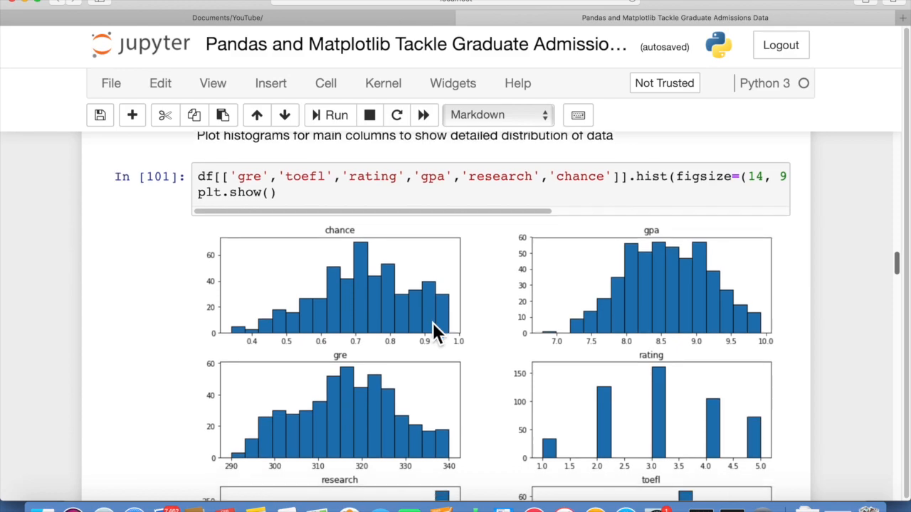
pyautogui.scroll(-3)
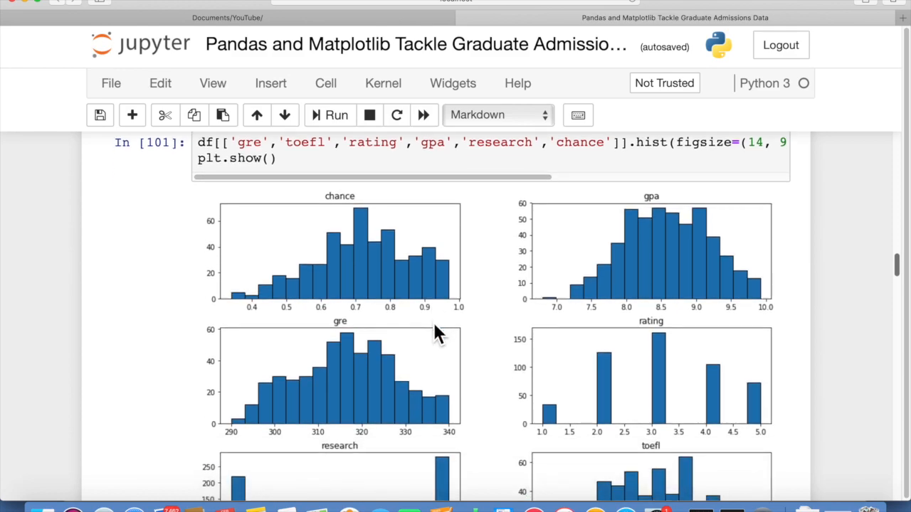
pyautogui.moveTo(317, 412)
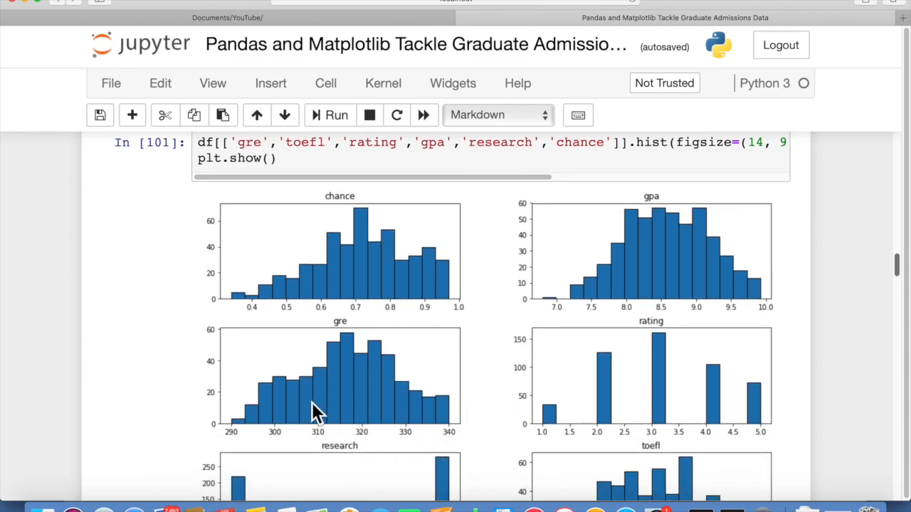
pyautogui.moveTo(299, 317)
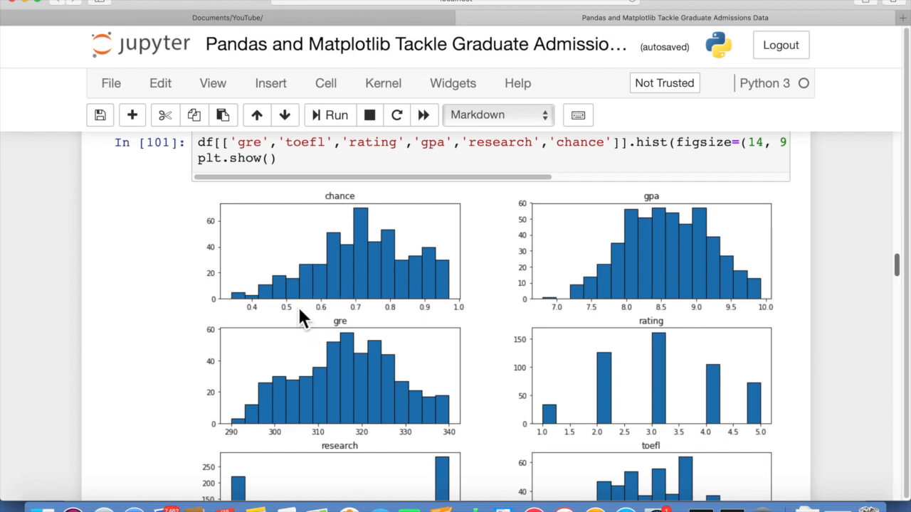
pyautogui.moveTo(352, 214)
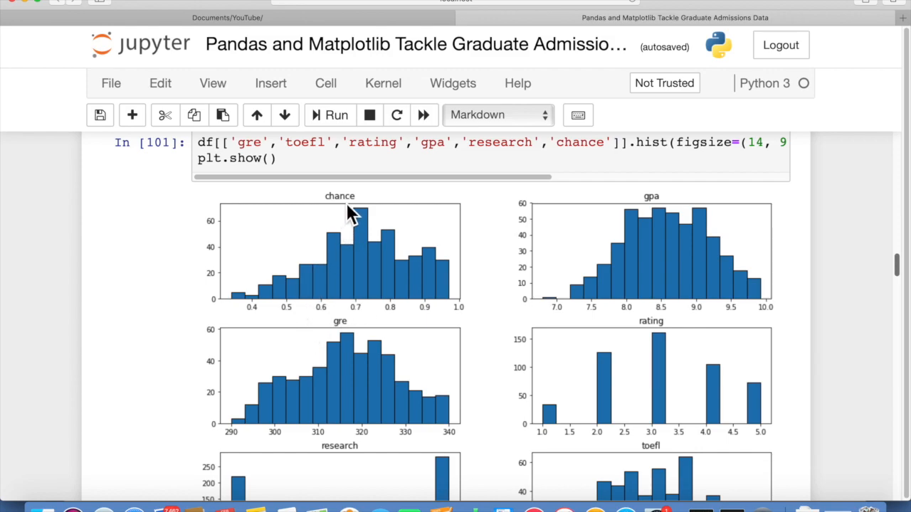
pyautogui.moveTo(655, 297)
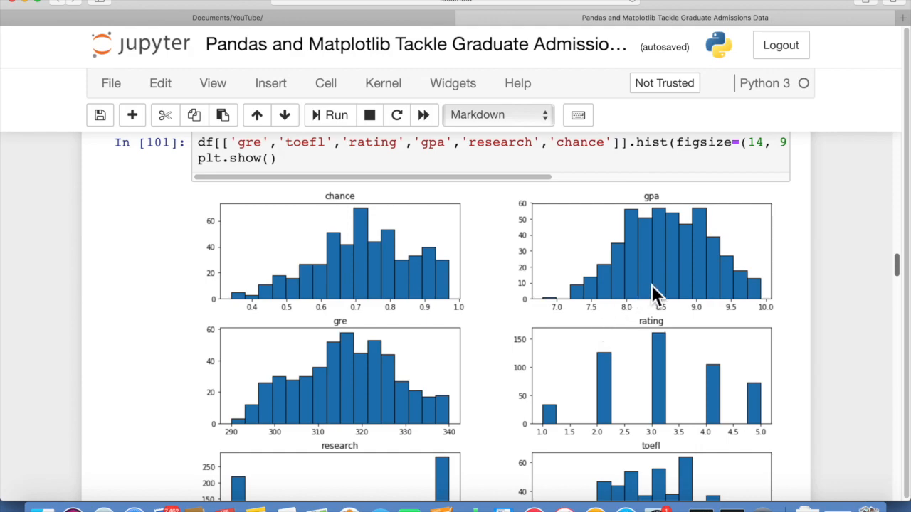
pyautogui.moveTo(488, 390)
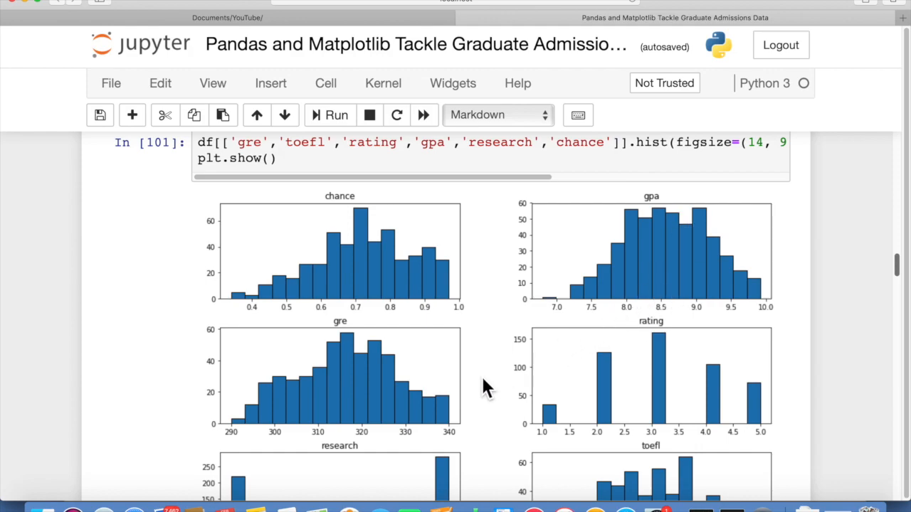
pyautogui.moveTo(598, 448)
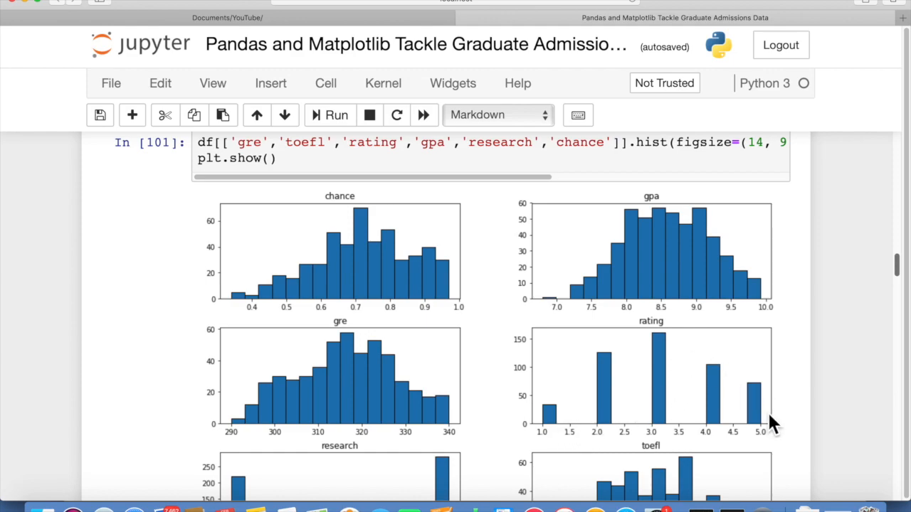
pyautogui.scroll(-3)
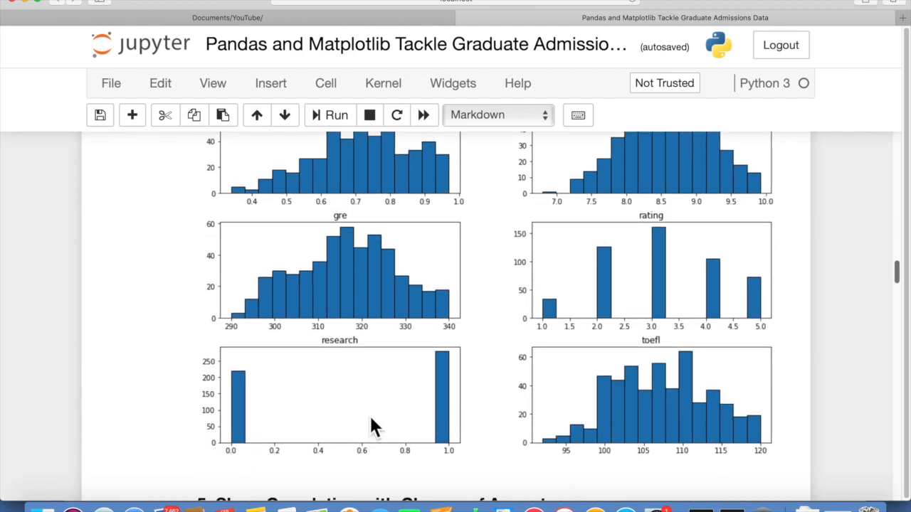
pyautogui.moveTo(349, 374)
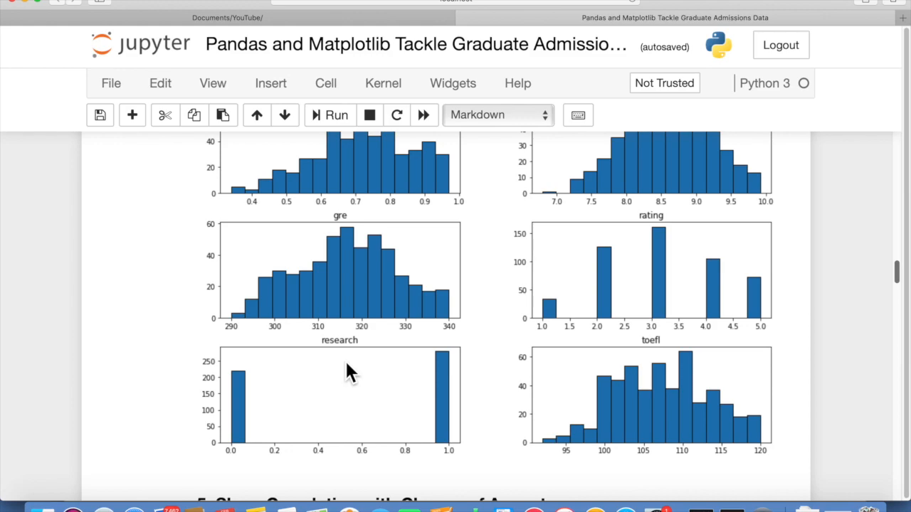
pyautogui.moveTo(242, 388)
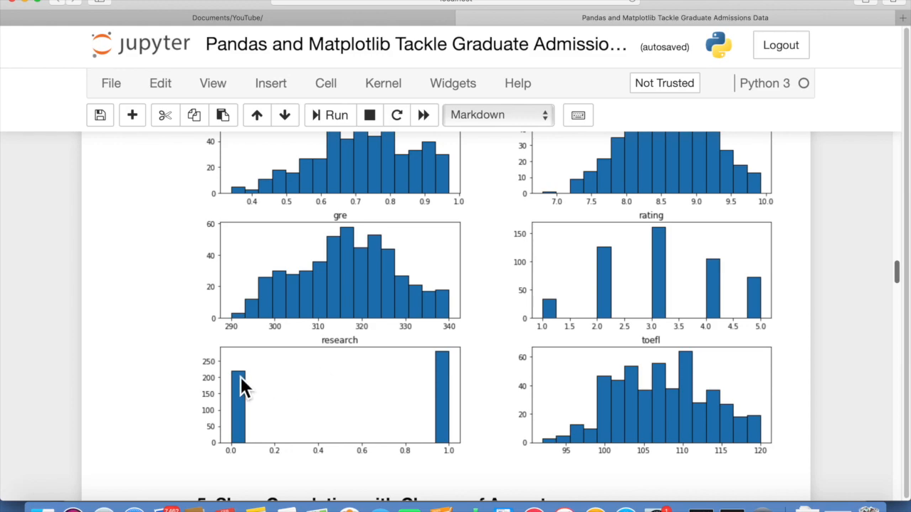
pyautogui.moveTo(445, 371)
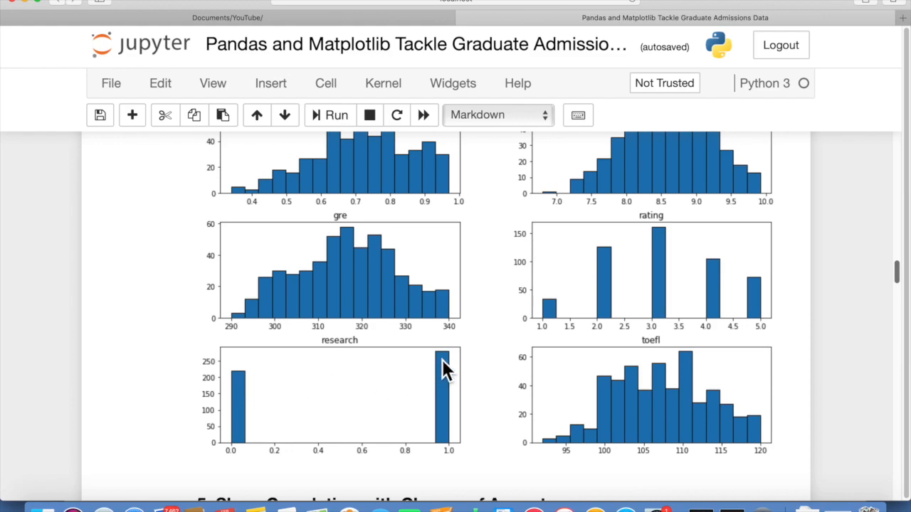
pyautogui.moveTo(654, 364)
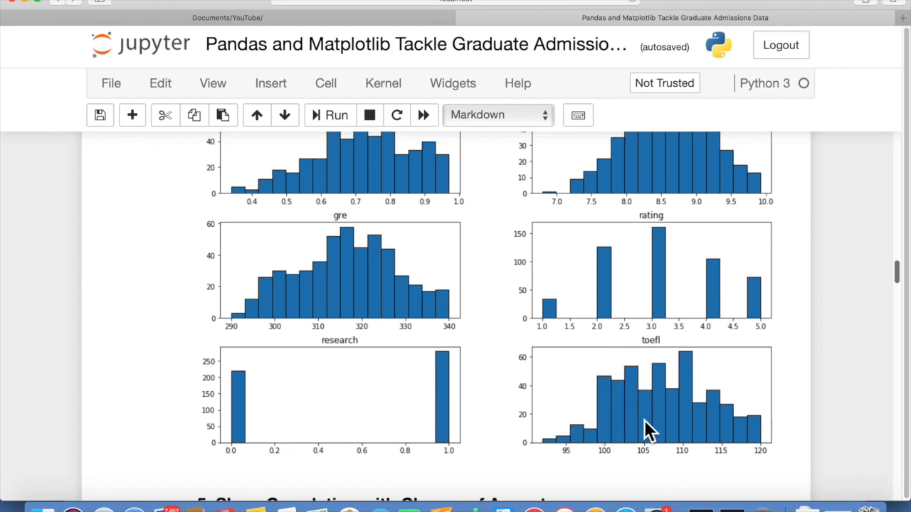
pyautogui.moveTo(612, 416)
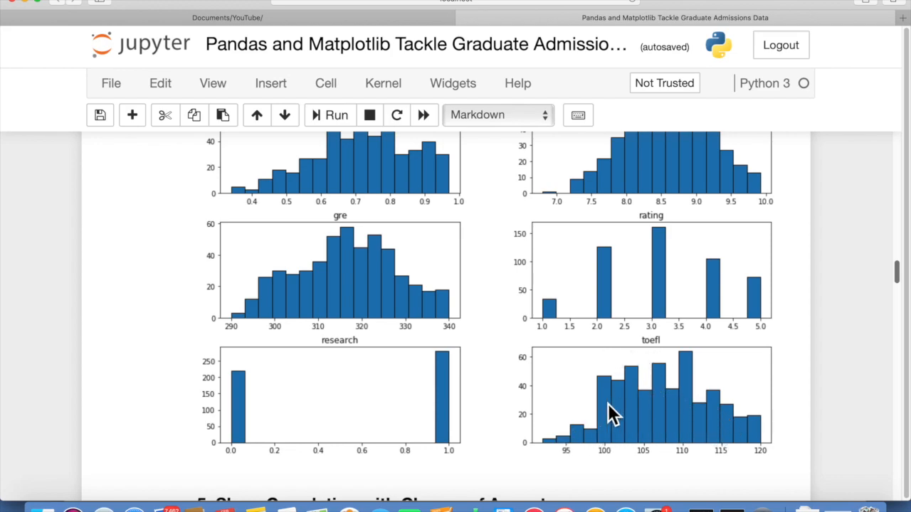
pyautogui.scroll(-3)
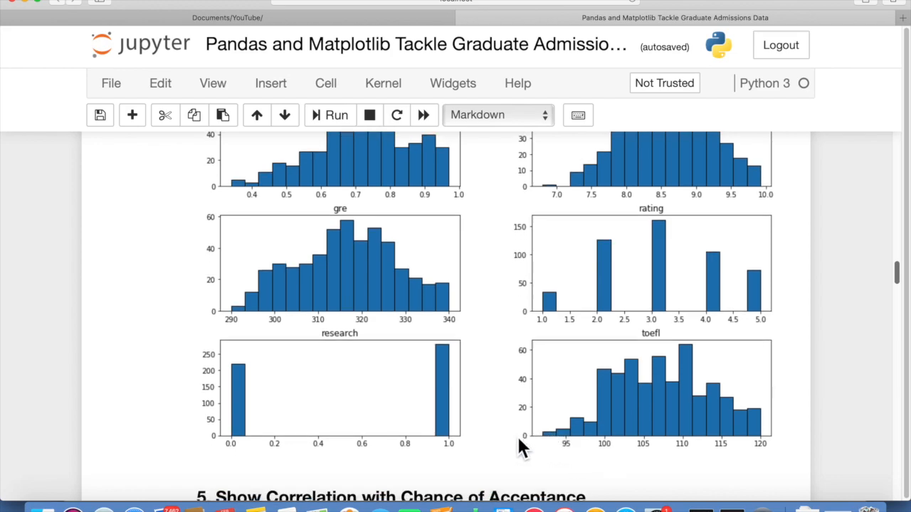
pyautogui.scroll(-3)
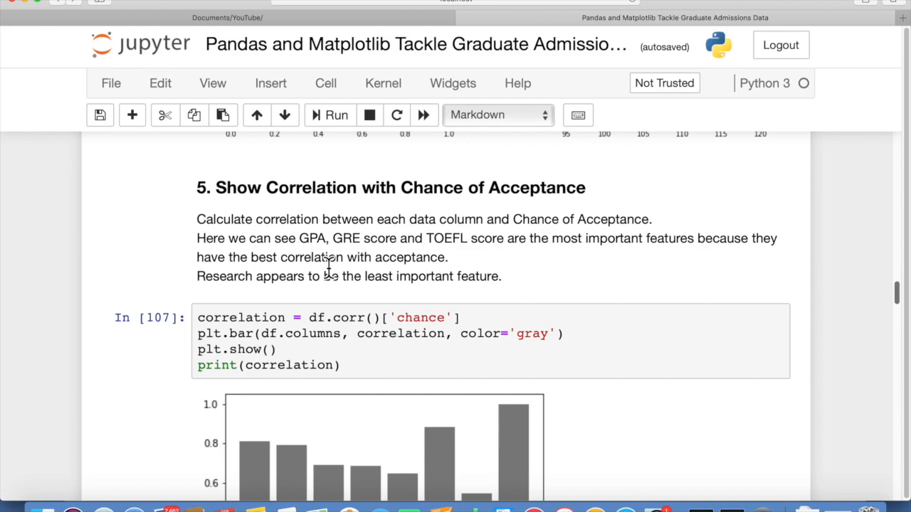
pyautogui.moveTo(338, 276)
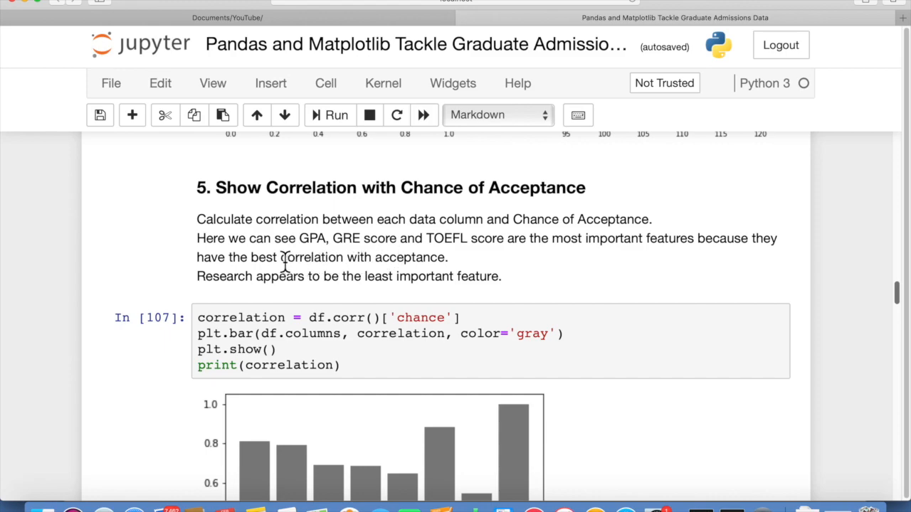
pyautogui.moveTo(505, 306)
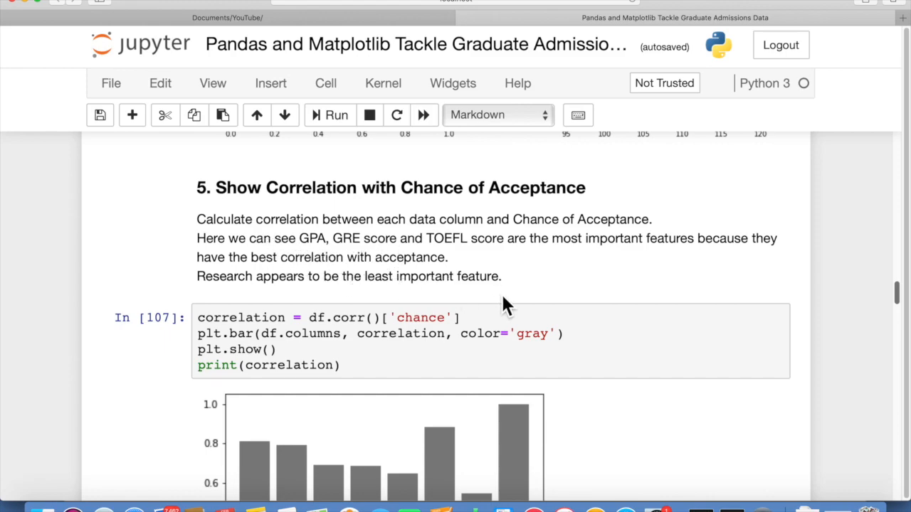
pyautogui.moveTo(535, 317)
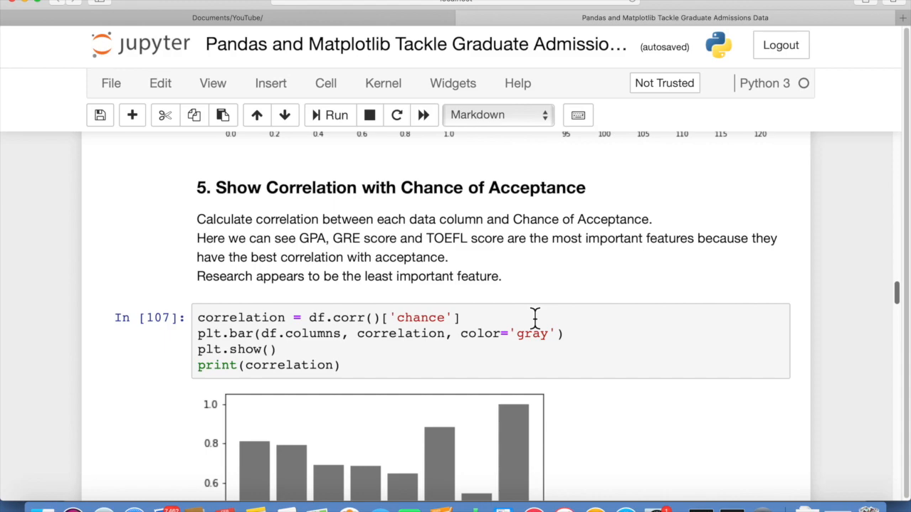
pyautogui.scroll(-3)
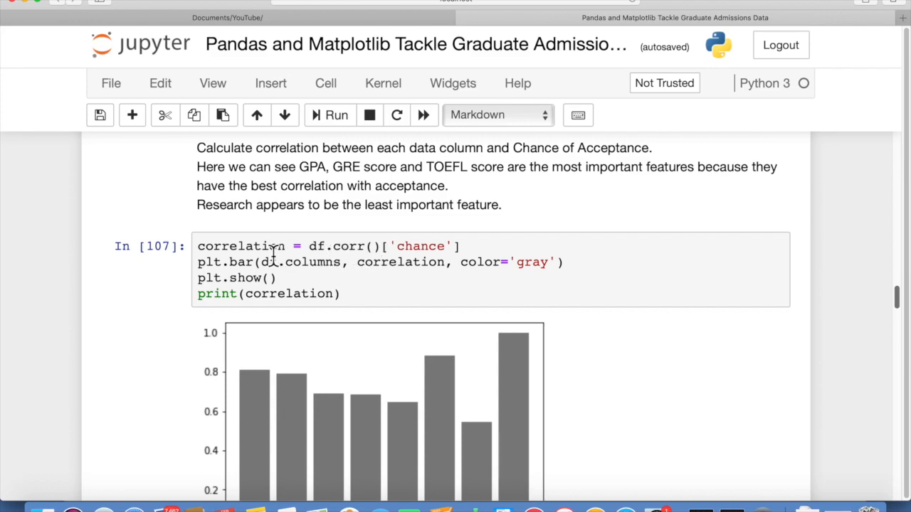
pyautogui.moveTo(258, 294)
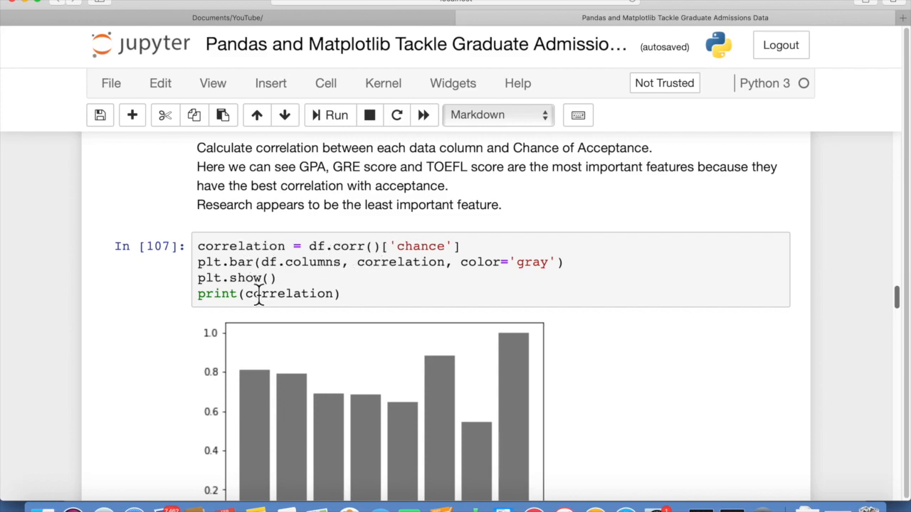
pyautogui.moveTo(217, 278)
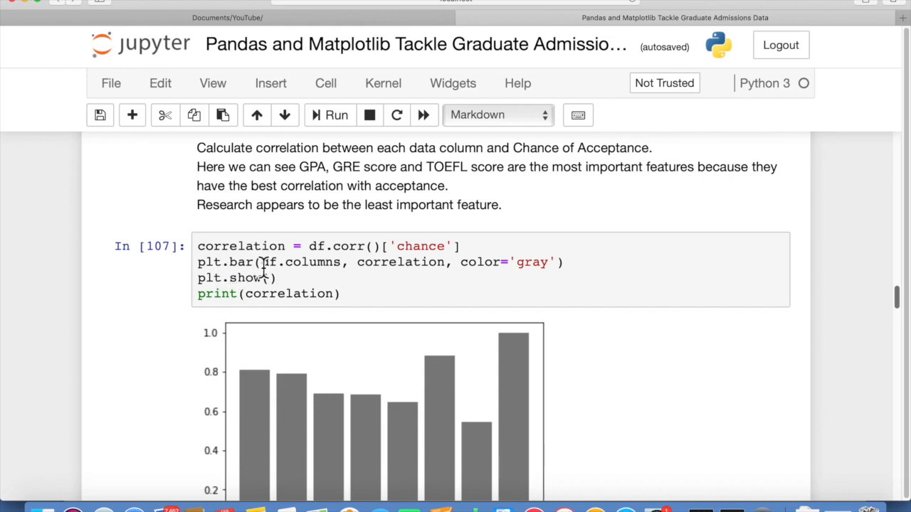
pyautogui.moveTo(409, 262)
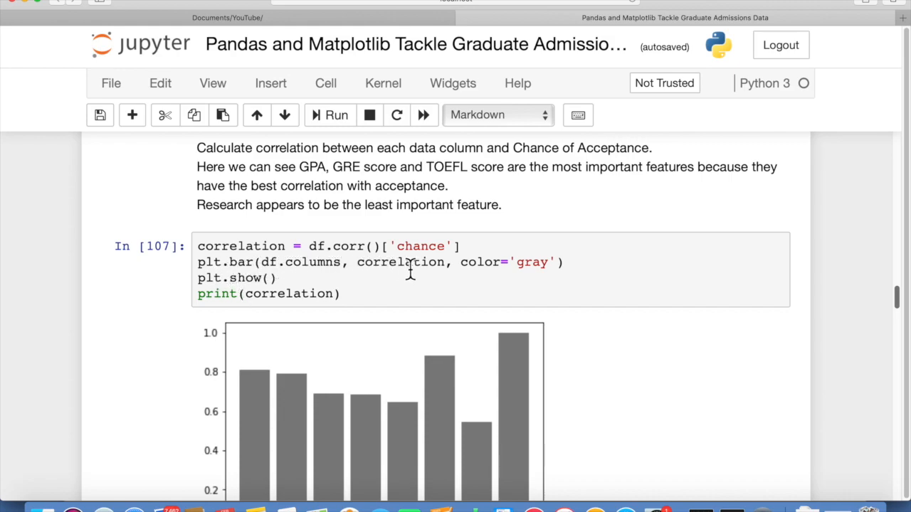
pyautogui.moveTo(457, 272)
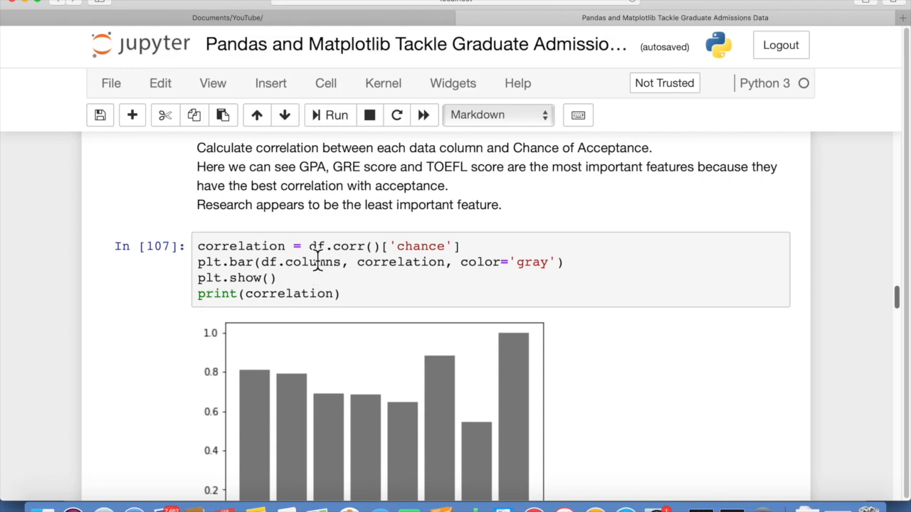
pyautogui.moveTo(385, 338)
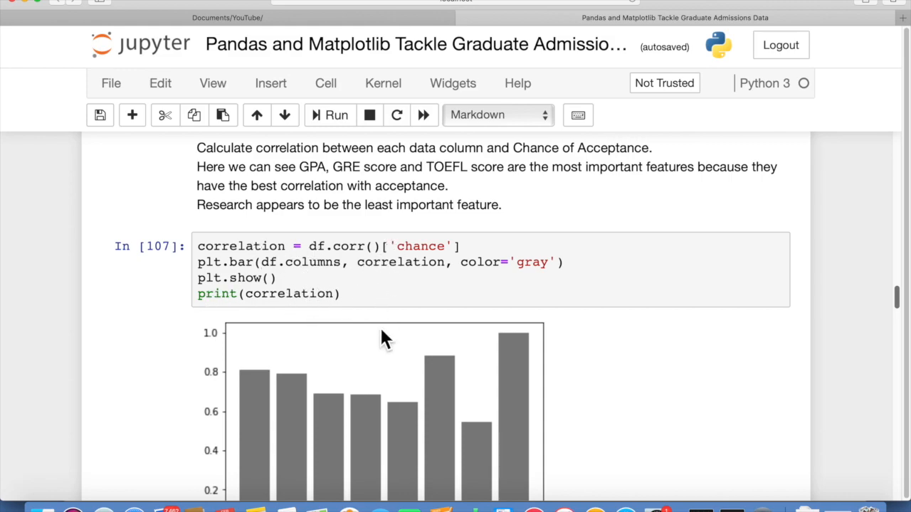
pyautogui.scroll(-3)
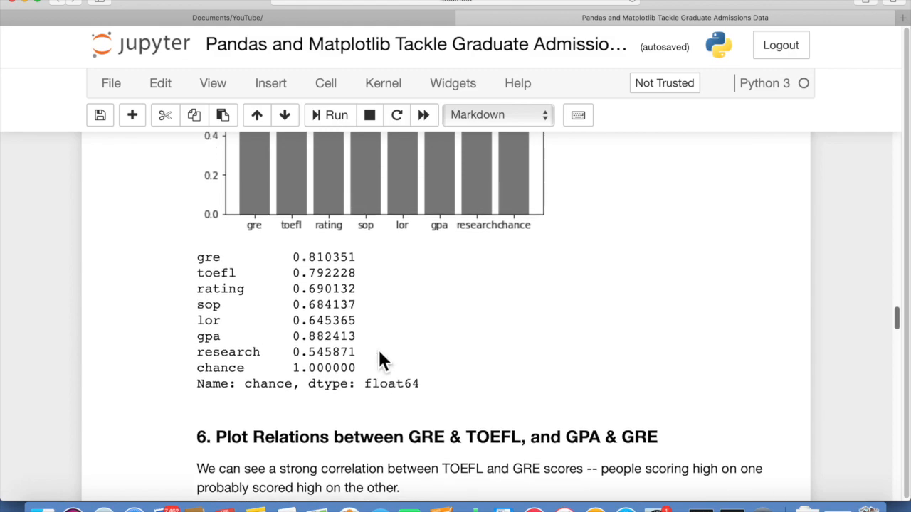
pyautogui.scroll(-3)
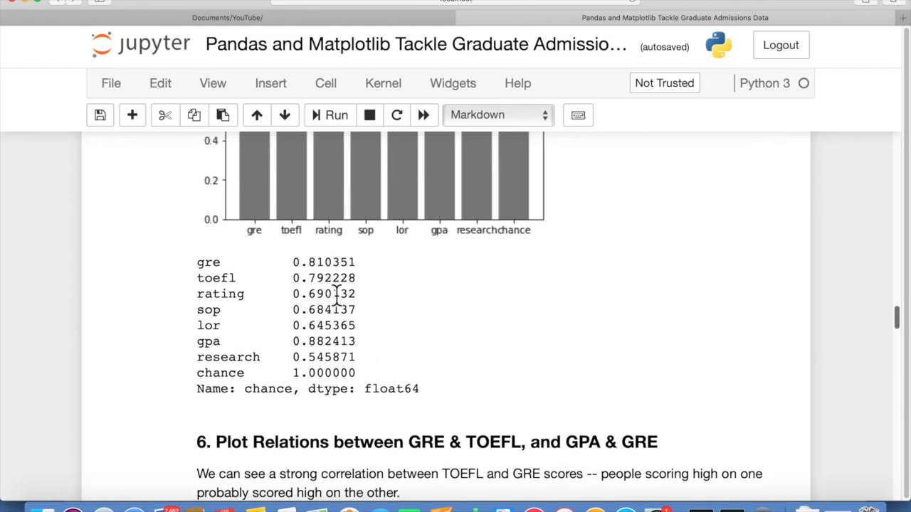
pyautogui.moveTo(334, 340)
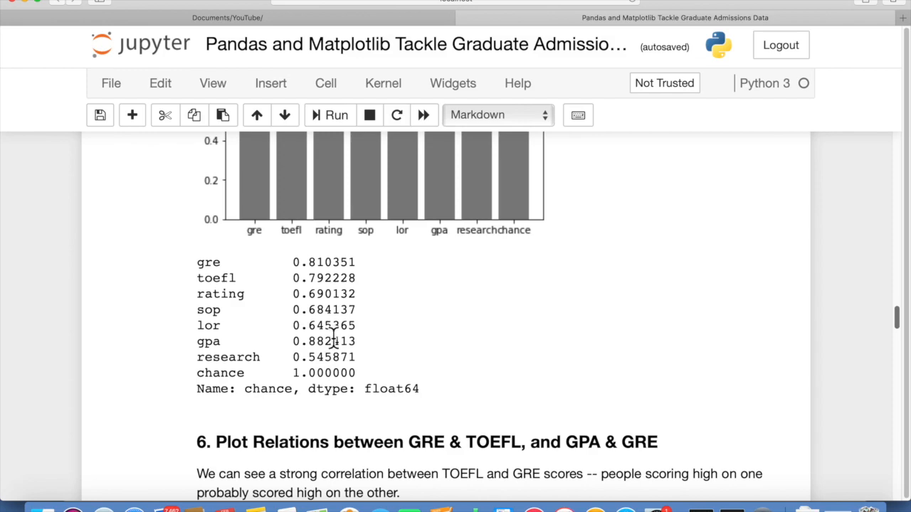
pyautogui.moveTo(338, 387)
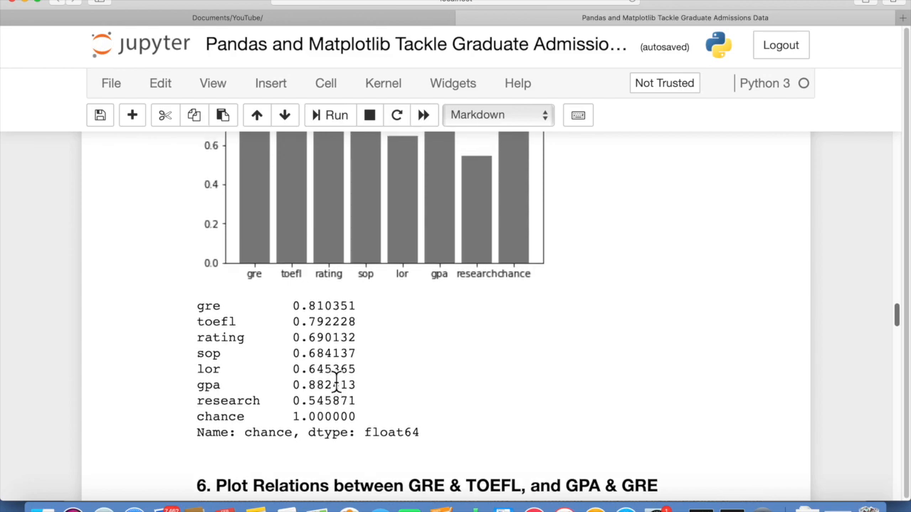
pyautogui.scroll(-3)
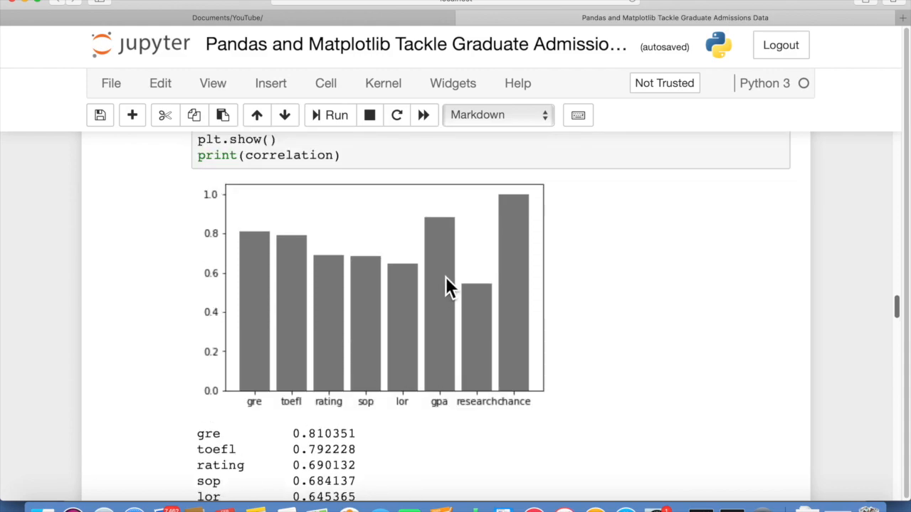
pyautogui.moveTo(512, 227)
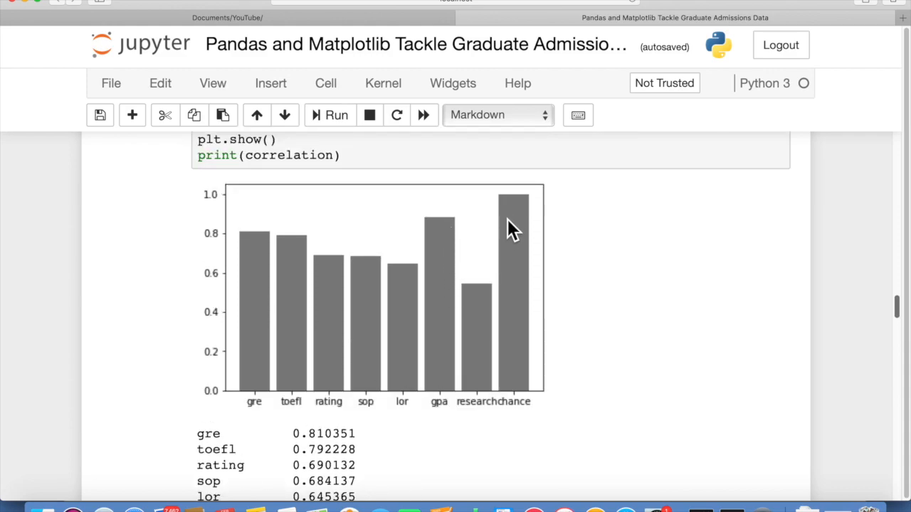
pyautogui.moveTo(519, 206)
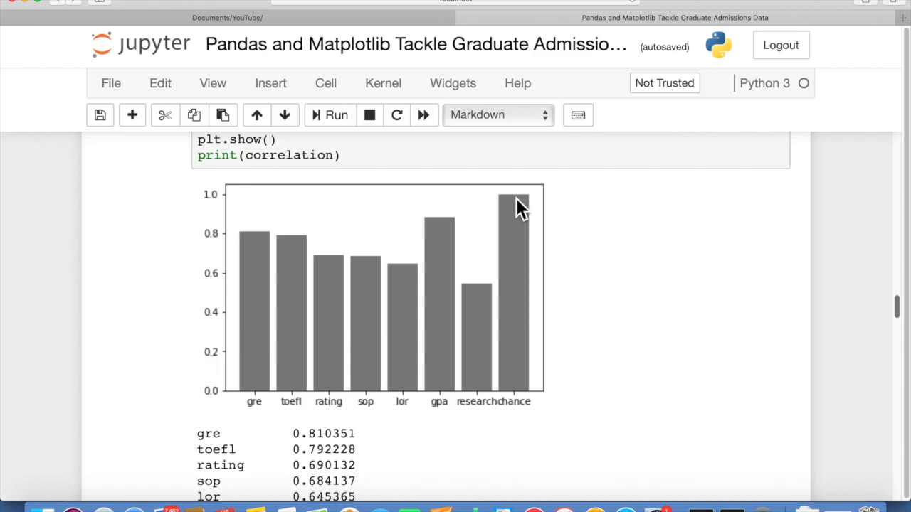
pyautogui.moveTo(442, 386)
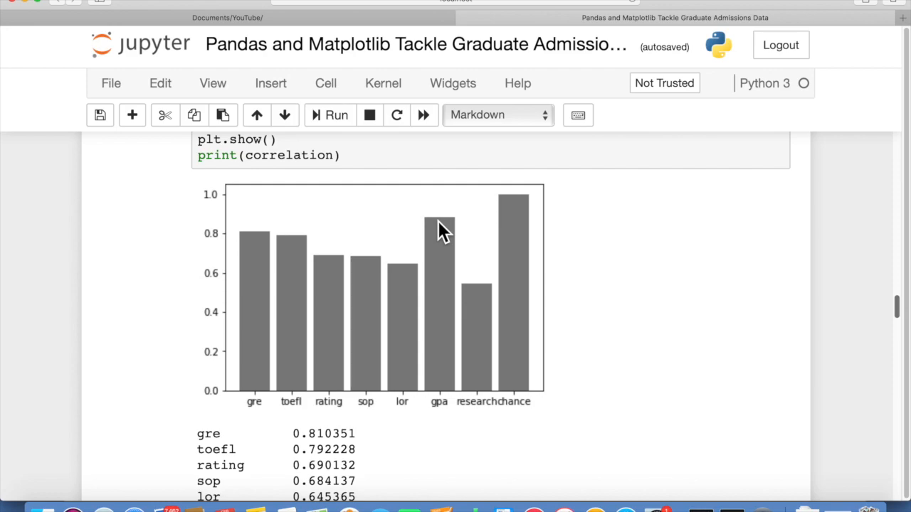
pyautogui.moveTo(276, 366)
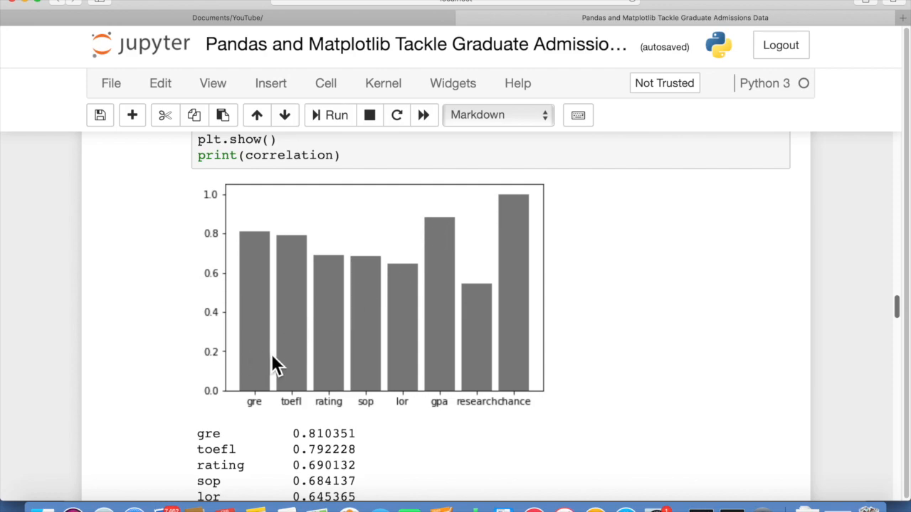
pyautogui.moveTo(294, 363)
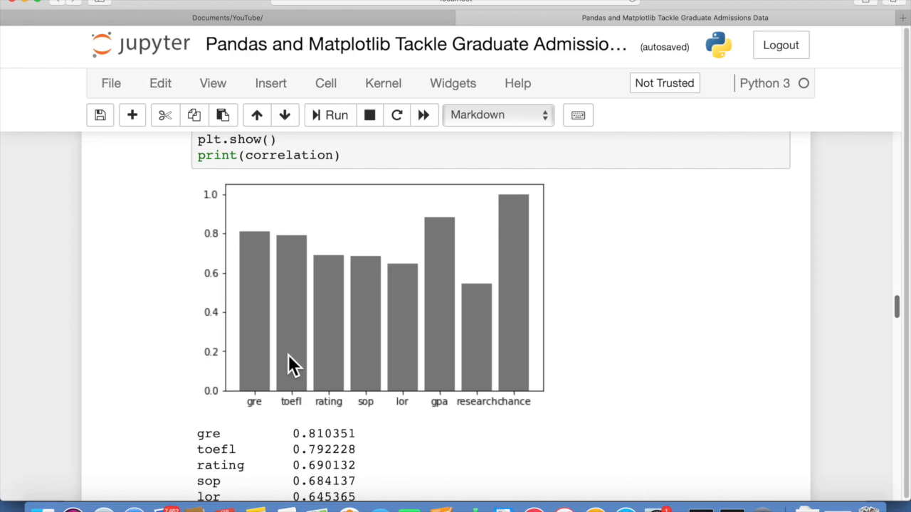
pyautogui.moveTo(288, 356)
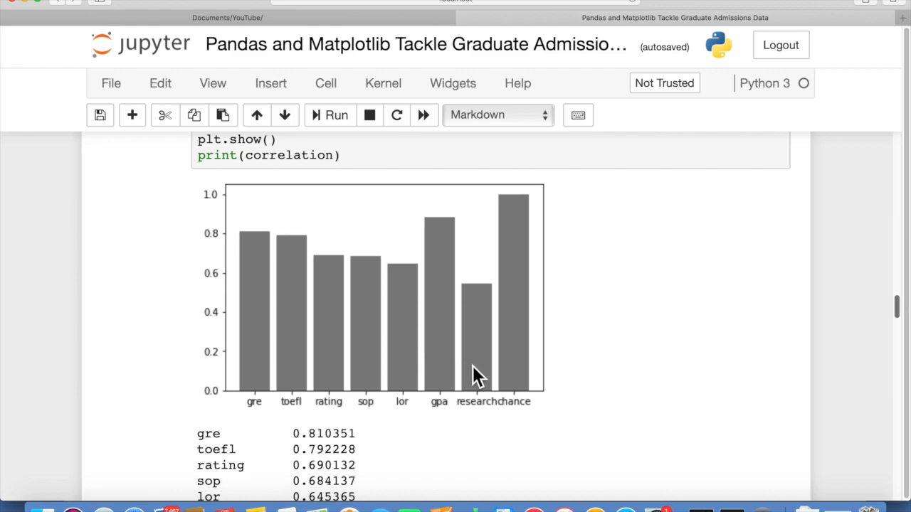
pyautogui.moveTo(484, 298)
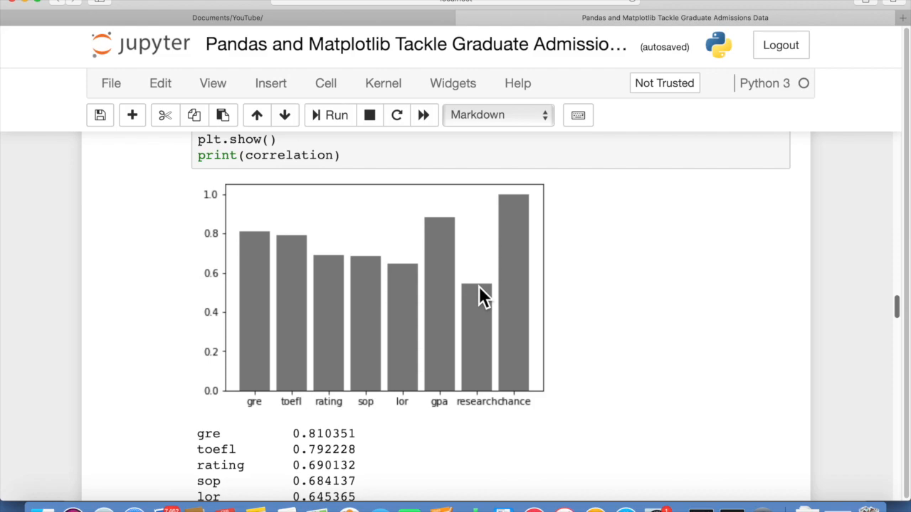
pyautogui.scroll(-3)
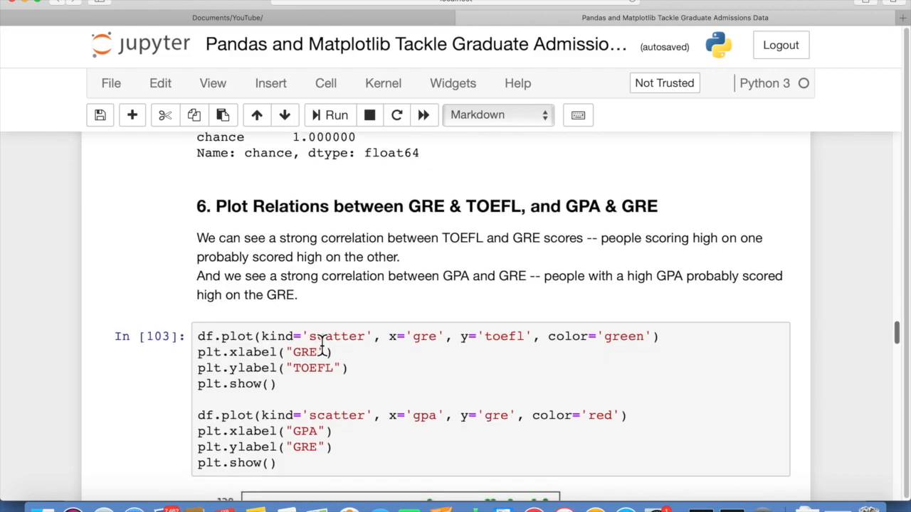
pyautogui.scroll(-3)
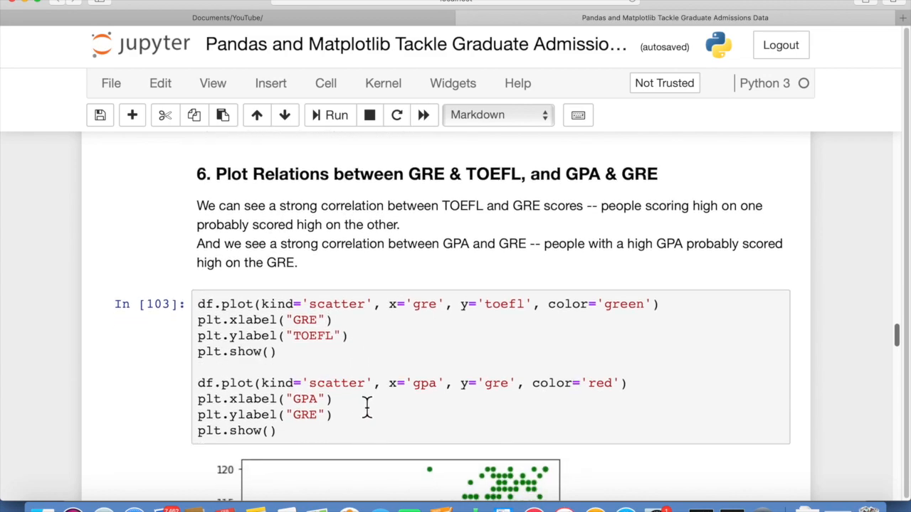
pyautogui.scroll(-3)
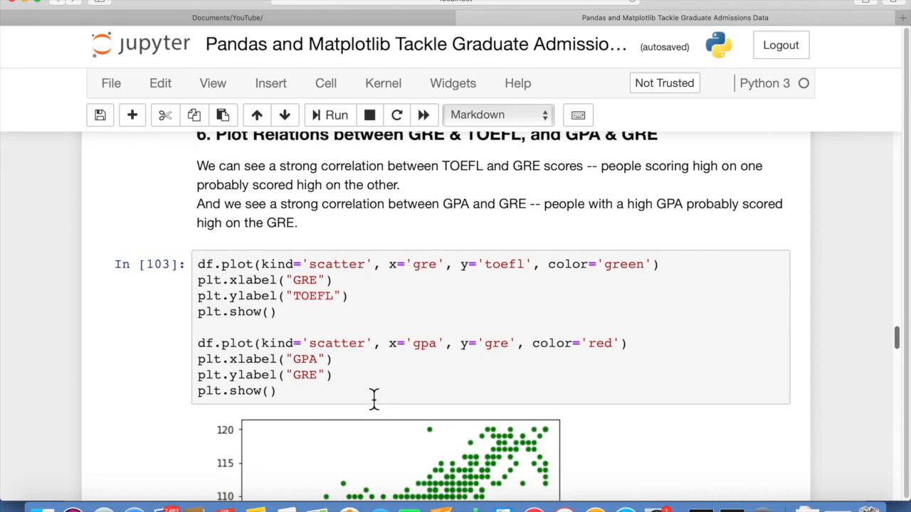
pyautogui.scroll(-3)
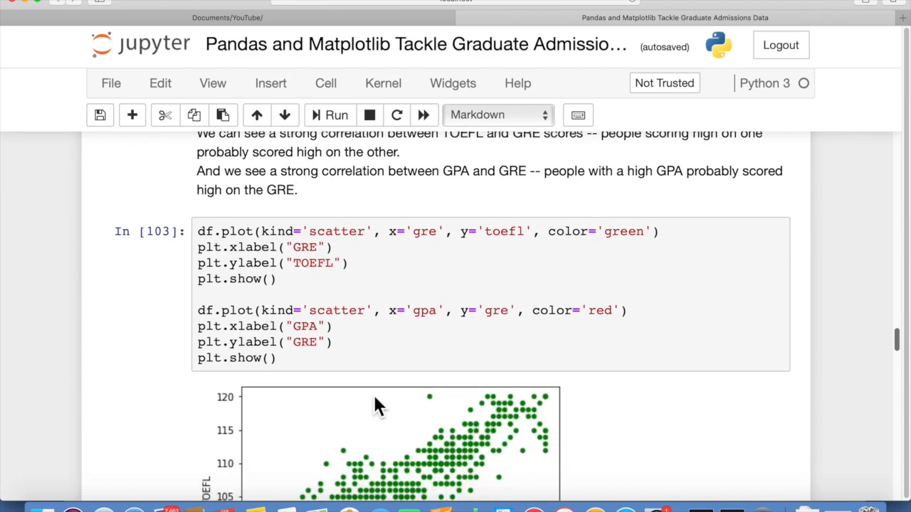
pyautogui.scroll(-3)
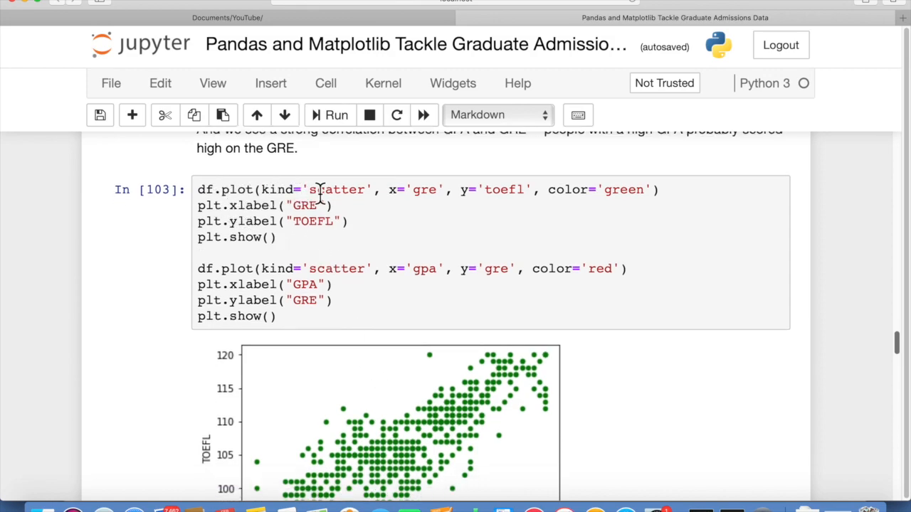
pyautogui.moveTo(442, 416)
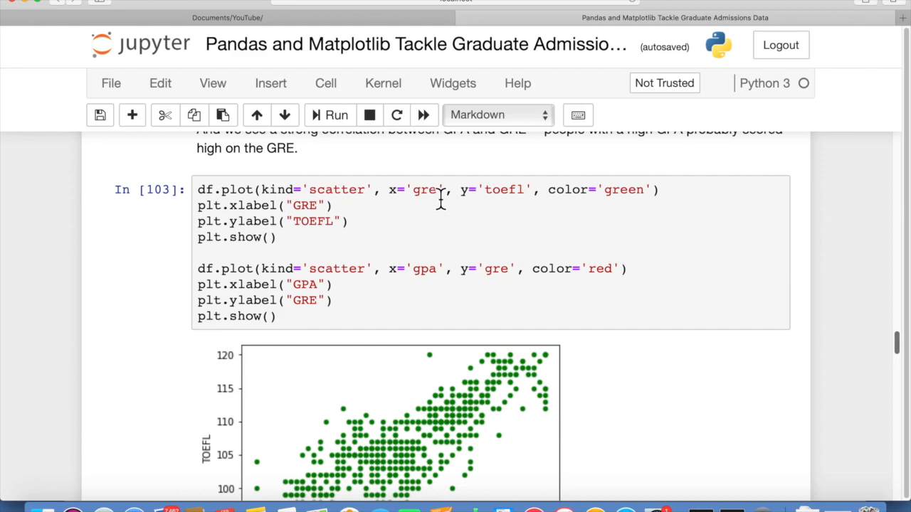
pyautogui.moveTo(563, 195)
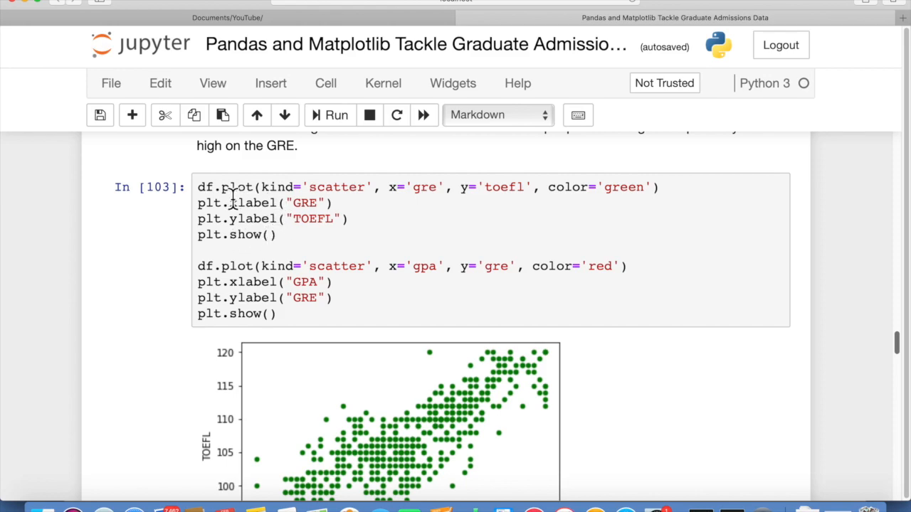
pyautogui.scroll(-3)
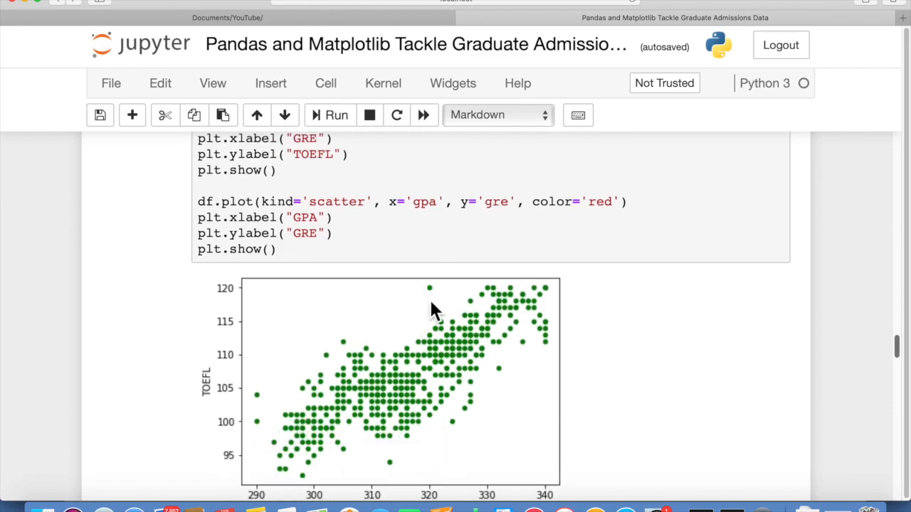
pyautogui.scroll(-3)
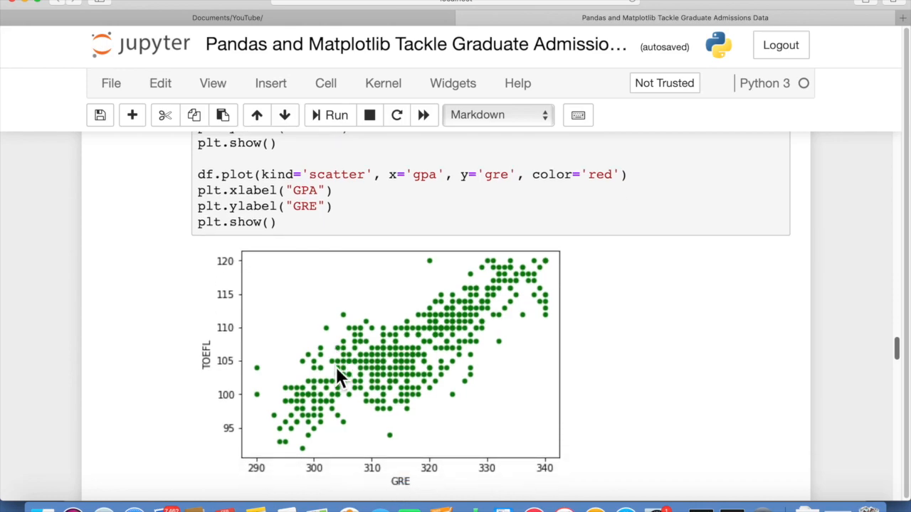
pyautogui.moveTo(541, 270)
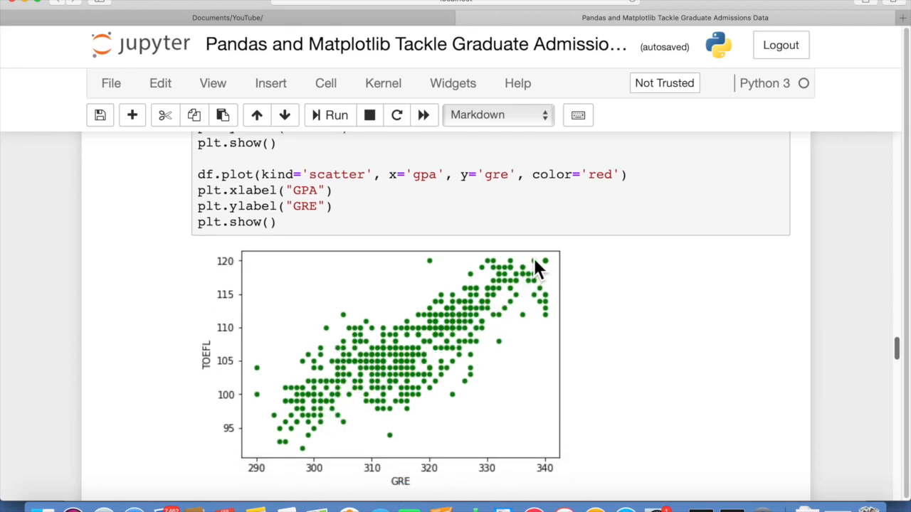
pyautogui.moveTo(538, 302)
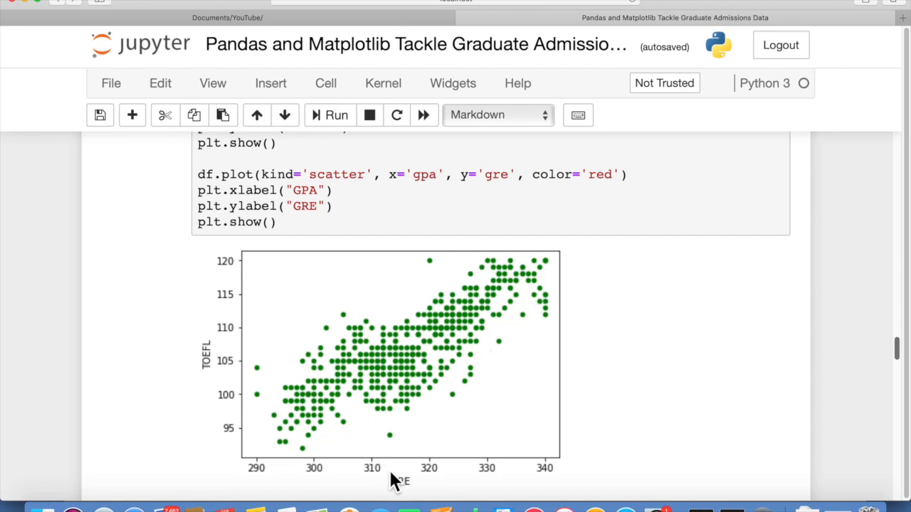
pyautogui.moveTo(422, 284)
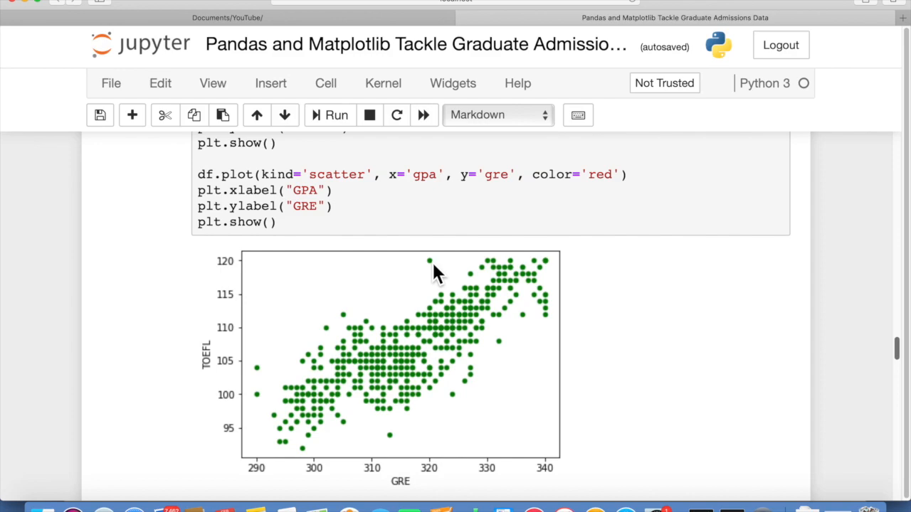
pyautogui.moveTo(545, 285)
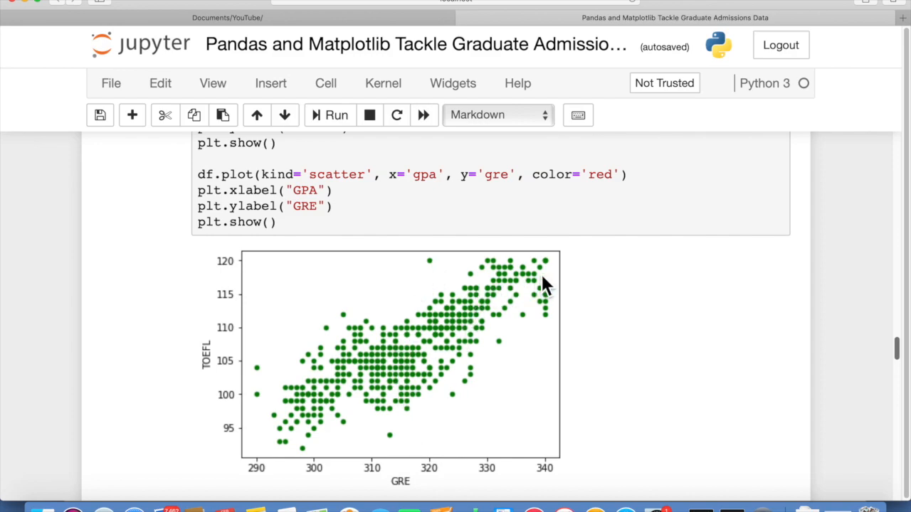
pyautogui.moveTo(359, 388)
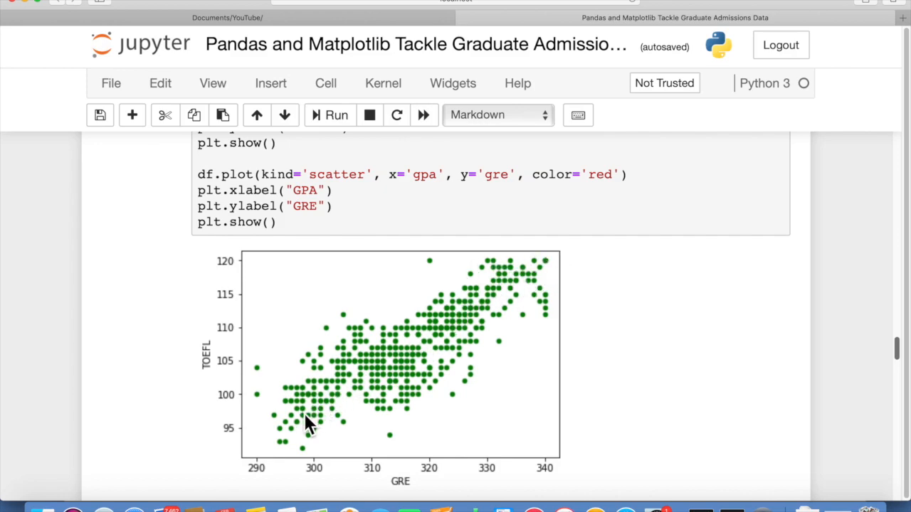
pyautogui.moveTo(536, 279)
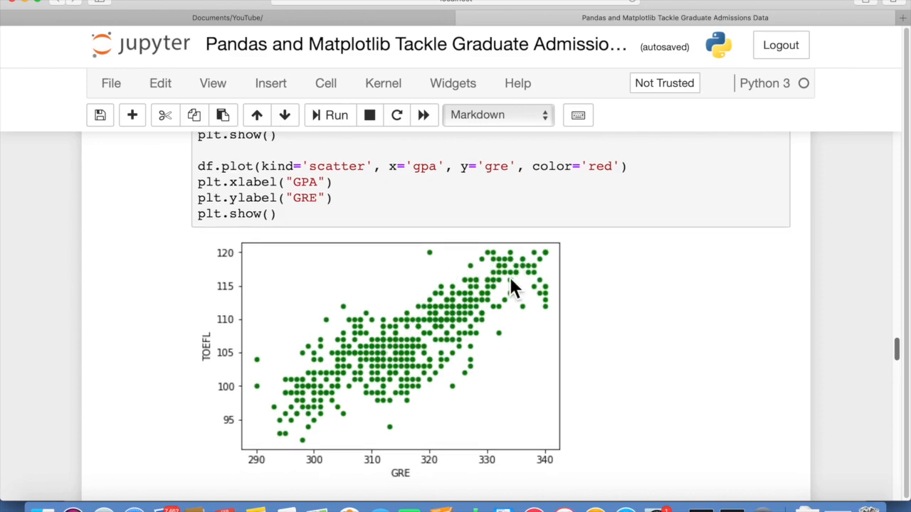
pyautogui.moveTo(298, 419)
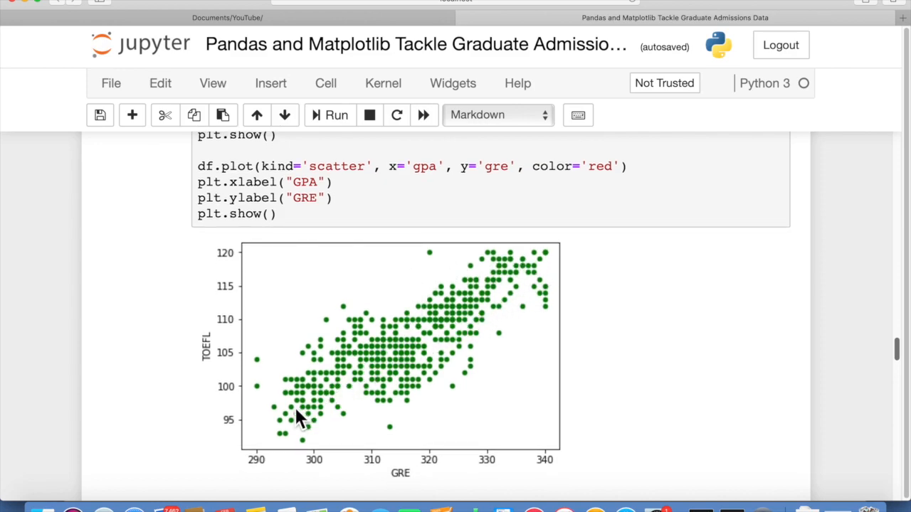
pyautogui.moveTo(527, 459)
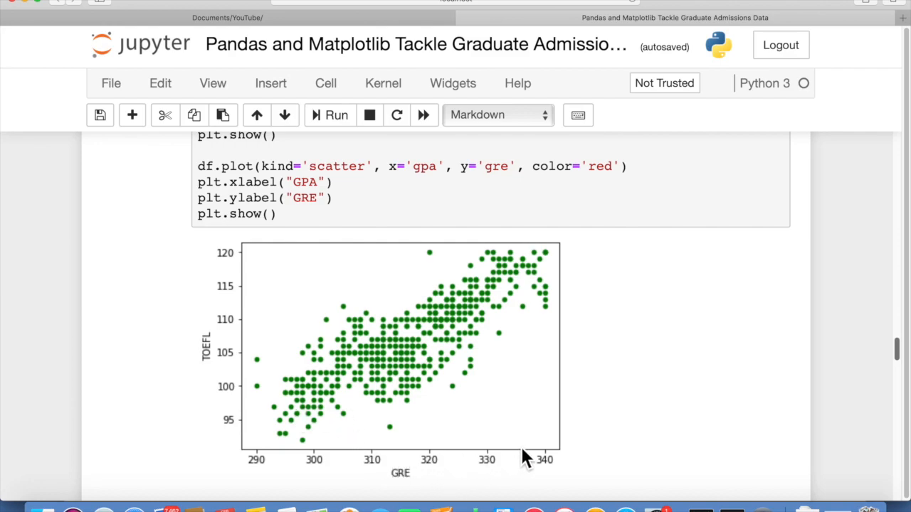
pyautogui.moveTo(536, 275)
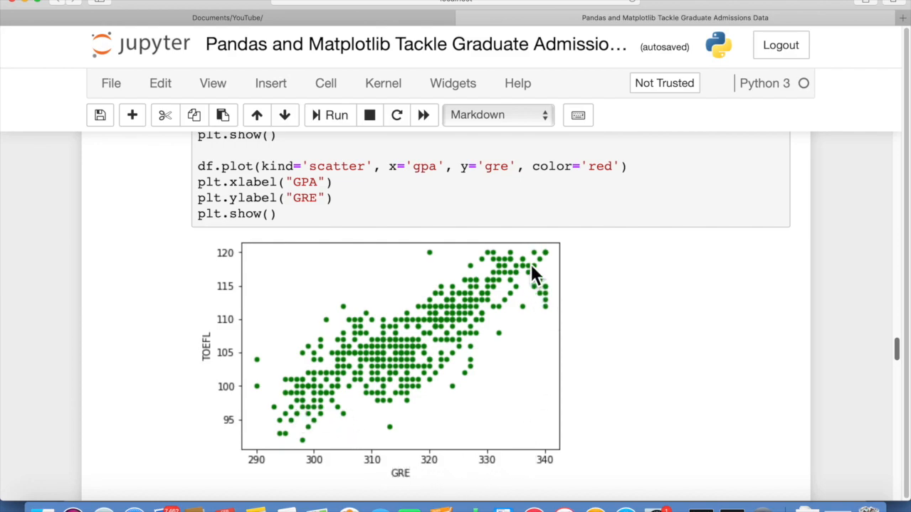
pyautogui.moveTo(235, 363)
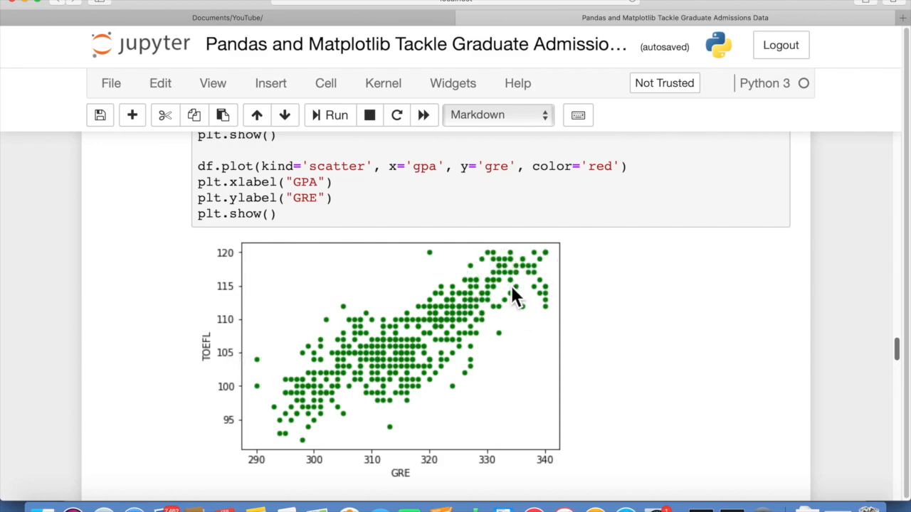
pyautogui.scroll(-3)
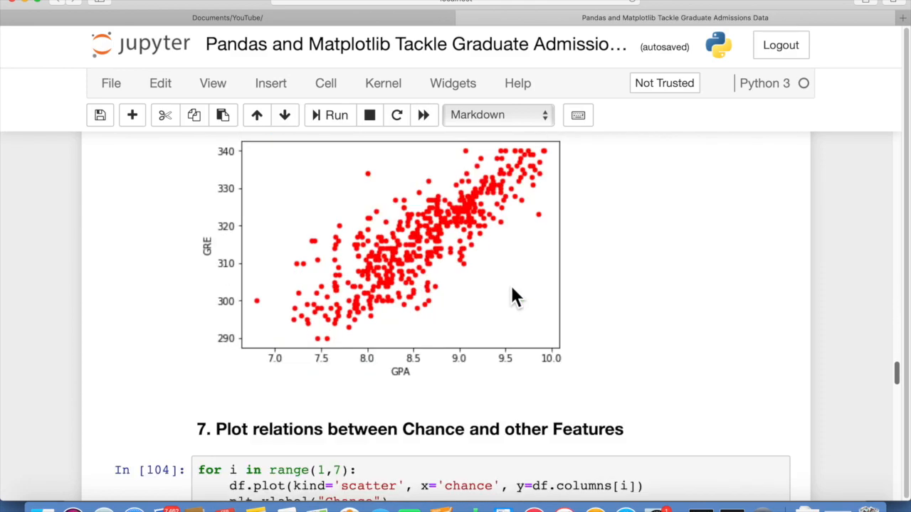
pyautogui.scroll(-3)
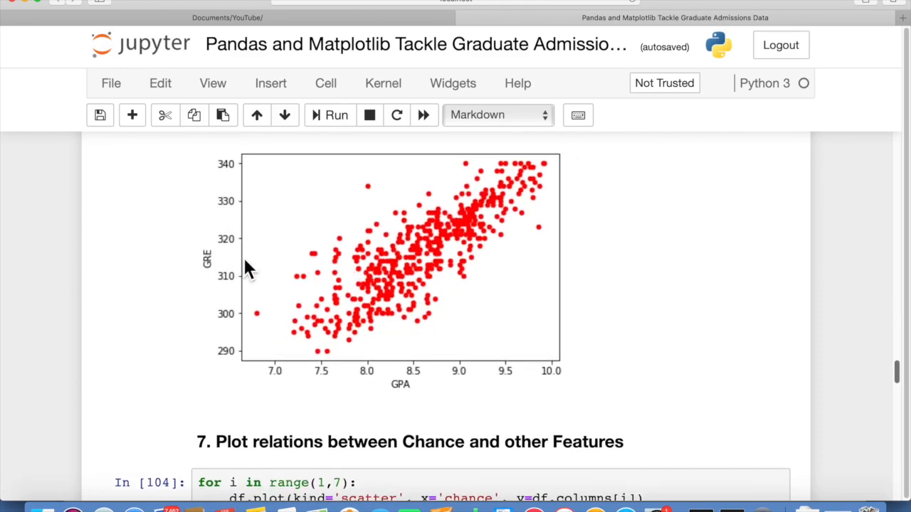
pyautogui.moveTo(562, 171)
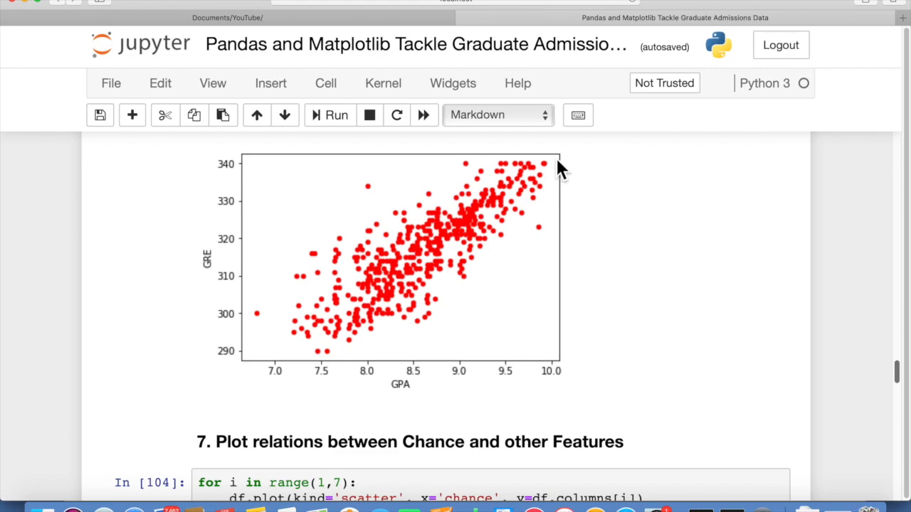
pyautogui.moveTo(376, 341)
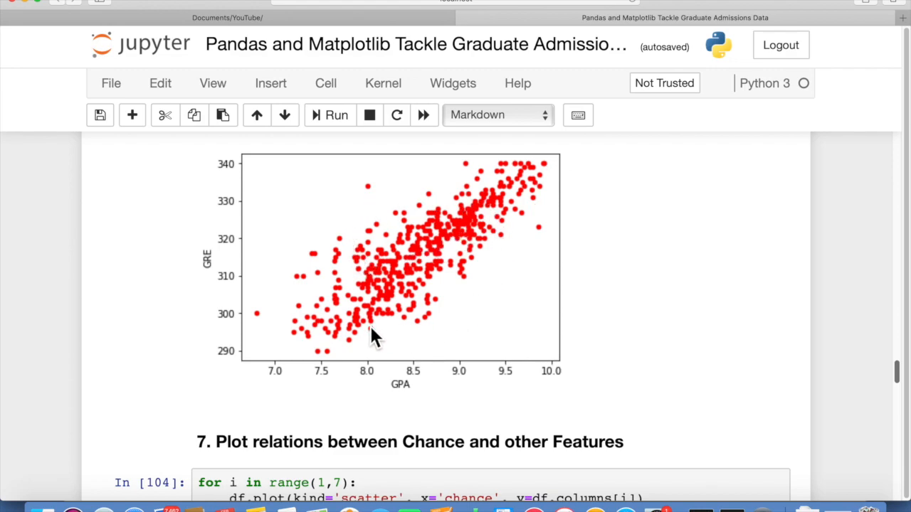
pyautogui.moveTo(491, 206)
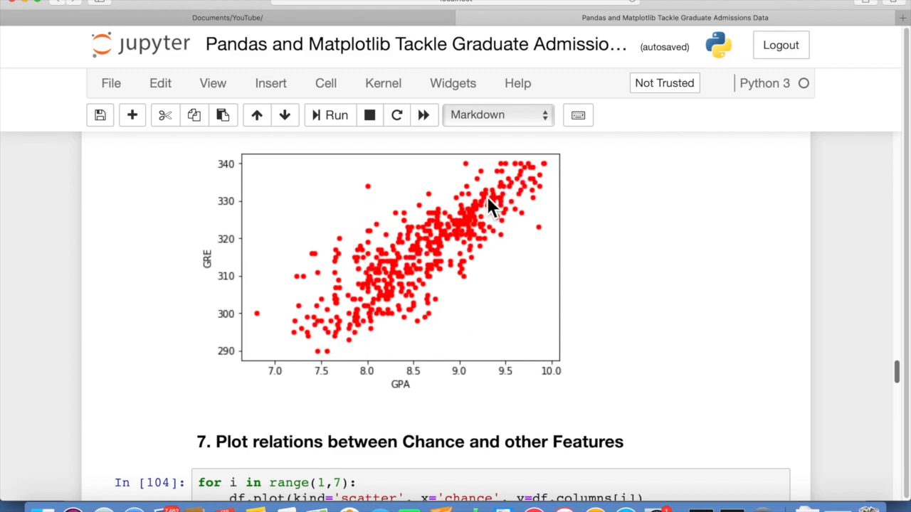
pyautogui.moveTo(369, 358)
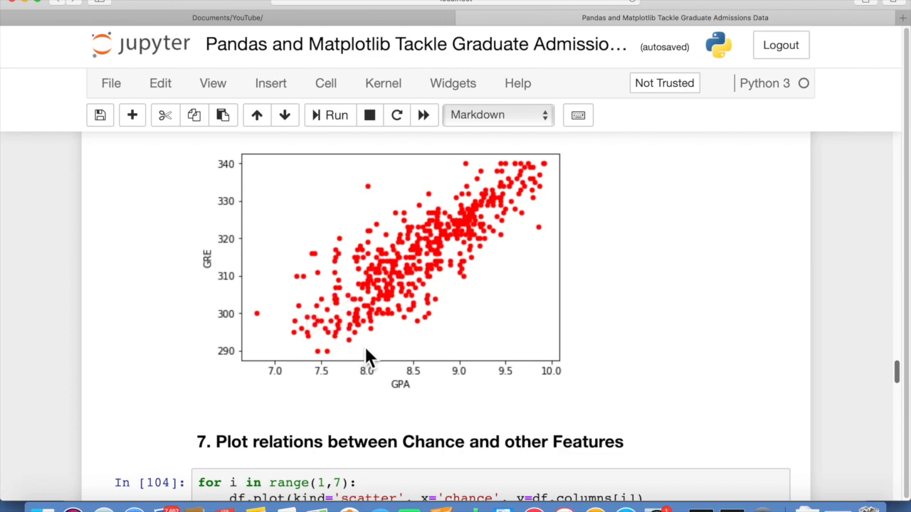
pyautogui.moveTo(544, 202)
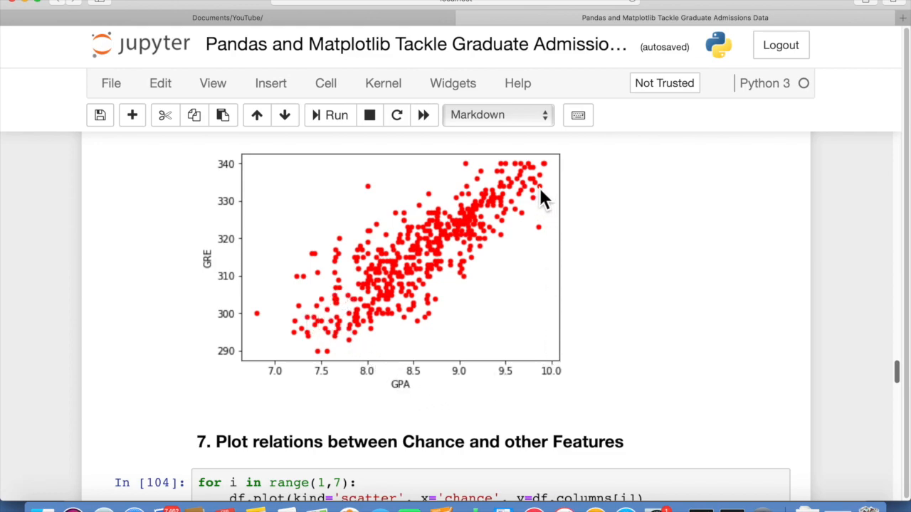
pyautogui.moveTo(260, 184)
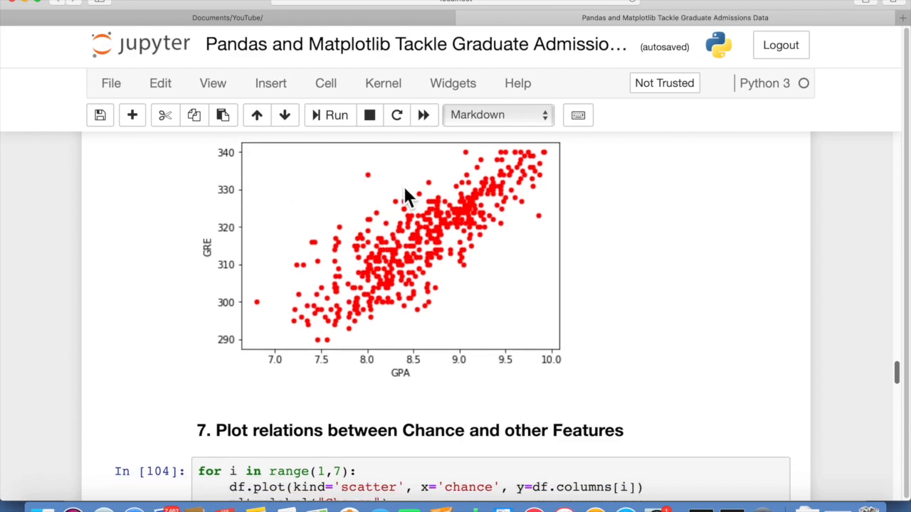
pyautogui.scroll(-3)
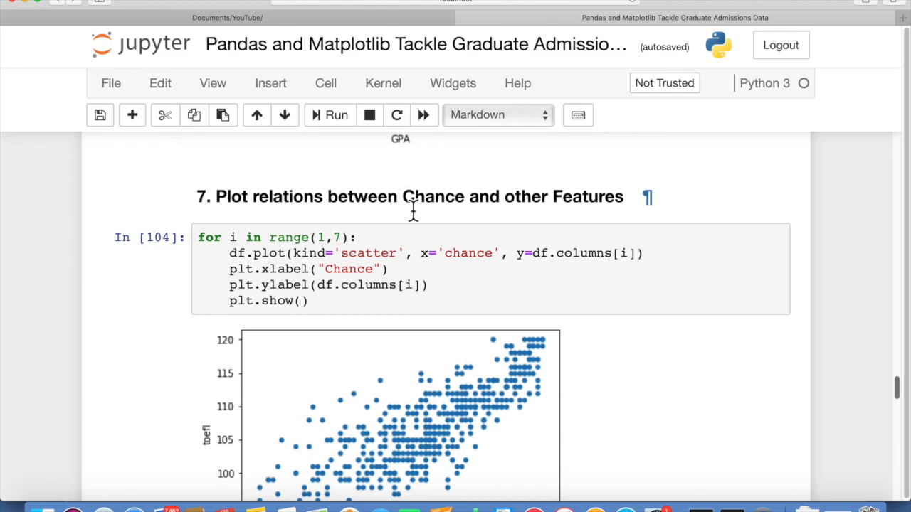
pyautogui.moveTo(445, 221)
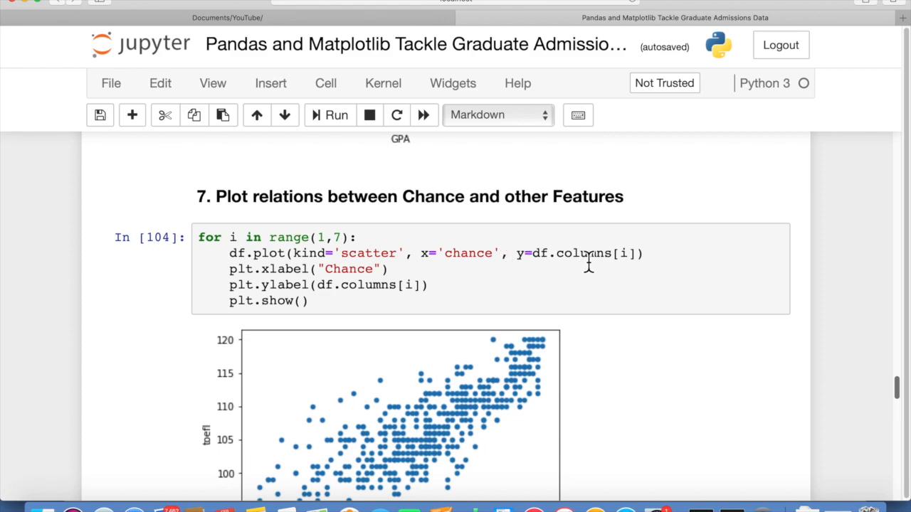
pyautogui.moveTo(284, 338)
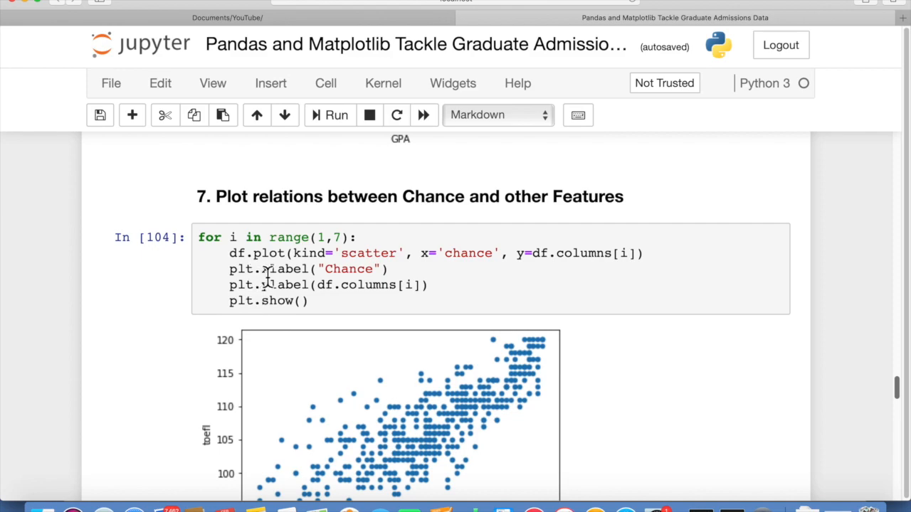
pyautogui.scroll(-3)
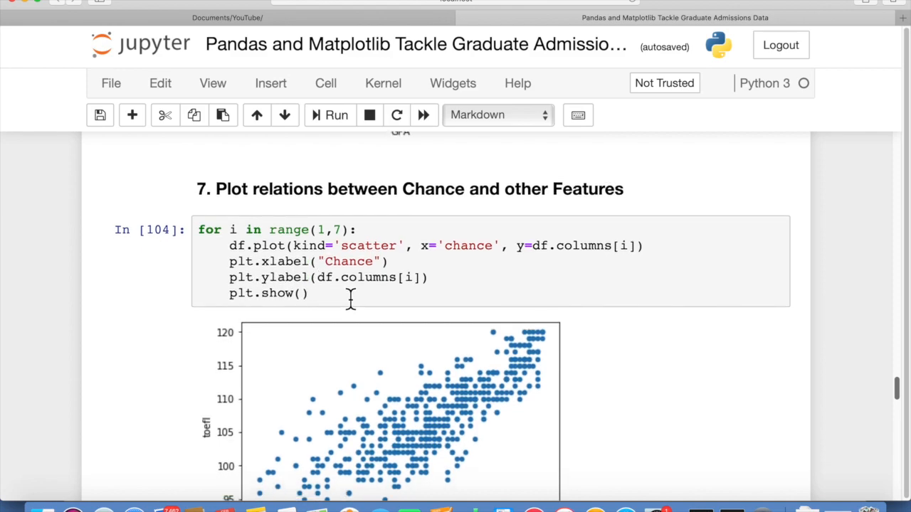
pyautogui.moveTo(253, 238)
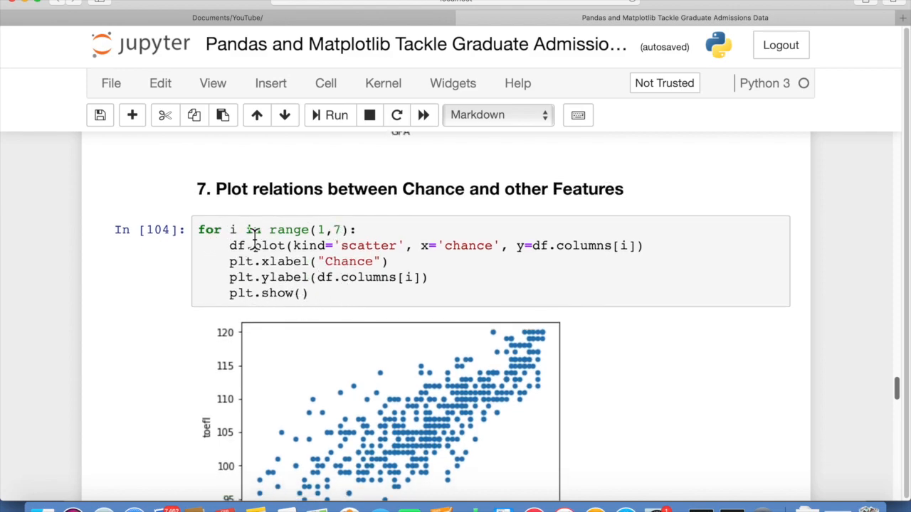
pyautogui.moveTo(407, 352)
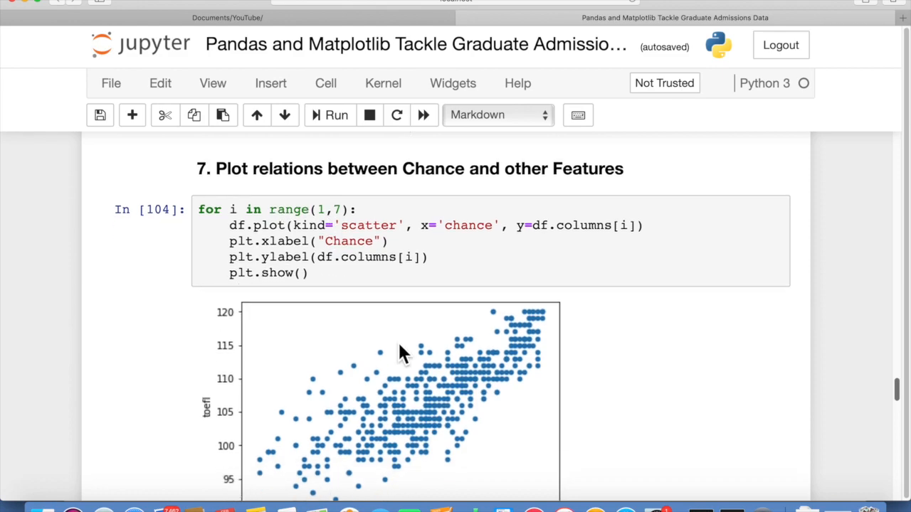
pyautogui.scroll(-3)
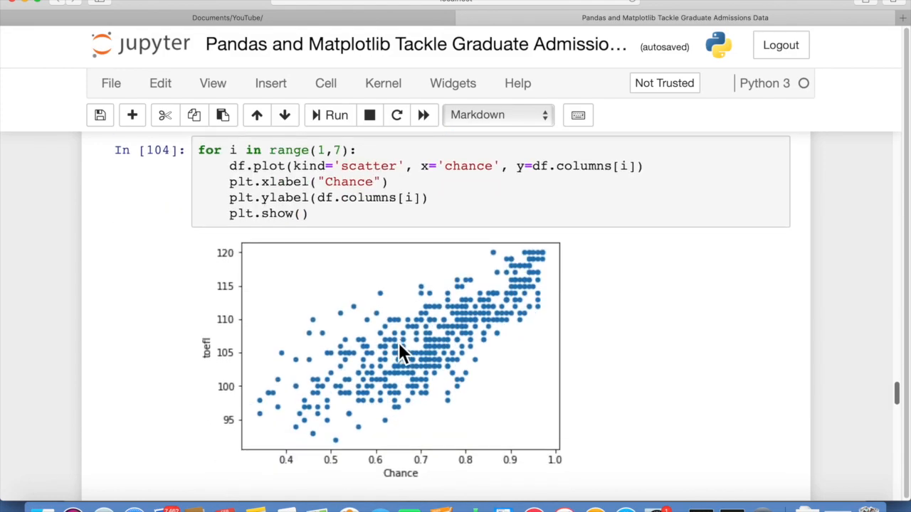
pyautogui.moveTo(484, 312)
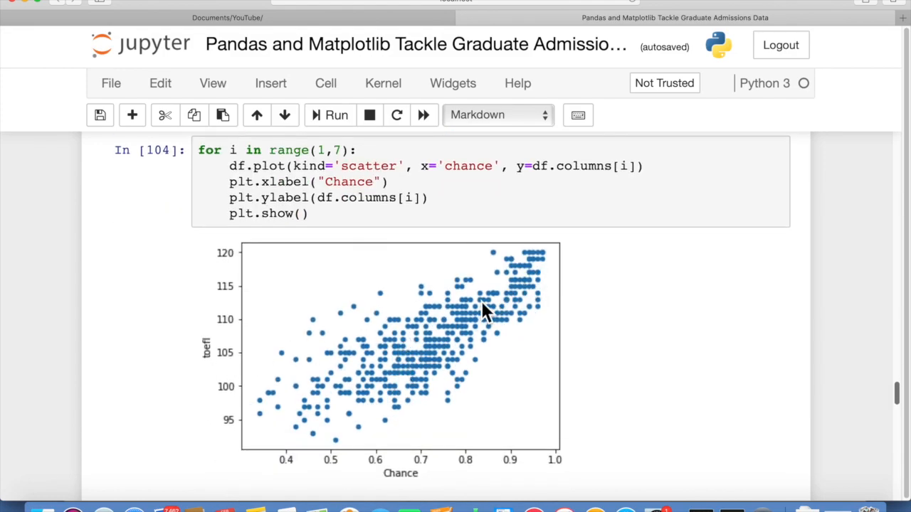
pyautogui.moveTo(309, 363)
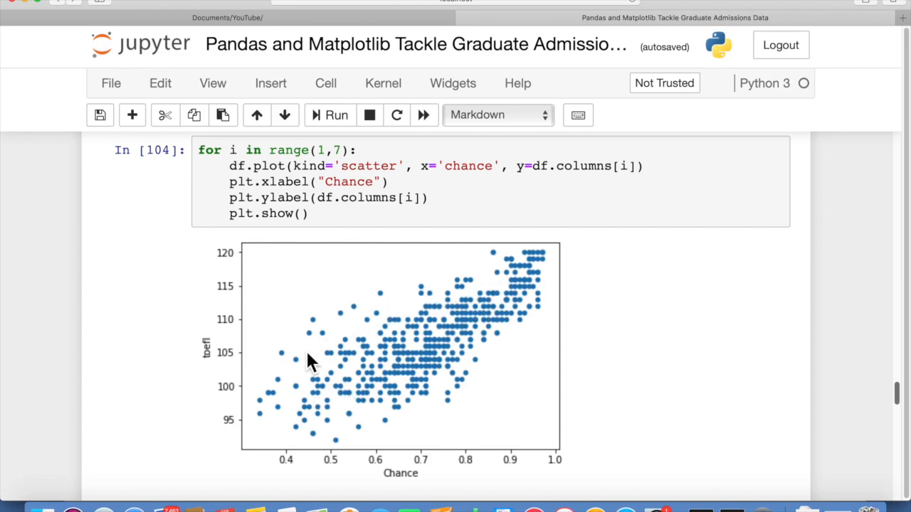
pyautogui.moveTo(427, 346)
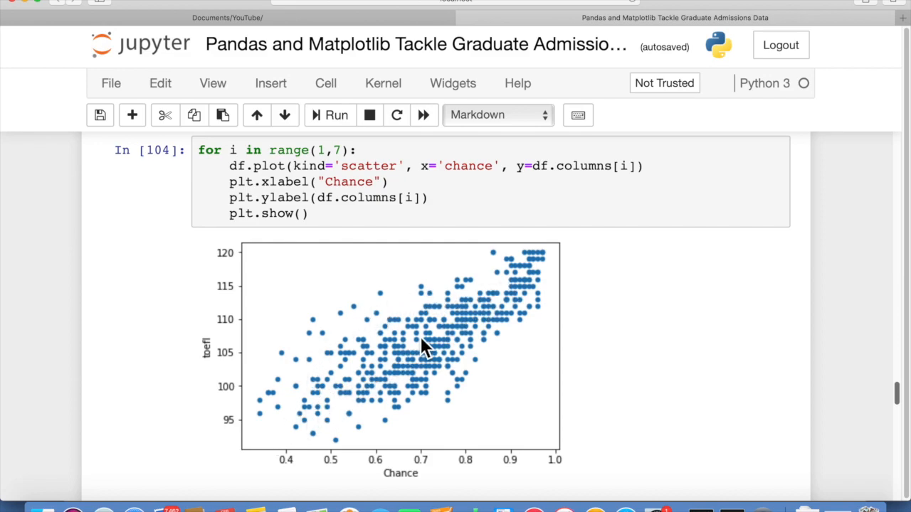
pyautogui.moveTo(433, 356)
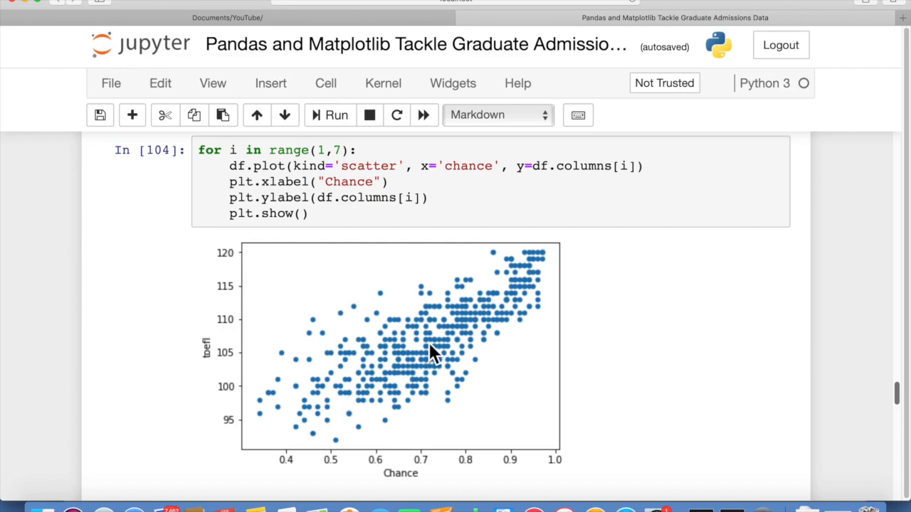
pyautogui.moveTo(313, 416)
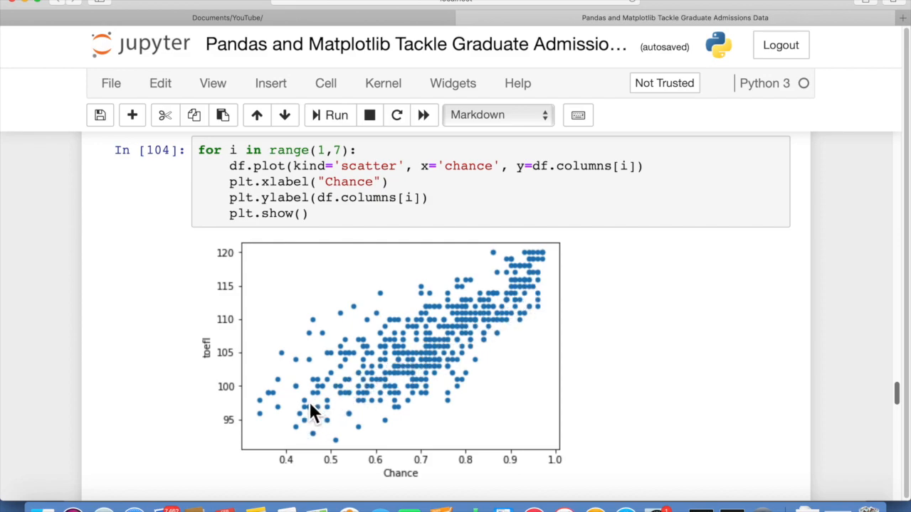
pyautogui.moveTo(291, 413)
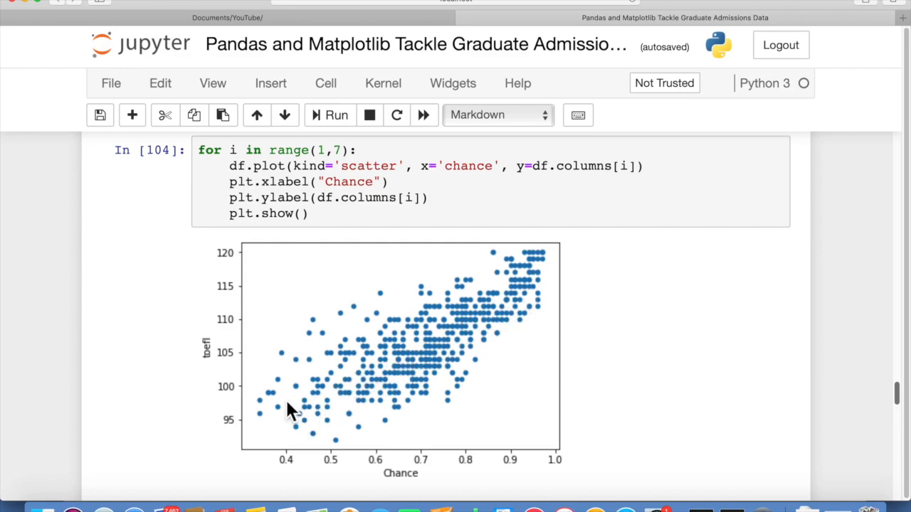
pyautogui.moveTo(217, 363)
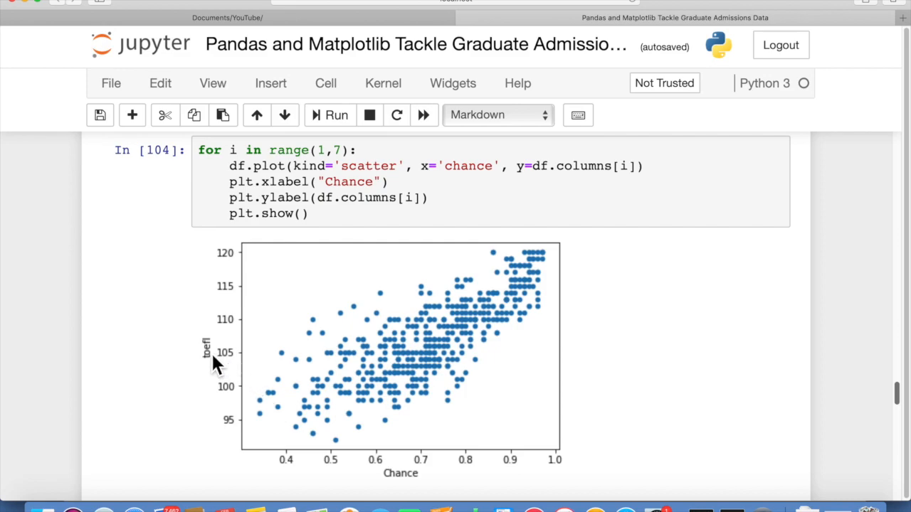
pyautogui.moveTo(295, 430)
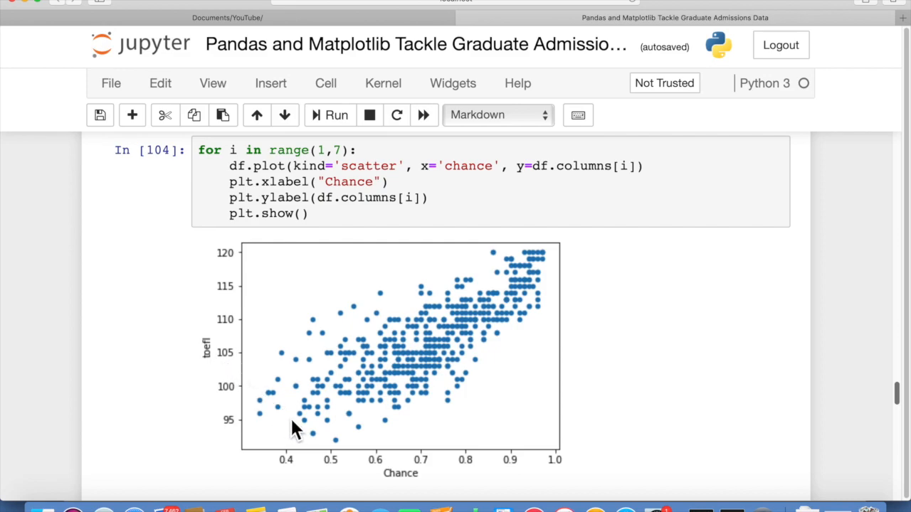
pyautogui.moveTo(320, 331)
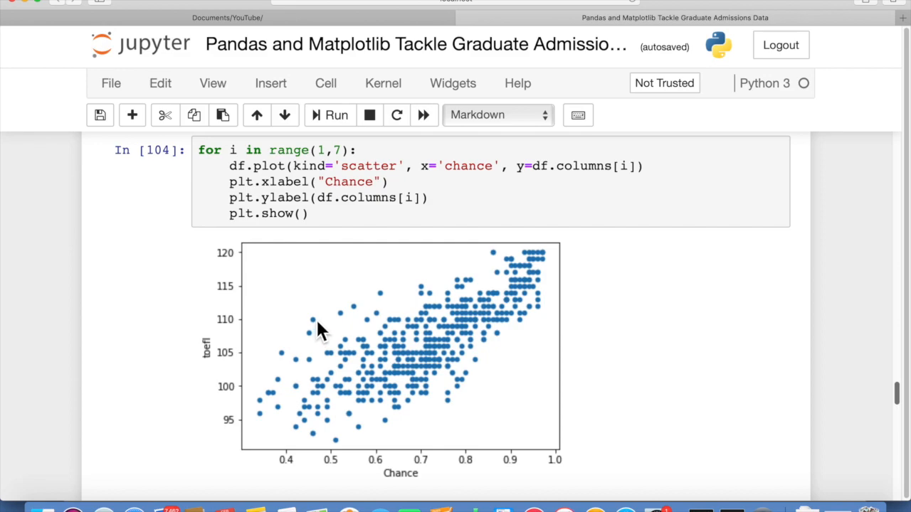
pyautogui.moveTo(359, 306)
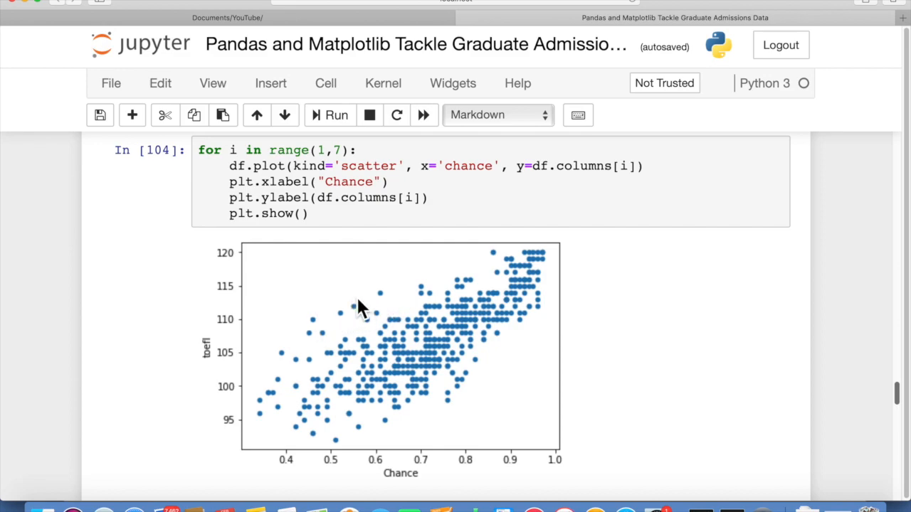
pyautogui.moveTo(413, 470)
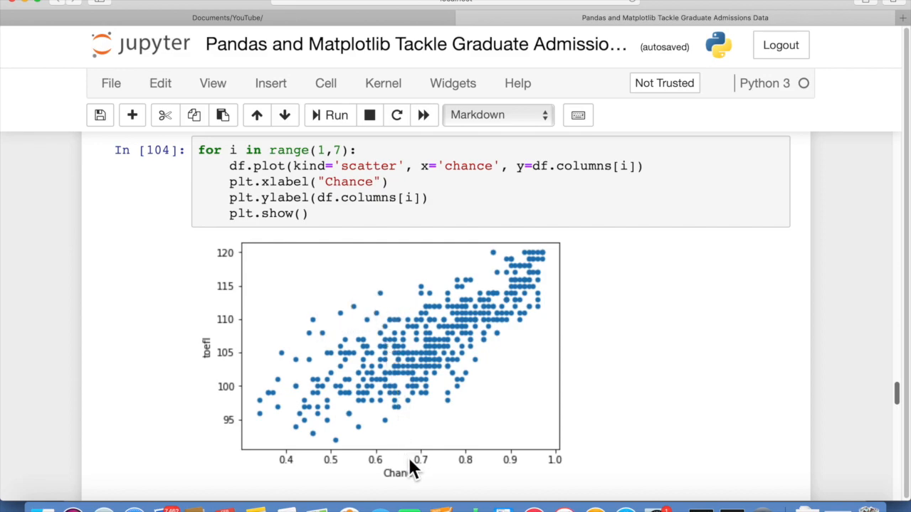
pyautogui.moveTo(419, 470)
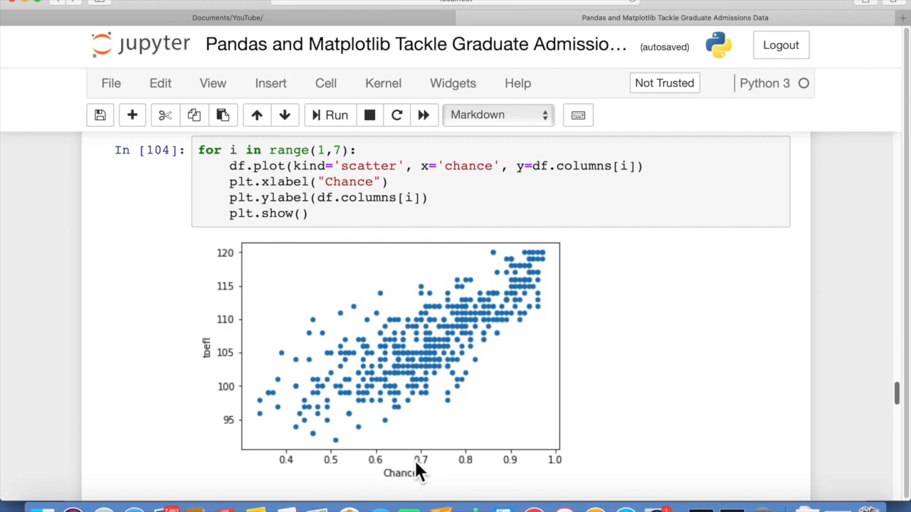
pyautogui.moveTo(303, 423)
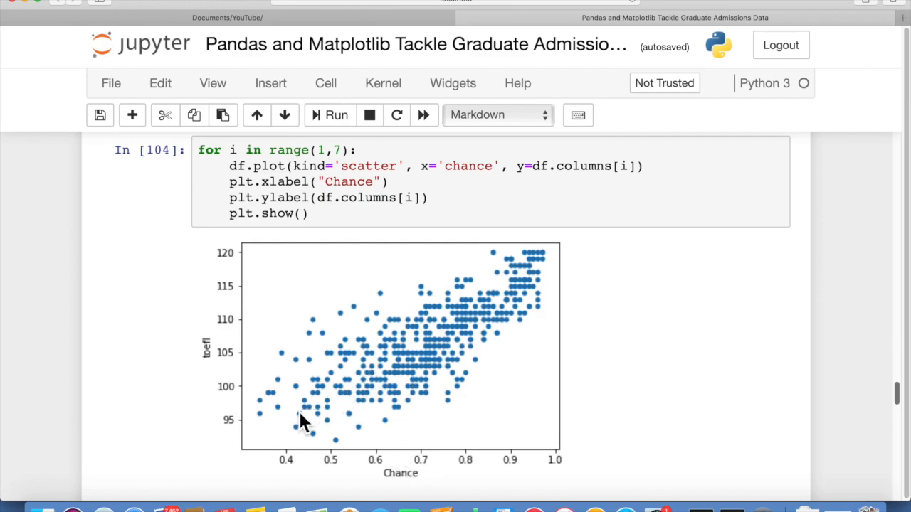
pyautogui.moveTo(516, 306)
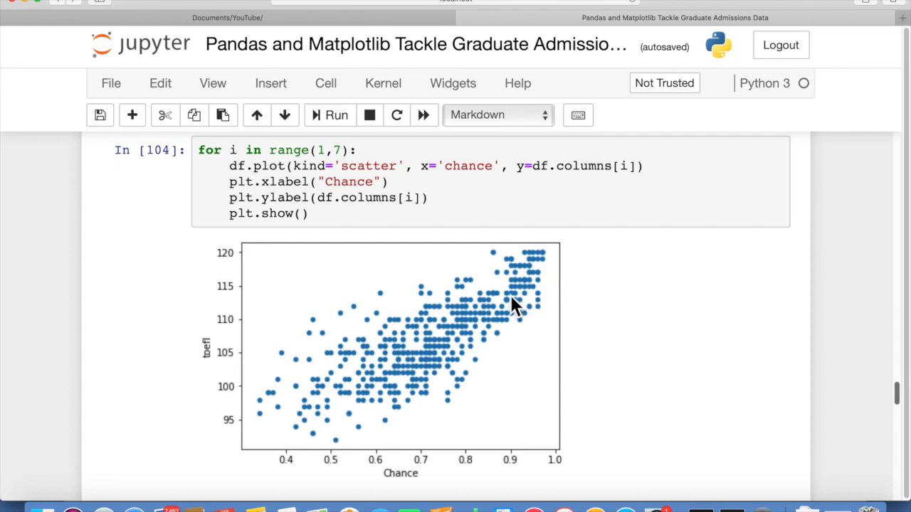
pyautogui.moveTo(315, 425)
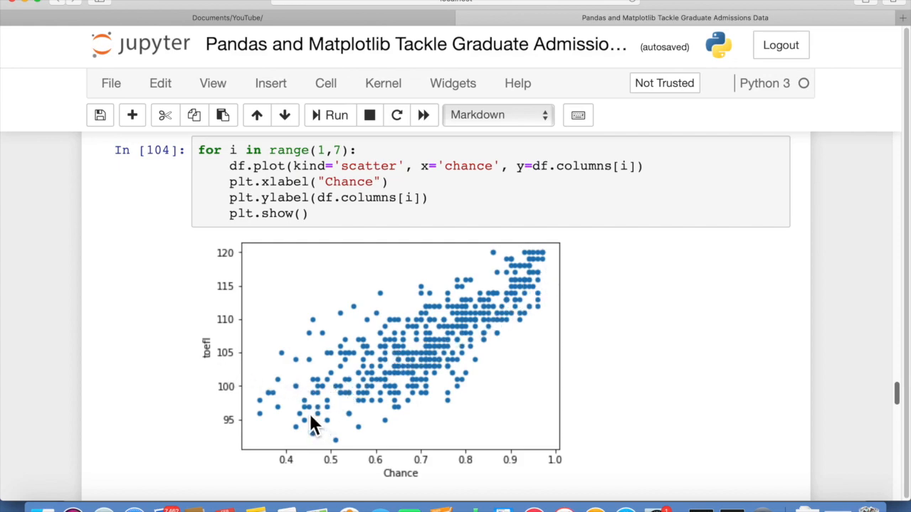
pyautogui.moveTo(317, 418)
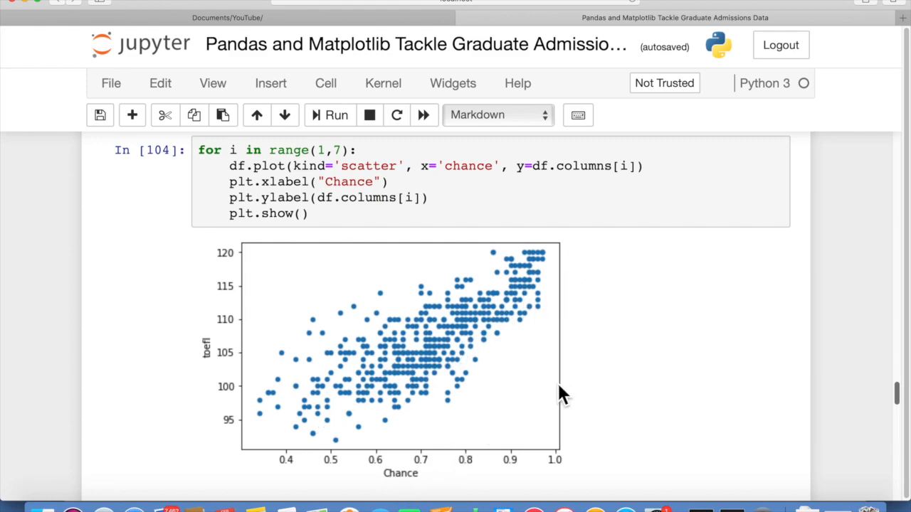
# Step: Scroll the plotting loop output below toefl to the rating vs Chance scatter
pyautogui.scroll(-3)
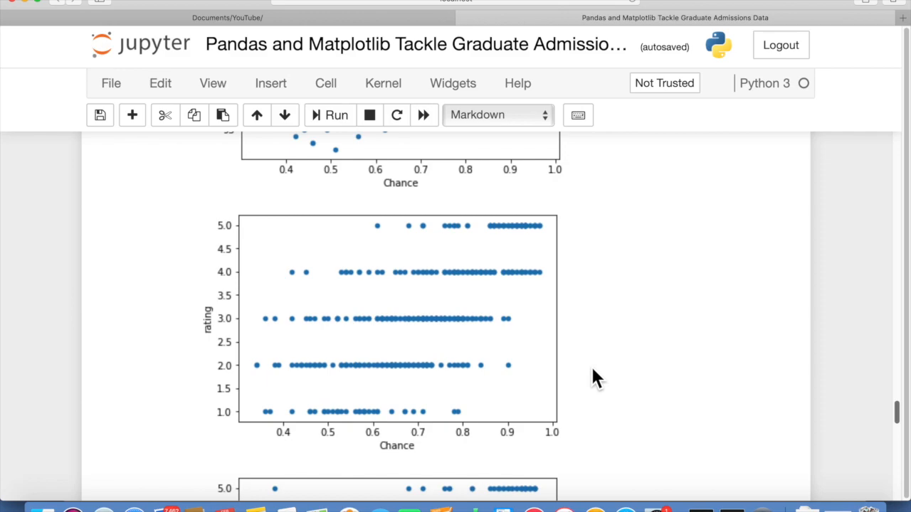
pyautogui.moveTo(255, 334)
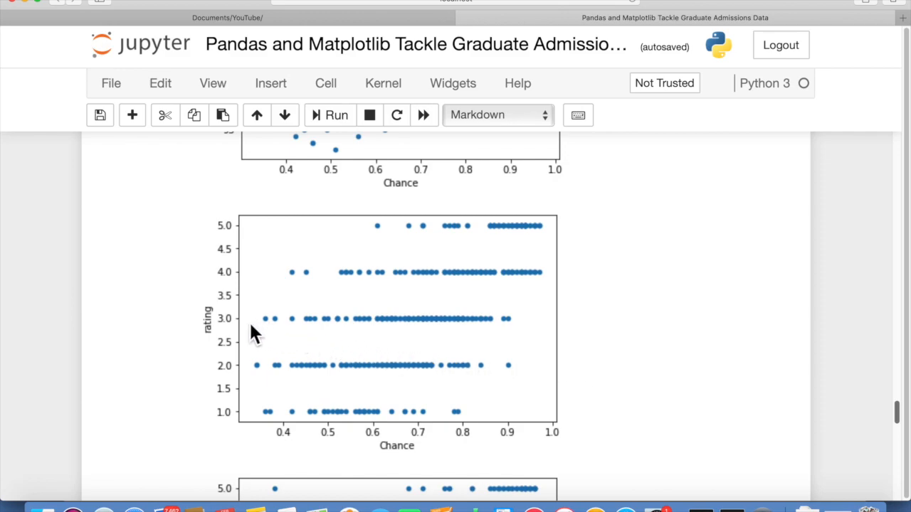
pyautogui.moveTo(391, 342)
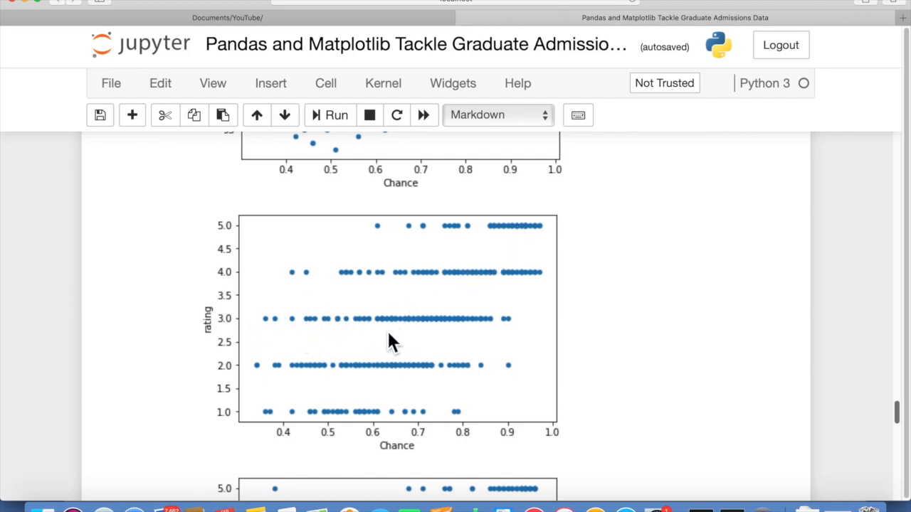
pyautogui.moveTo(486, 255)
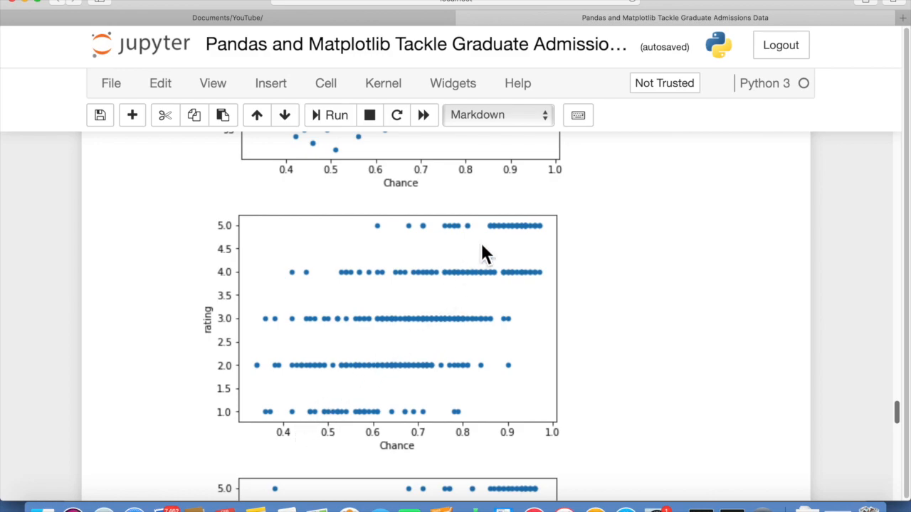
pyautogui.moveTo(414, 354)
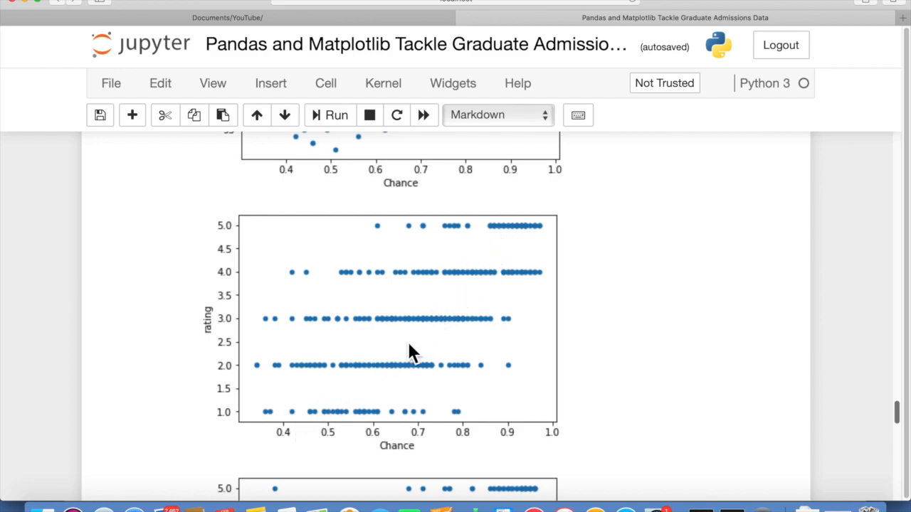
pyautogui.moveTo(519, 228)
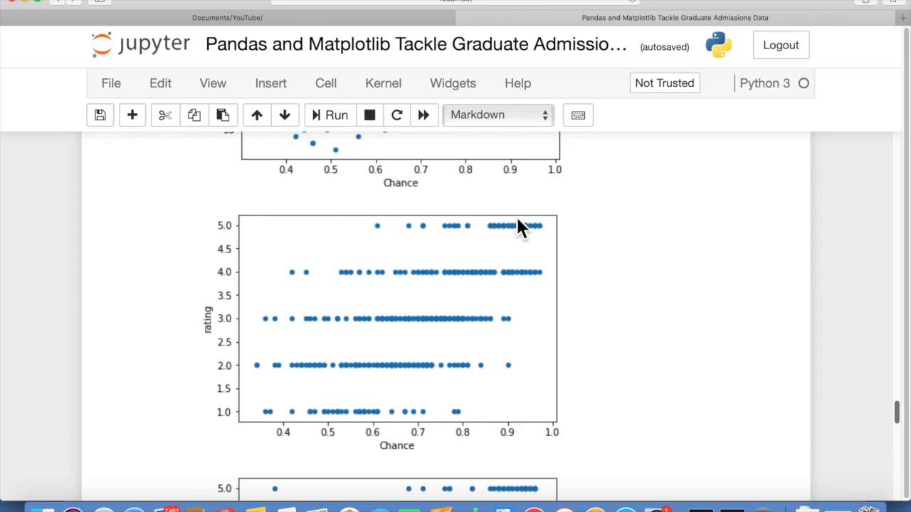
pyautogui.moveTo(344, 349)
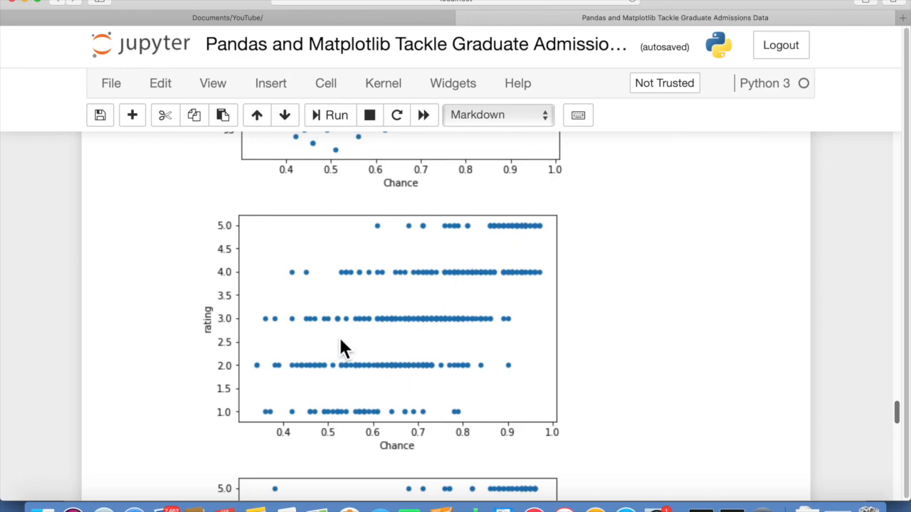
pyautogui.moveTo(416, 317)
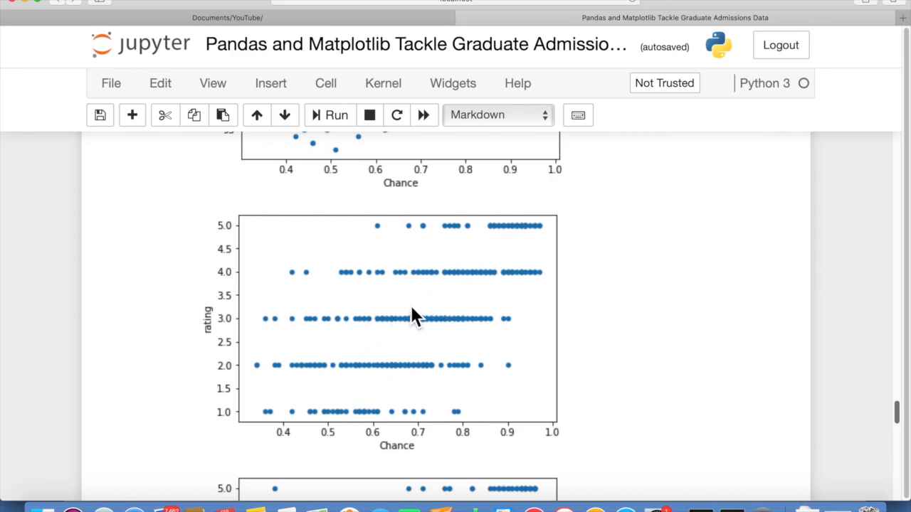
pyautogui.moveTo(499, 234)
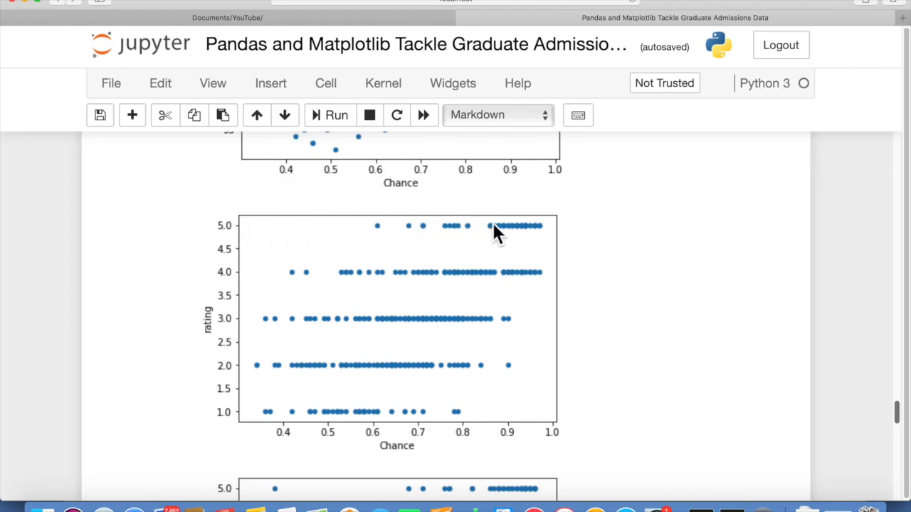
pyautogui.moveTo(487, 388)
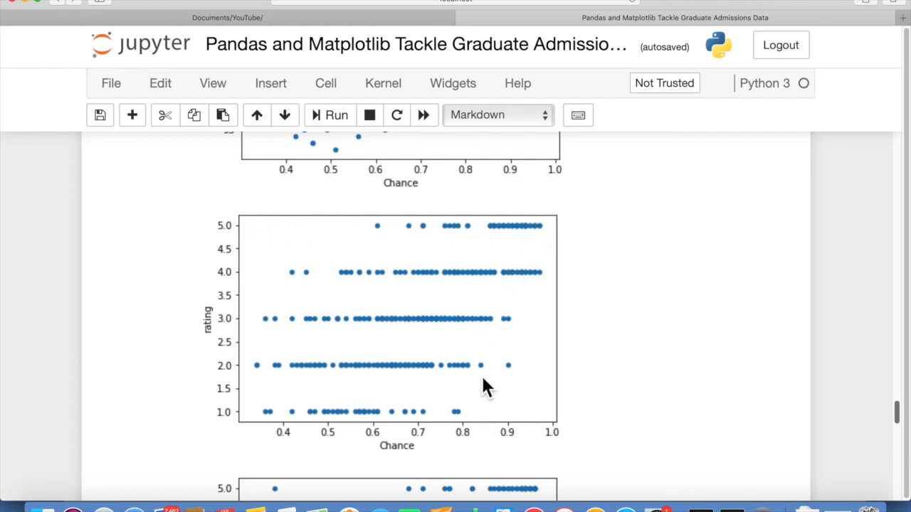
pyautogui.moveTo(310, 335)
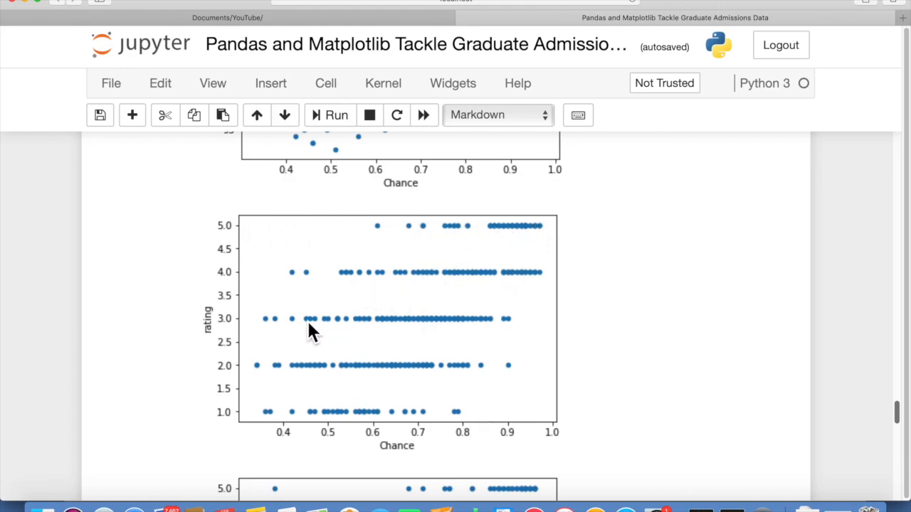
pyautogui.moveTo(277, 334)
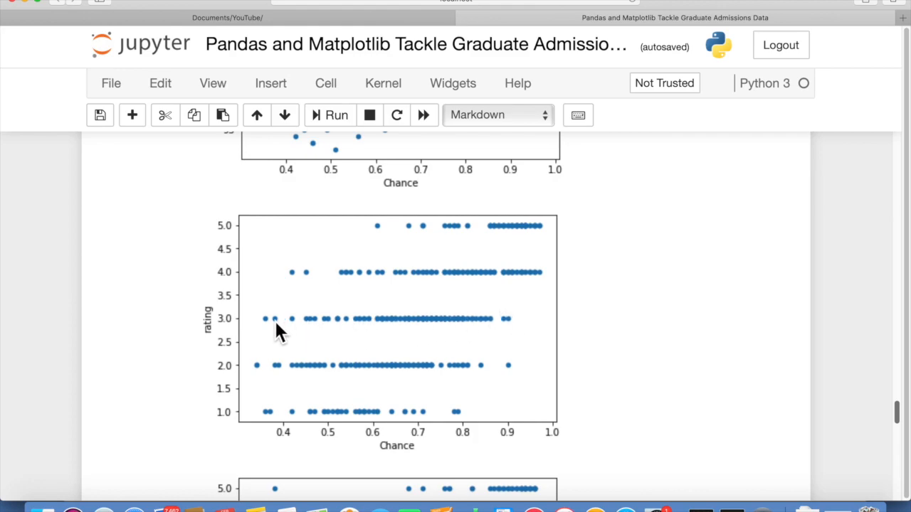
pyautogui.moveTo(288, 335)
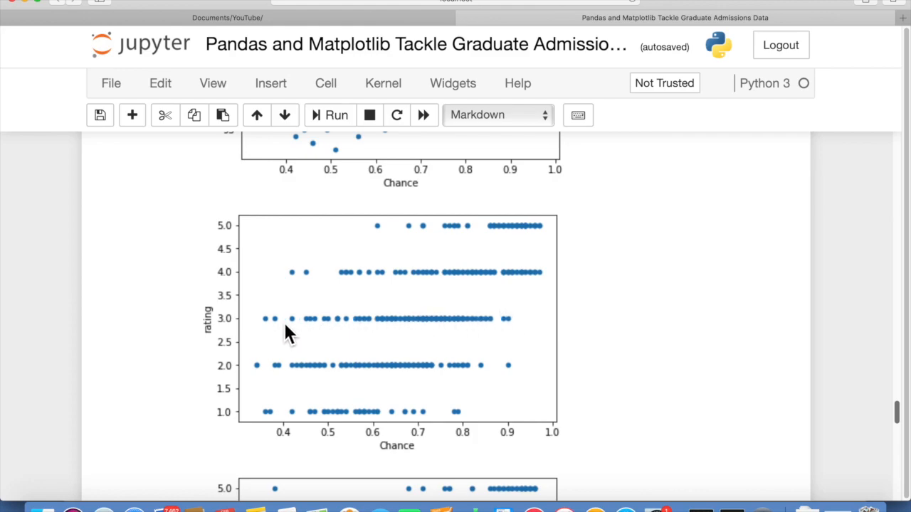
pyautogui.scroll(-3)
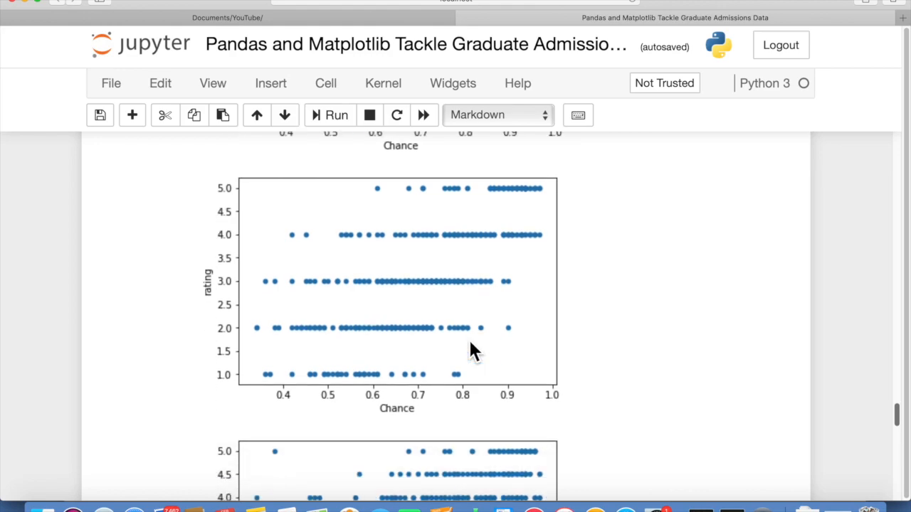
# Step: Scroll to the sop vs Chance scatter, where stronger sop scores sit higher
pyautogui.scroll(-3)
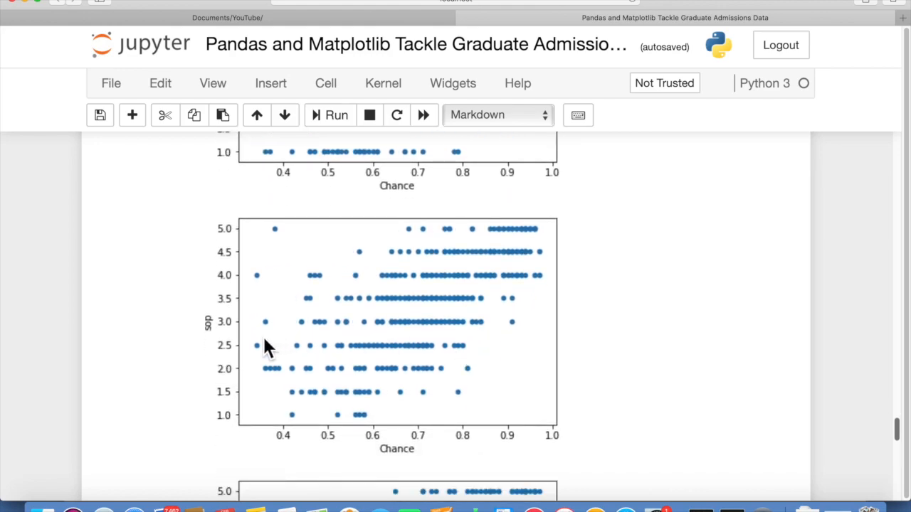
pyautogui.moveTo(488, 276)
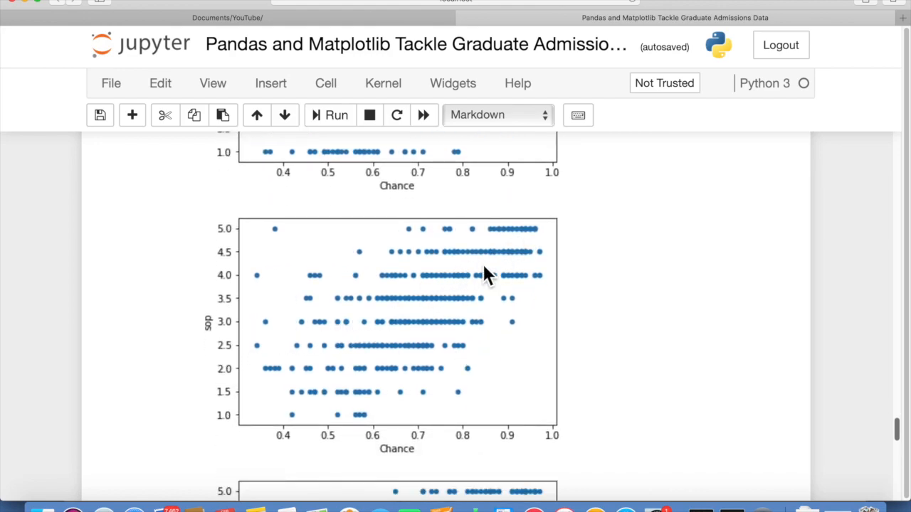
pyautogui.moveTo(392, 374)
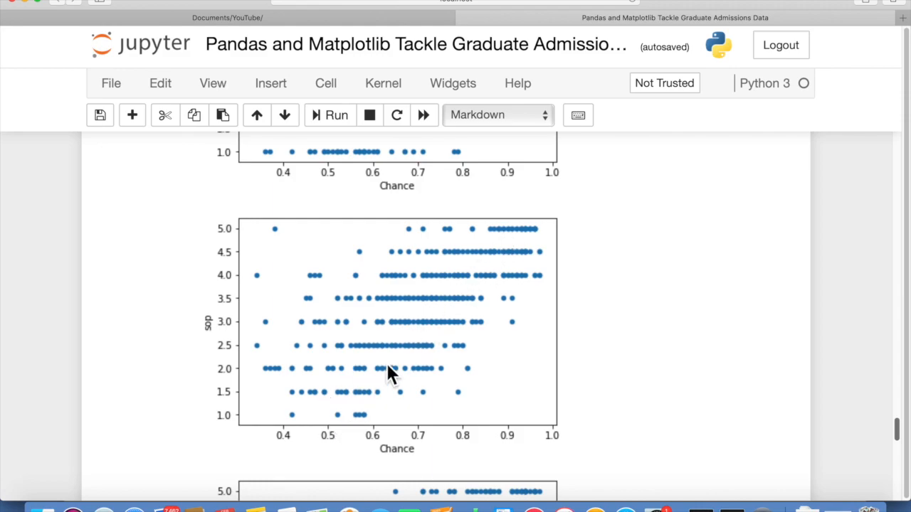
pyautogui.moveTo(318, 440)
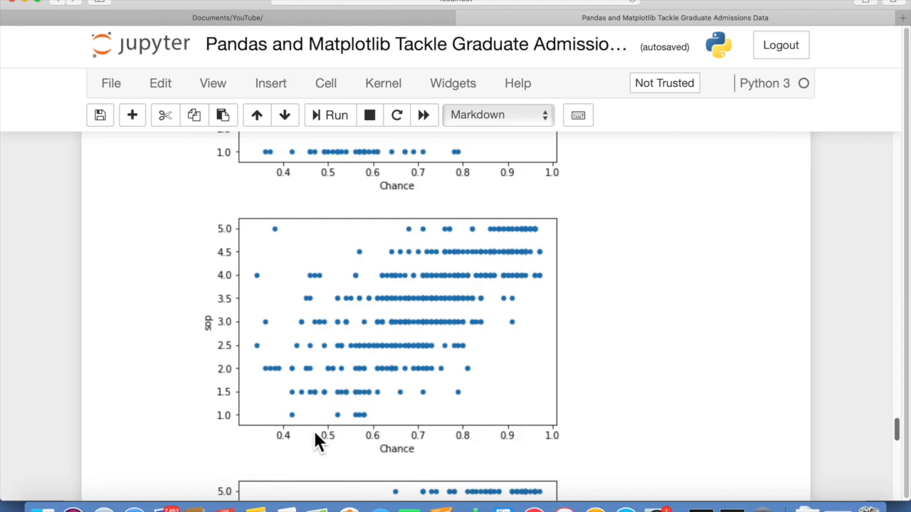
pyautogui.moveTo(353, 420)
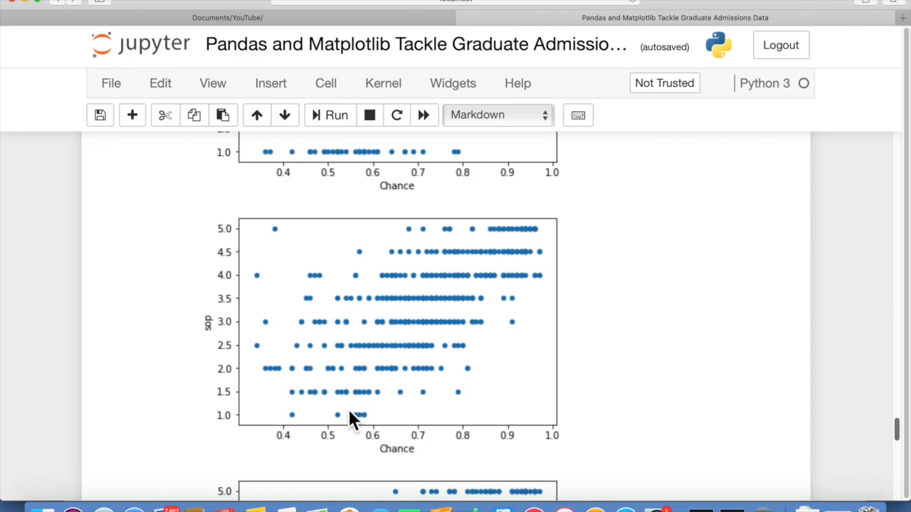
pyautogui.moveTo(227, 349)
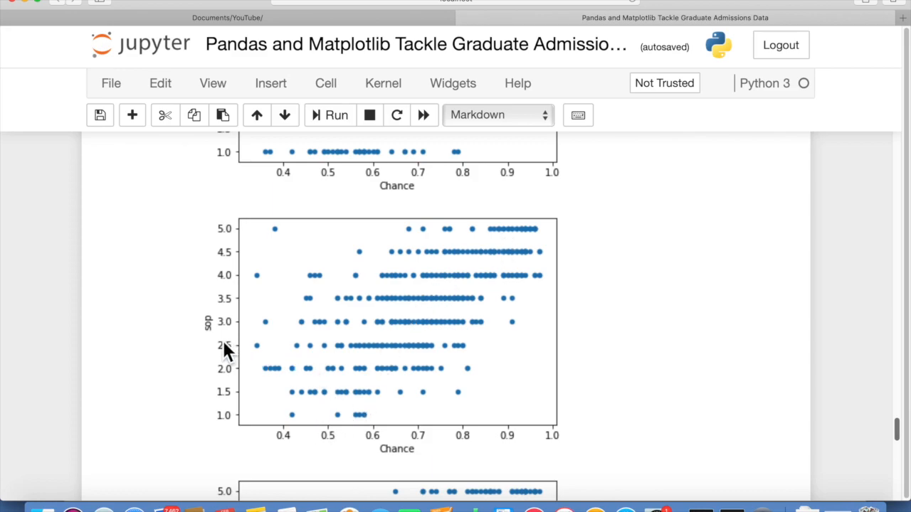
pyautogui.moveTo(526, 242)
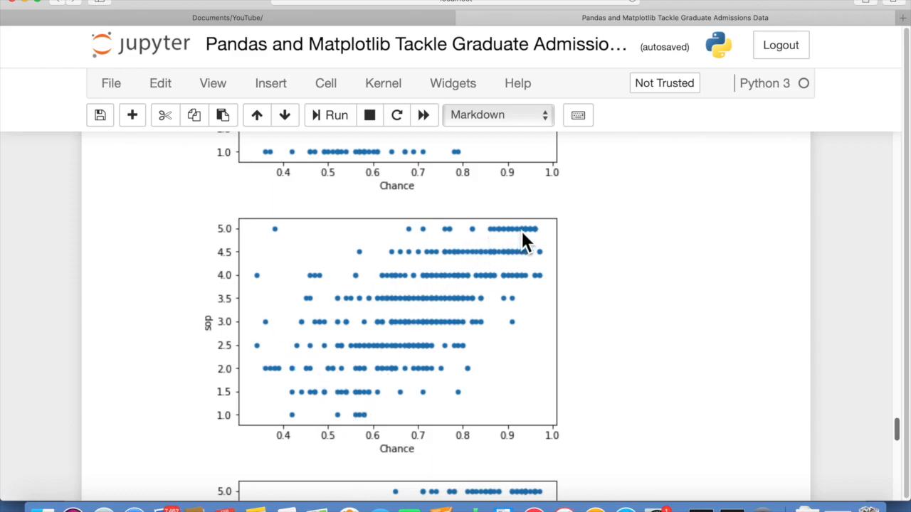
pyautogui.moveTo(336, 425)
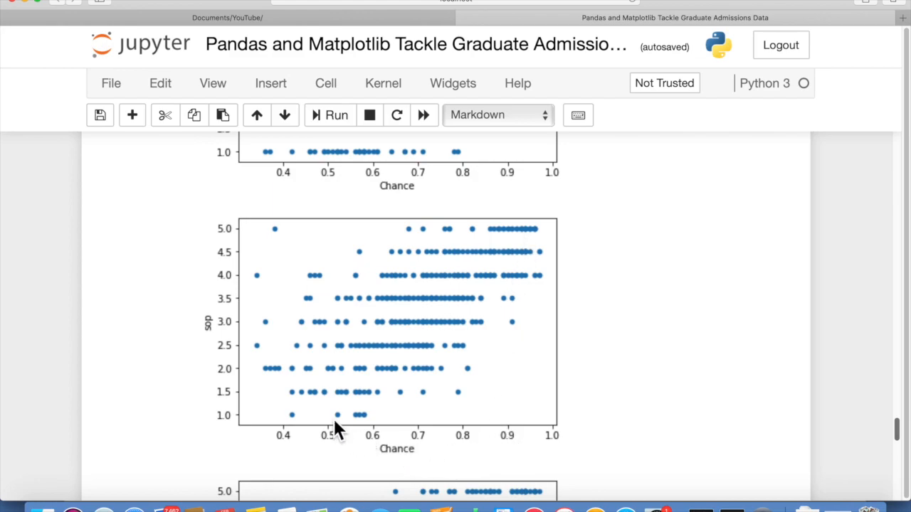
pyautogui.moveTo(340, 408)
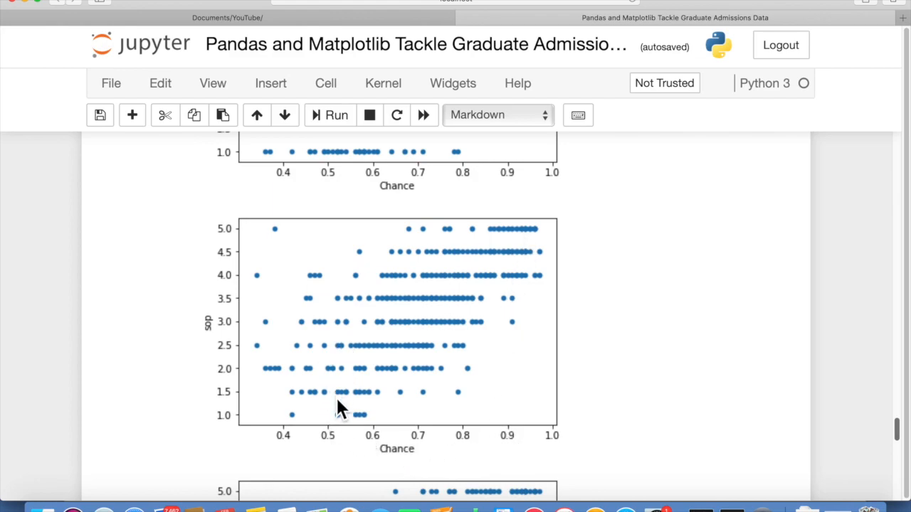
pyautogui.moveTo(395, 334)
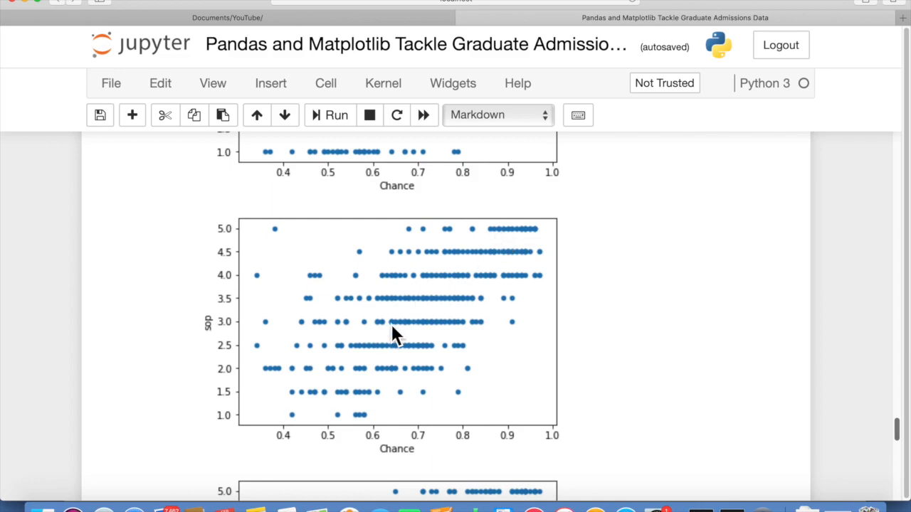
pyautogui.moveTo(477, 303)
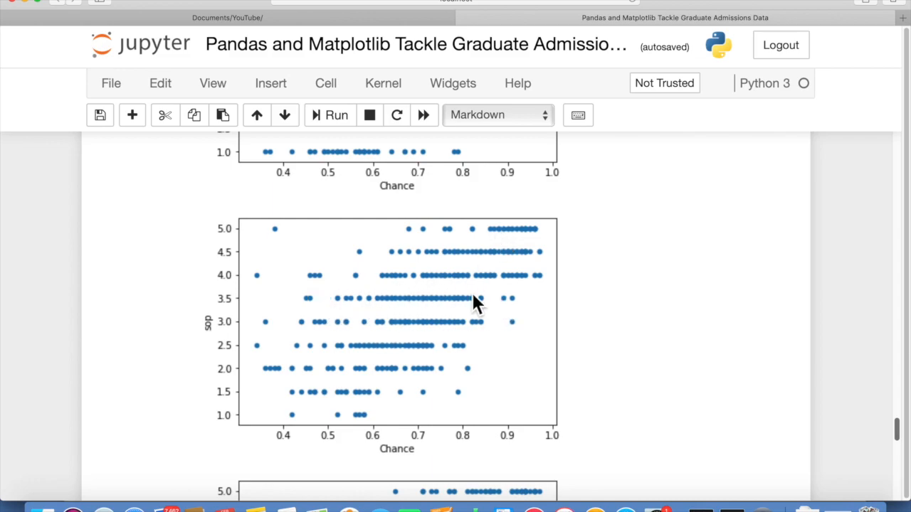
pyautogui.moveTo(420, 313)
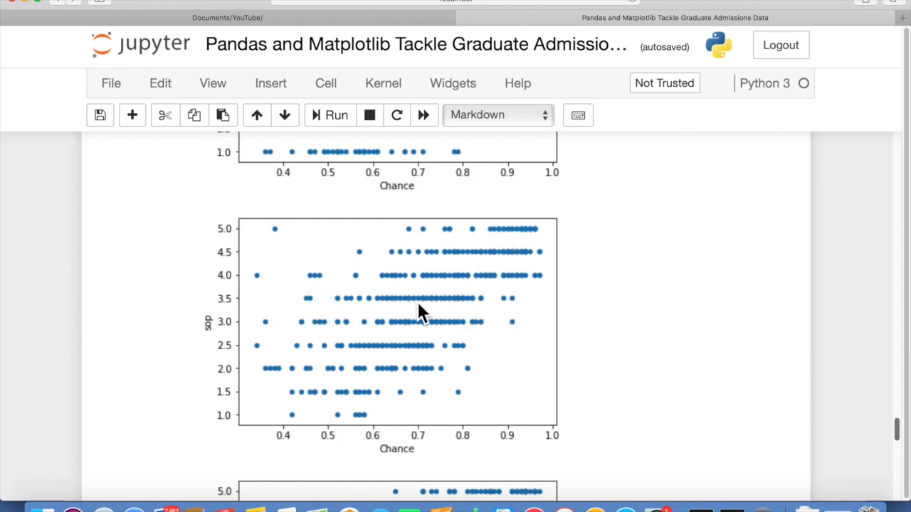
# Step: Scroll past the lor scatter to the gpa vs Chance plot's tight positive trend
pyautogui.scroll(-3)
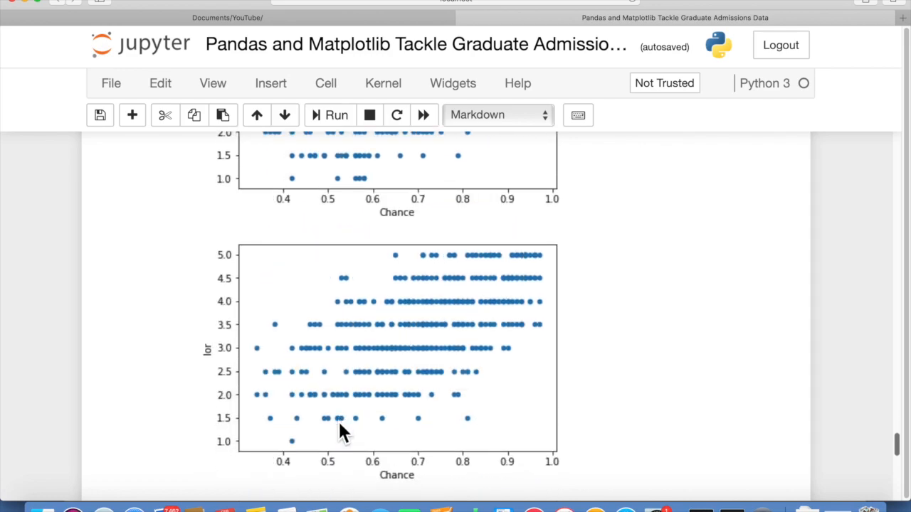
pyautogui.scroll(-3)
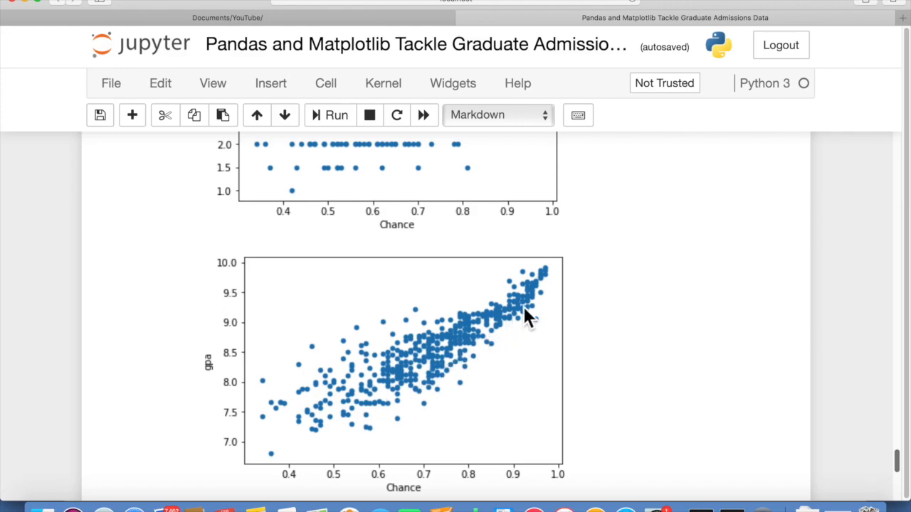
pyautogui.moveTo(356, 397)
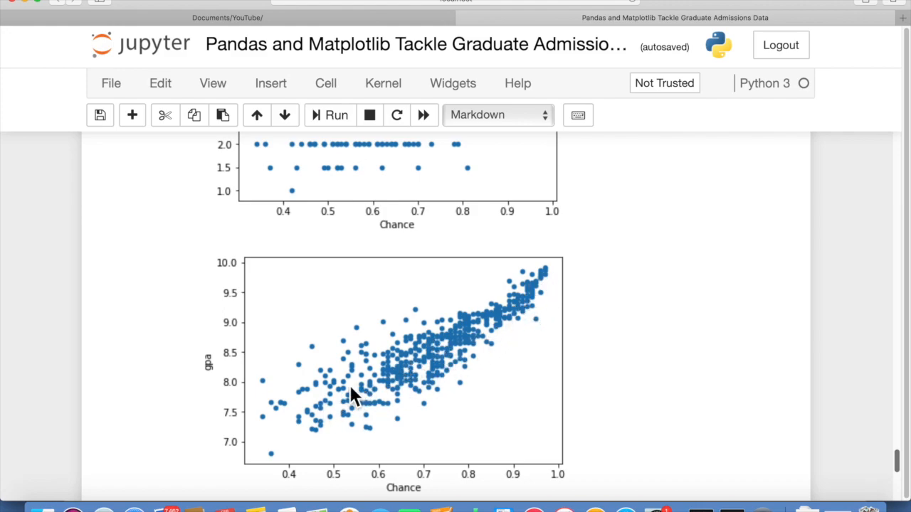
pyautogui.moveTo(427, 481)
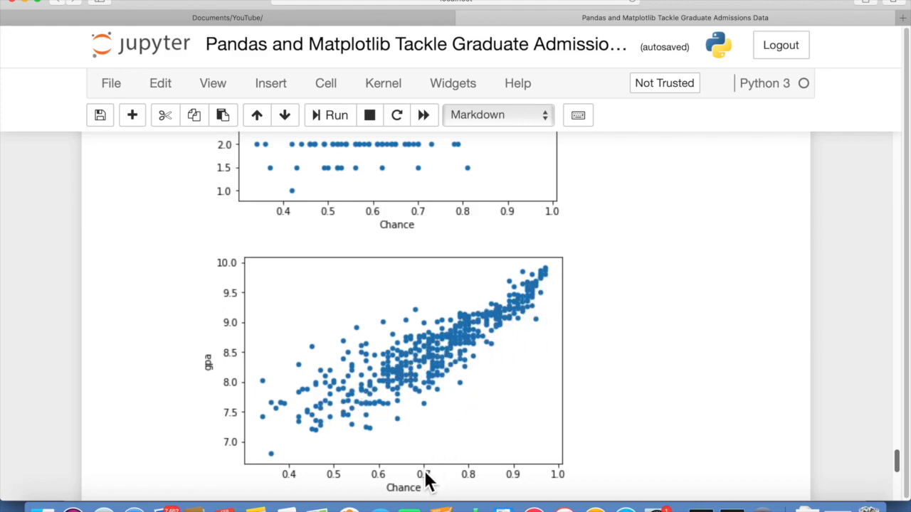
pyautogui.moveTo(323, 416)
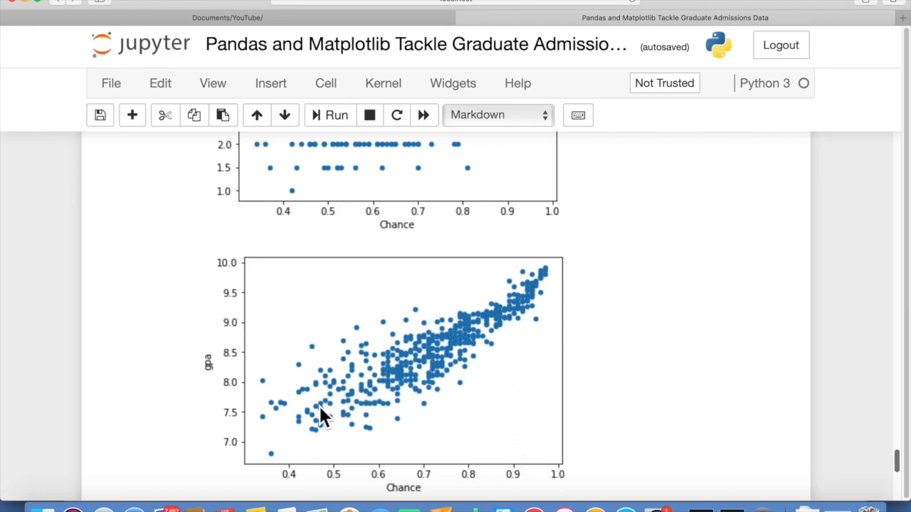
pyautogui.moveTo(381, 427)
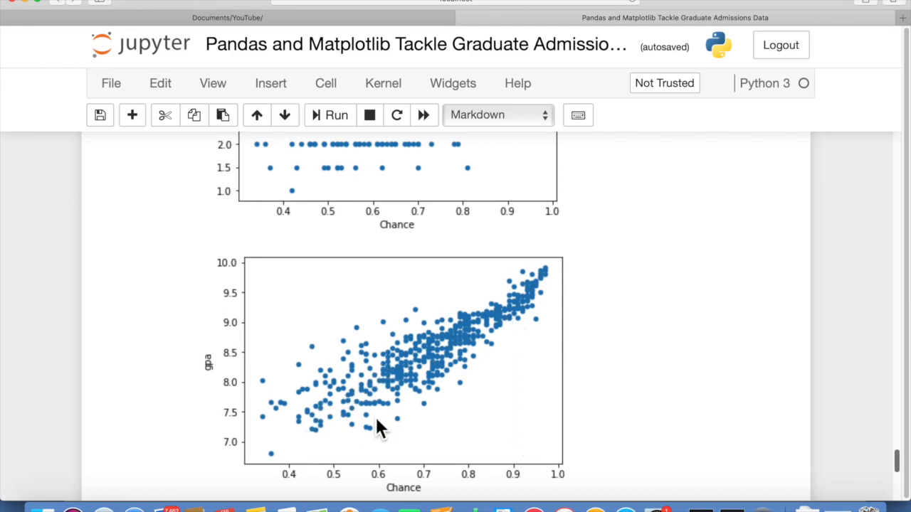
pyautogui.moveTo(483, 318)
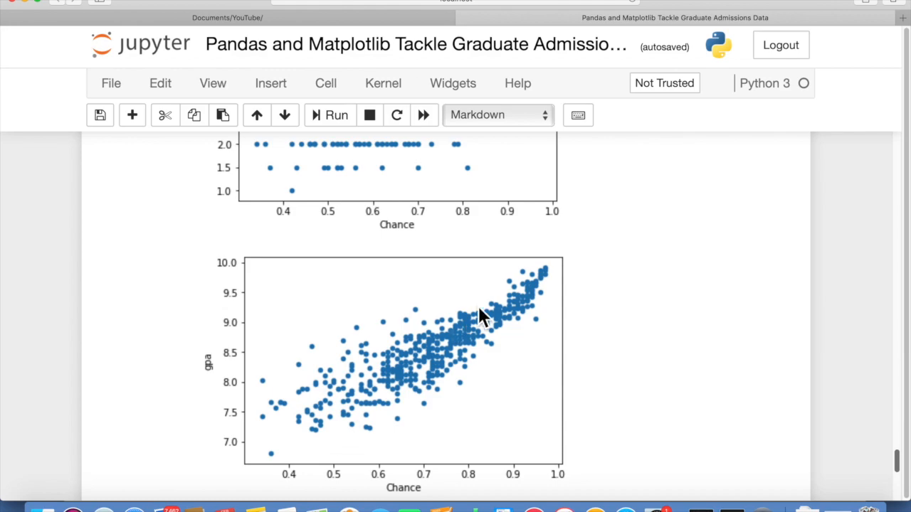
pyautogui.moveTo(523, 317)
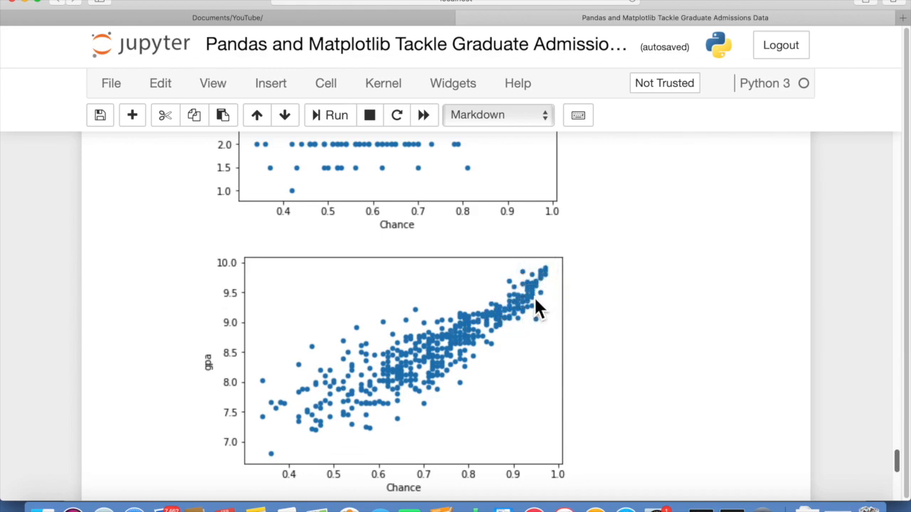
pyautogui.moveTo(410, 338)
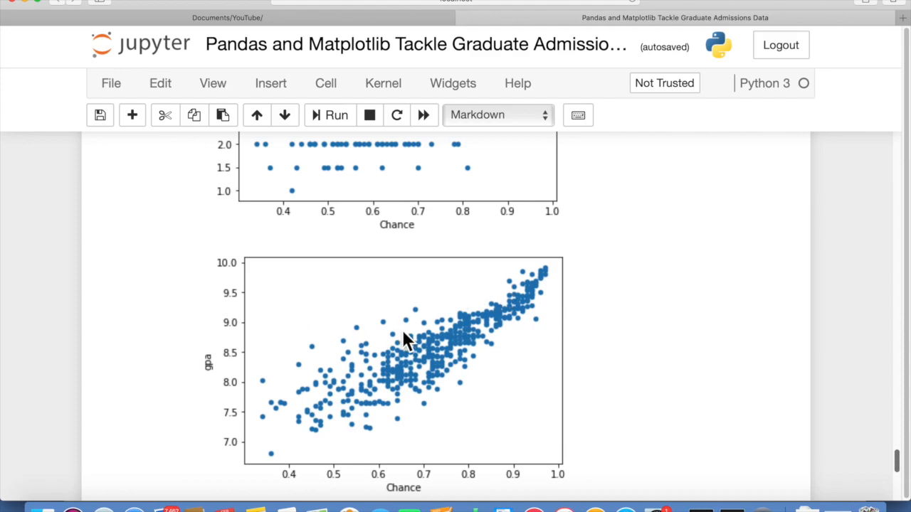
# Step: Scroll to the research vs Chance scatter, research split between 0 and 1
pyautogui.scroll(-3)
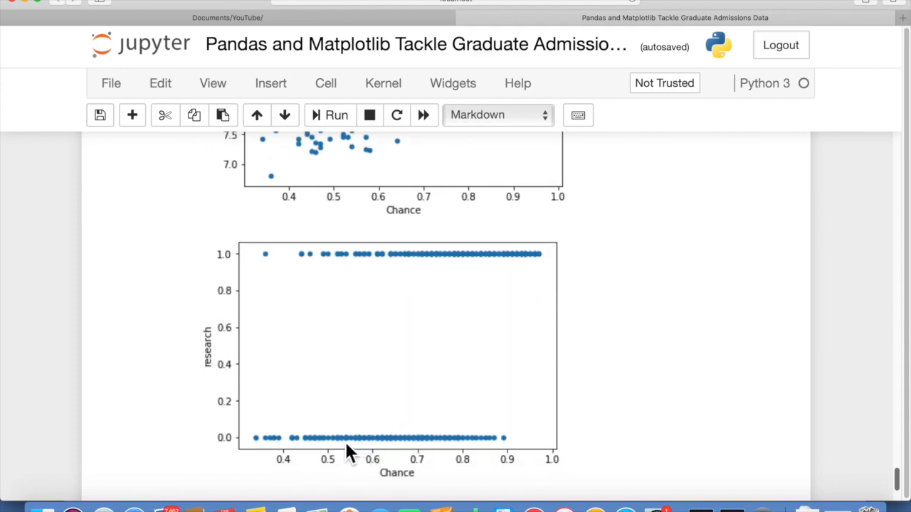
pyautogui.moveTo(249, 451)
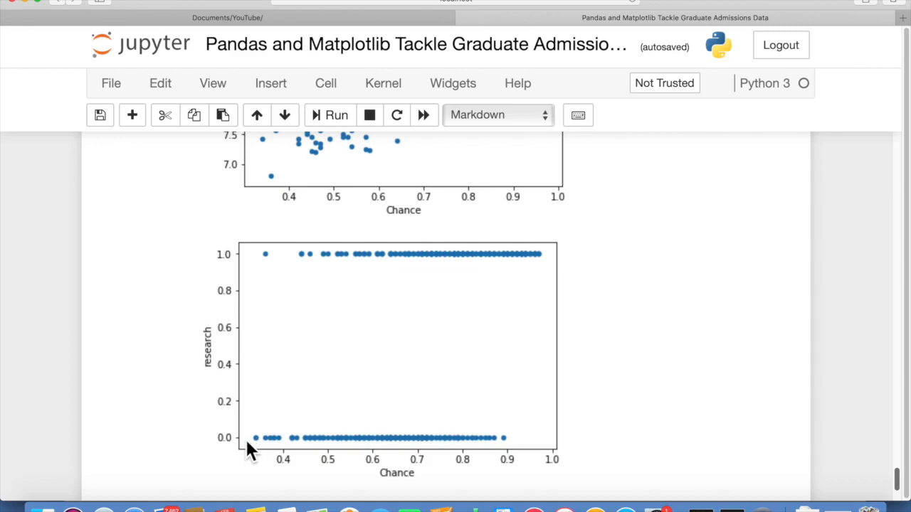
pyautogui.moveTo(497, 447)
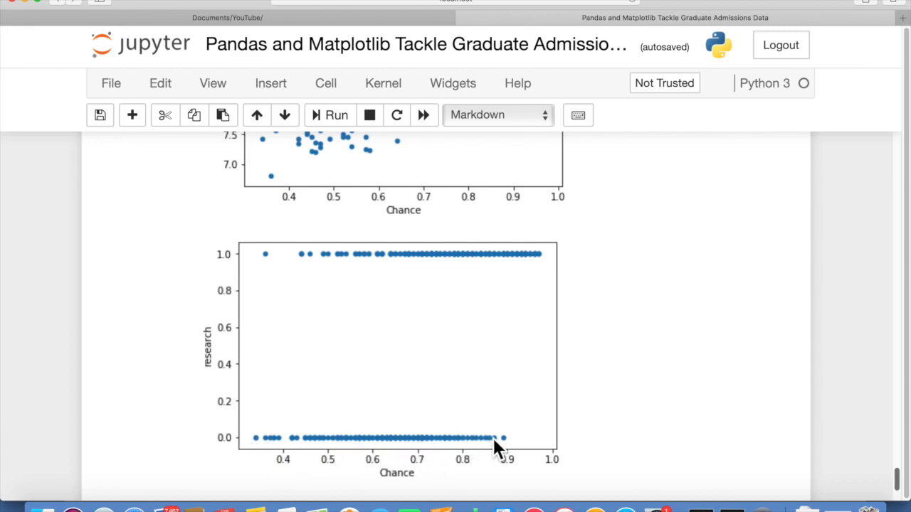
pyautogui.moveTo(269, 445)
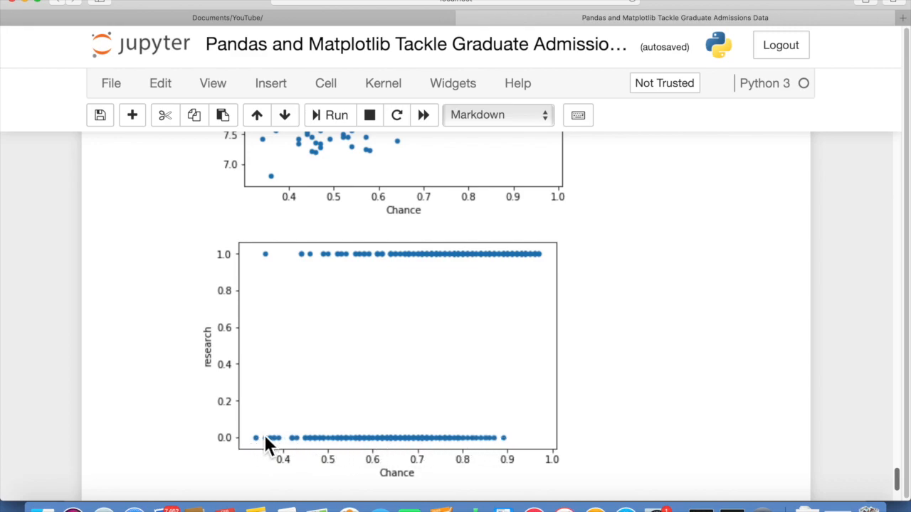
pyautogui.moveTo(441, 448)
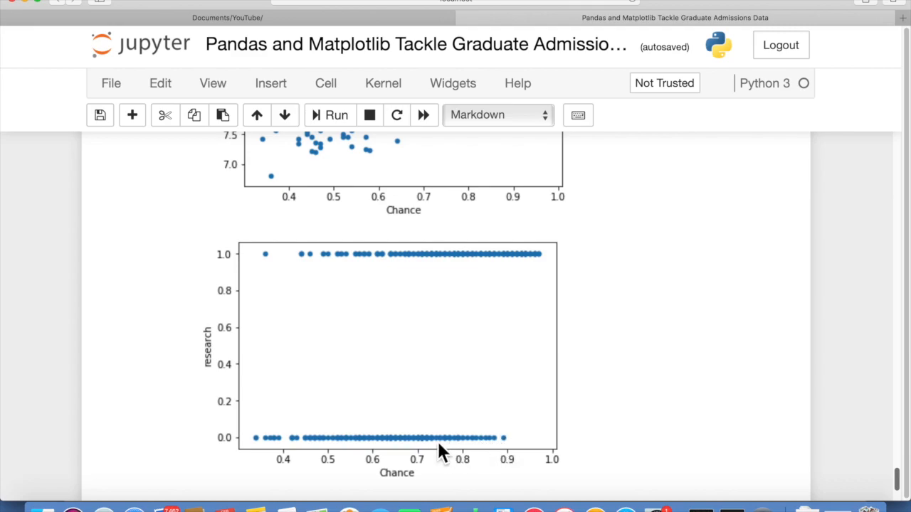
pyautogui.moveTo(416, 277)
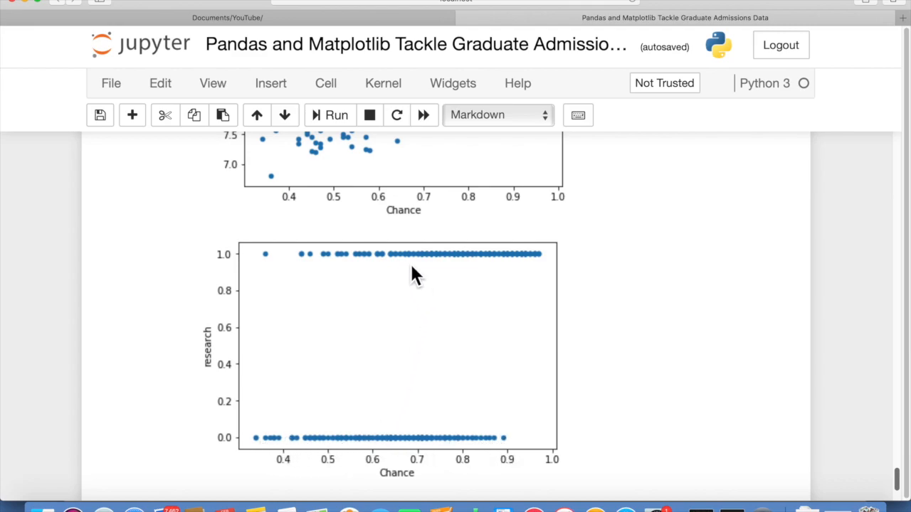
pyautogui.moveTo(277, 445)
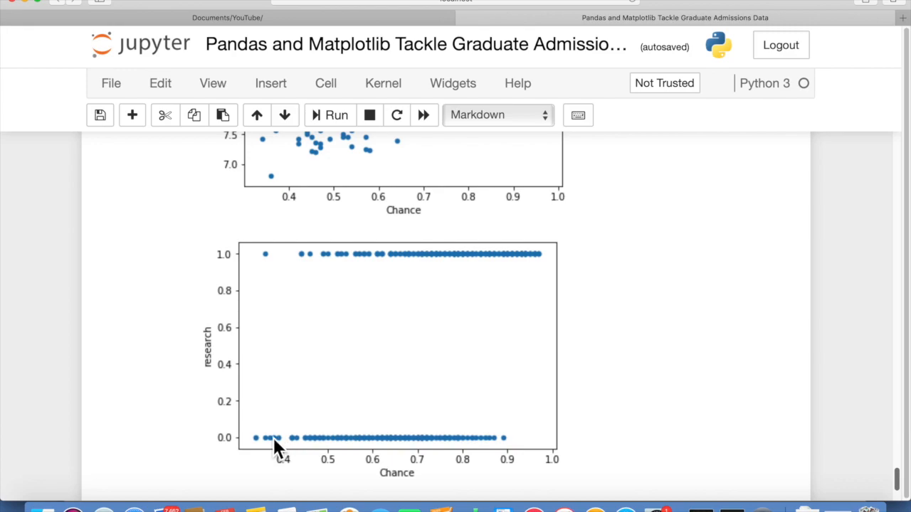
pyautogui.moveTo(399, 456)
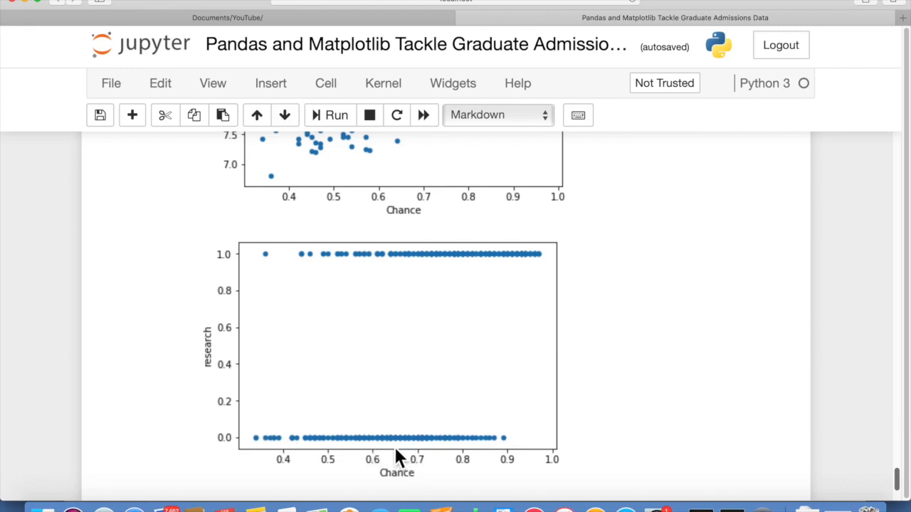
pyautogui.moveTo(394, 453)
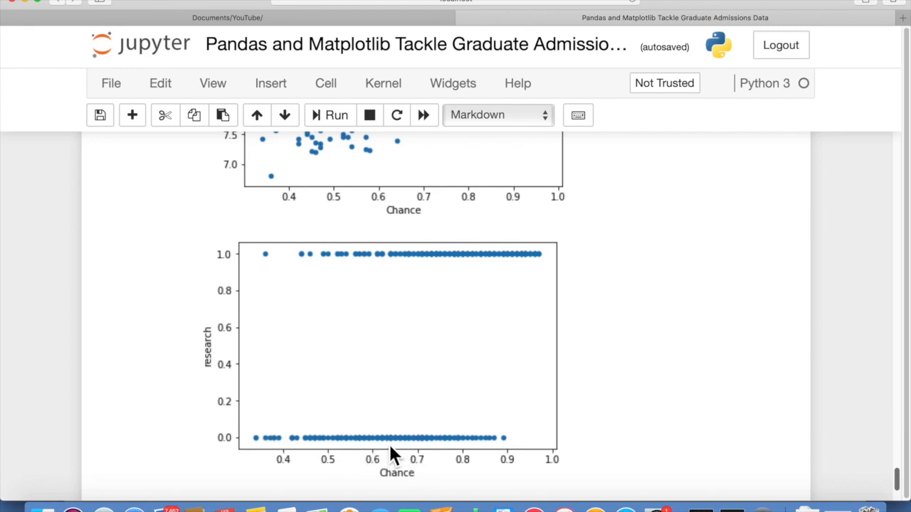
pyautogui.moveTo(545, 260)
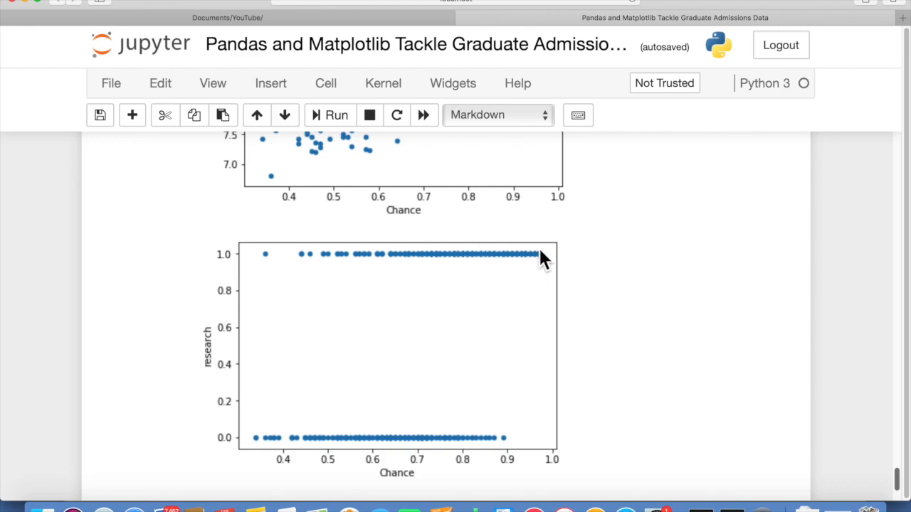
pyautogui.moveTo(550, 263)
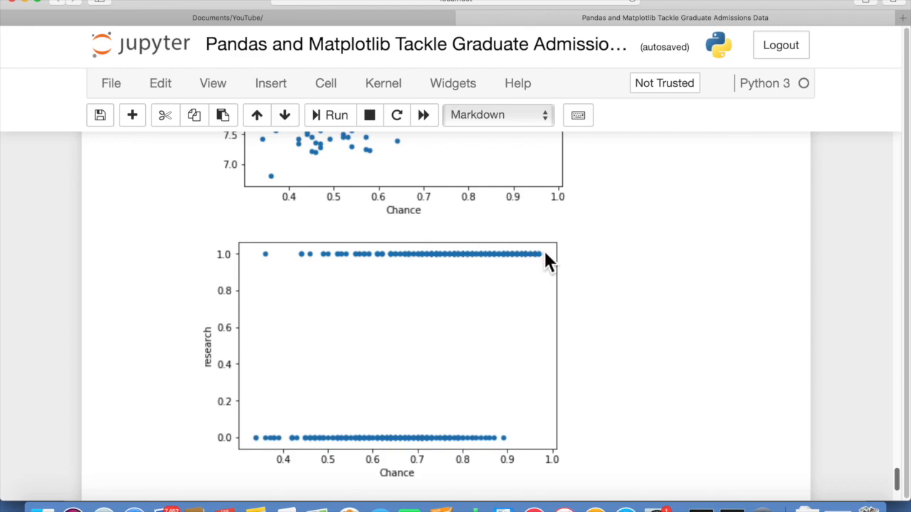
pyautogui.moveTo(530, 264)
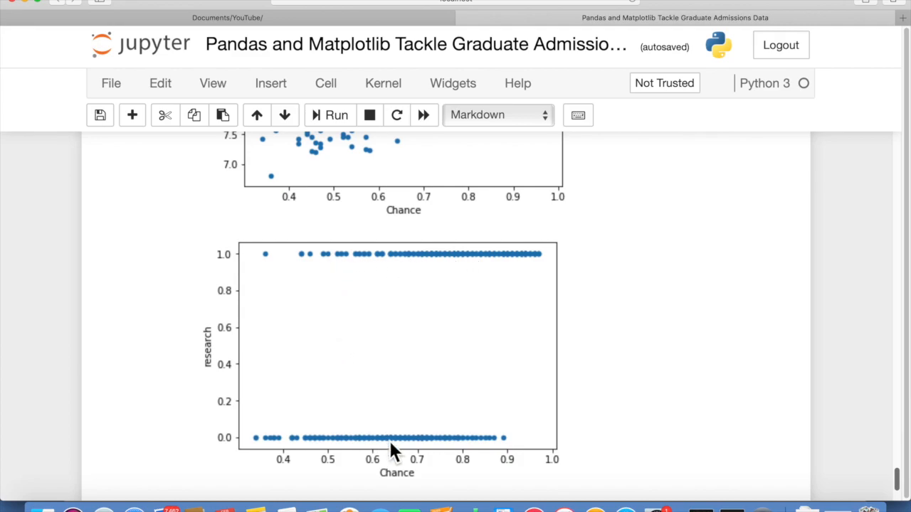
pyautogui.moveTo(395, 427)
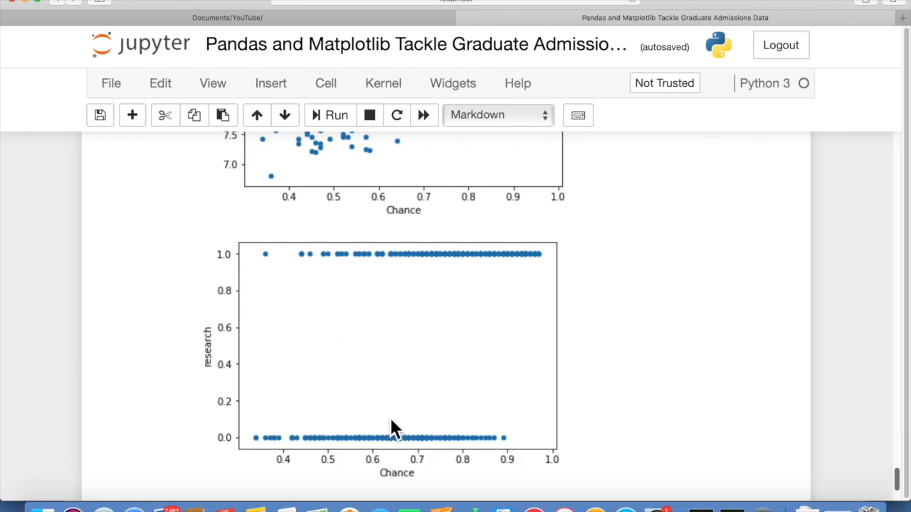
pyautogui.moveTo(427, 409)
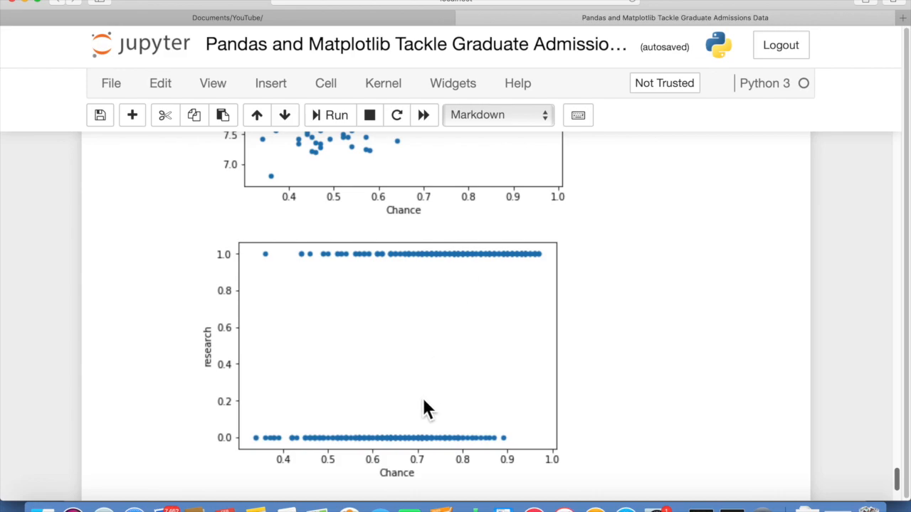
# Step: Scroll to the bottom, revealing the empty code cell below the research plot
pyautogui.scroll(-3)
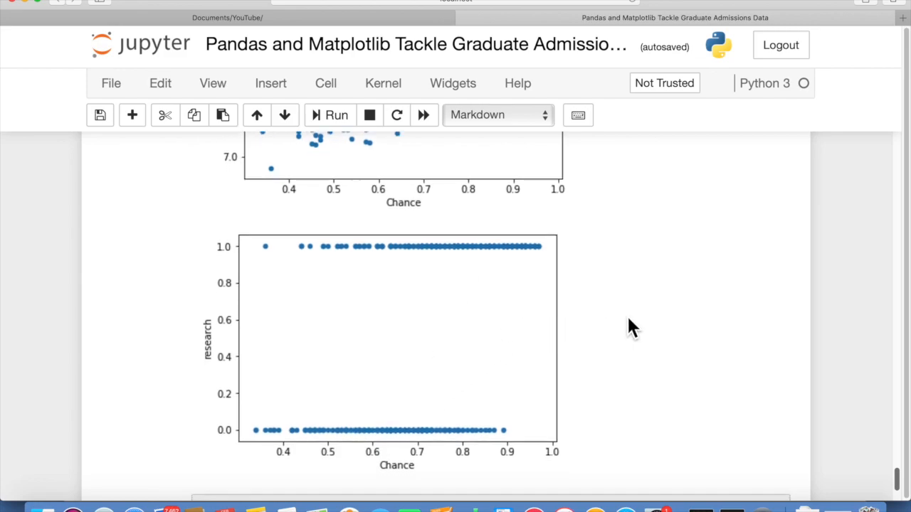
pyautogui.scroll(-3)
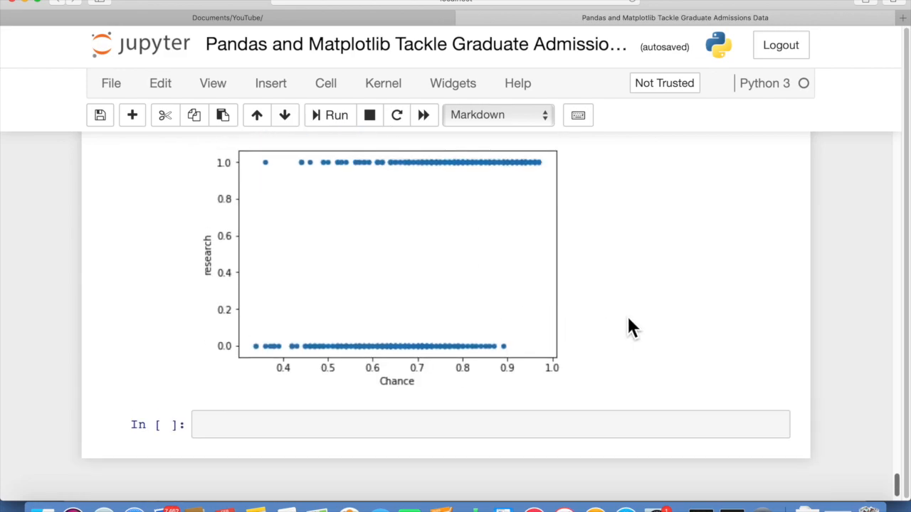
pyautogui.scroll(-3)
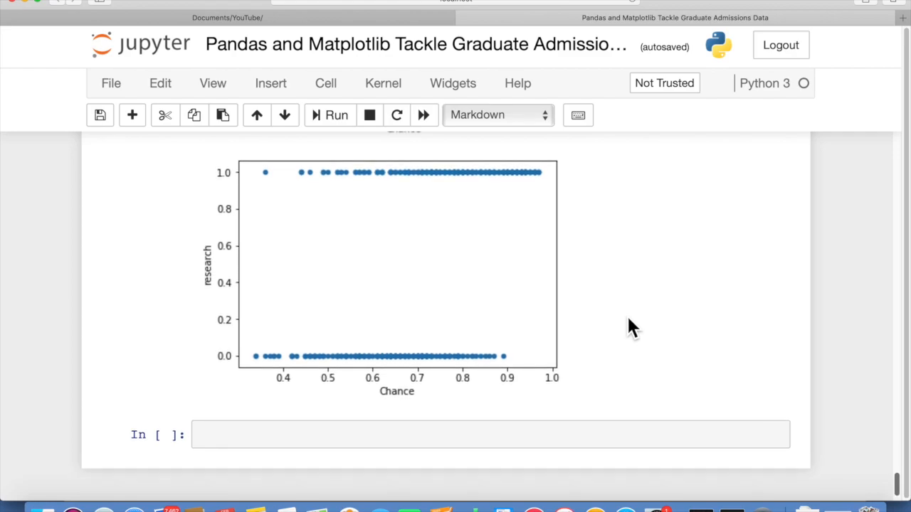
pyautogui.scroll(-3)
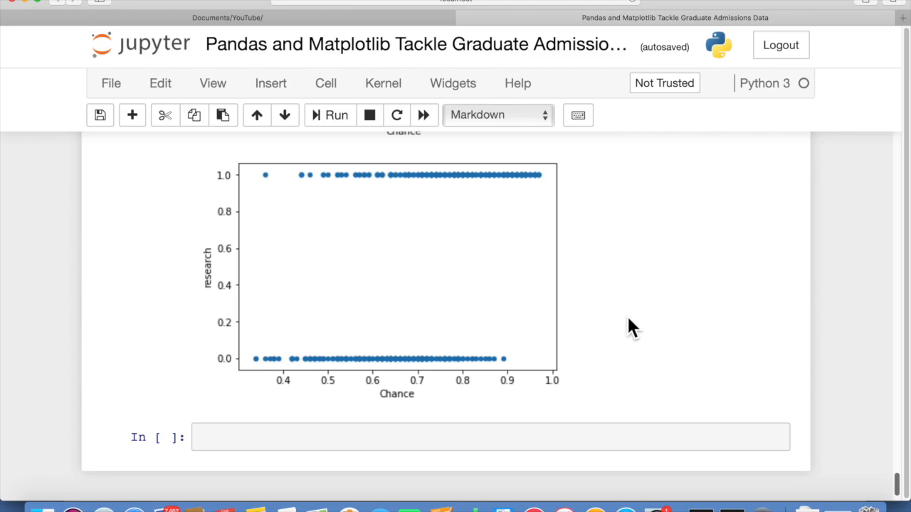
pyautogui.moveTo(637, 329)
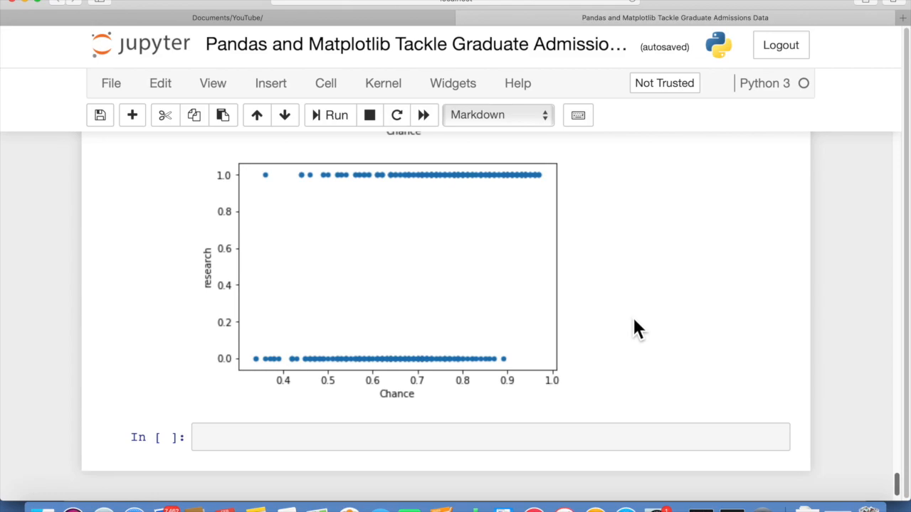